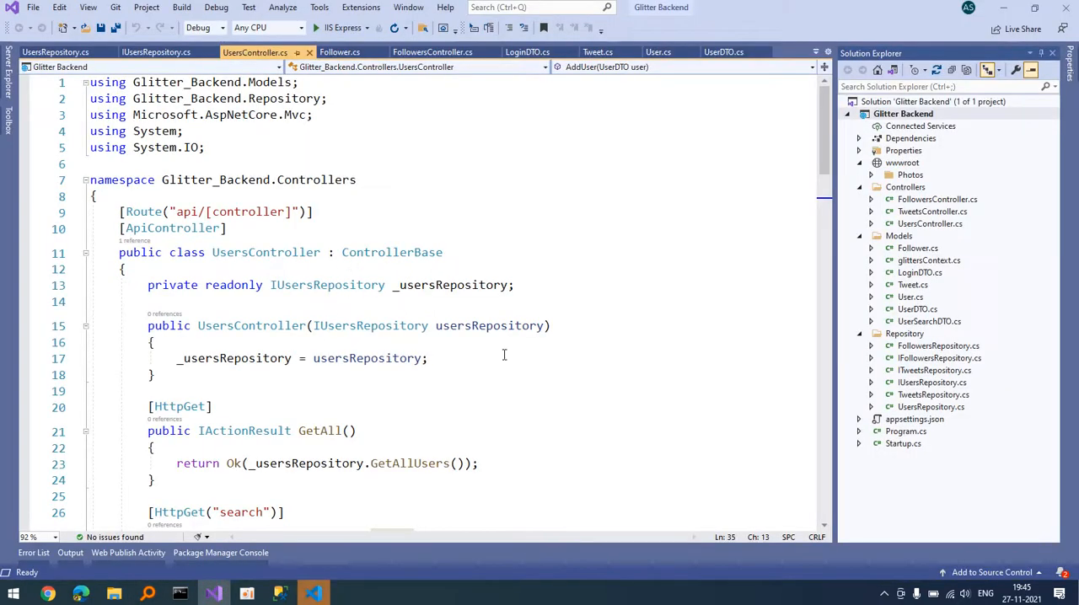
mouse_move(555, 260)
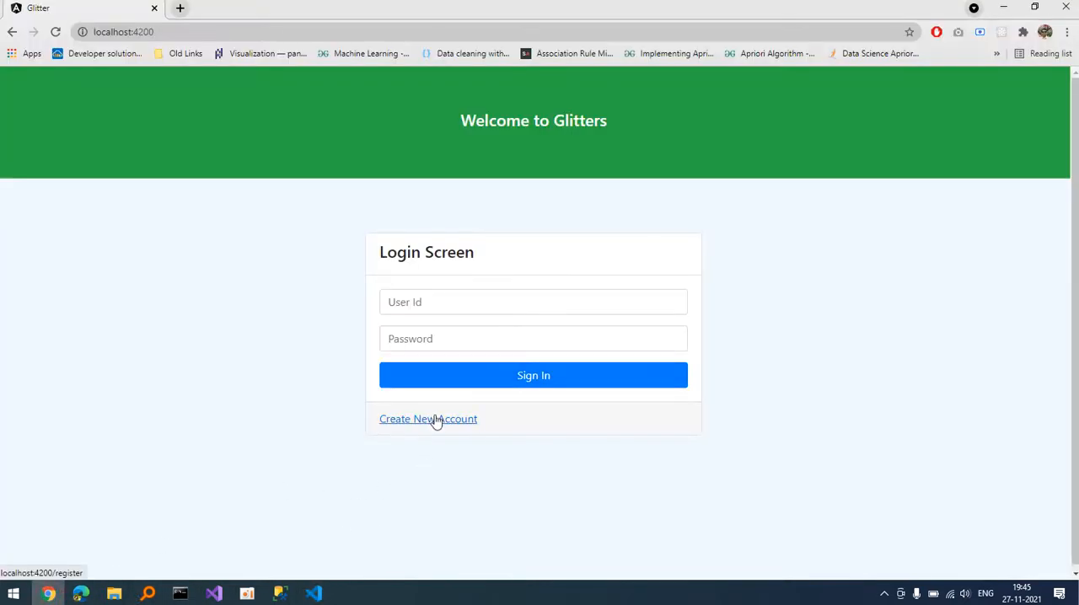
- Open the Glitter registration form, scroll it, and return to the login screen
click(428, 419)
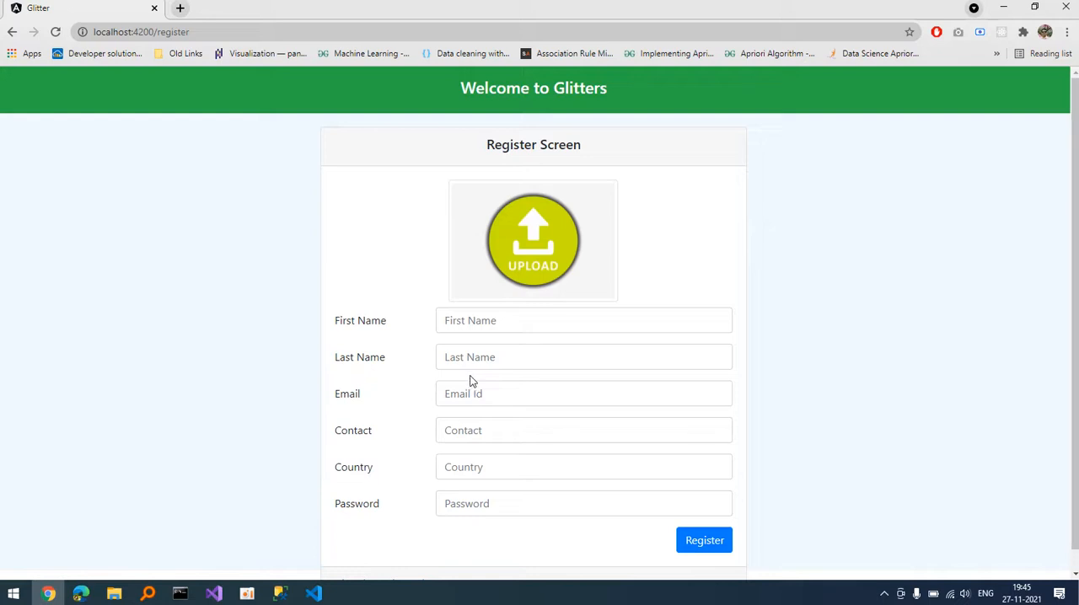
scroll(down, 3)
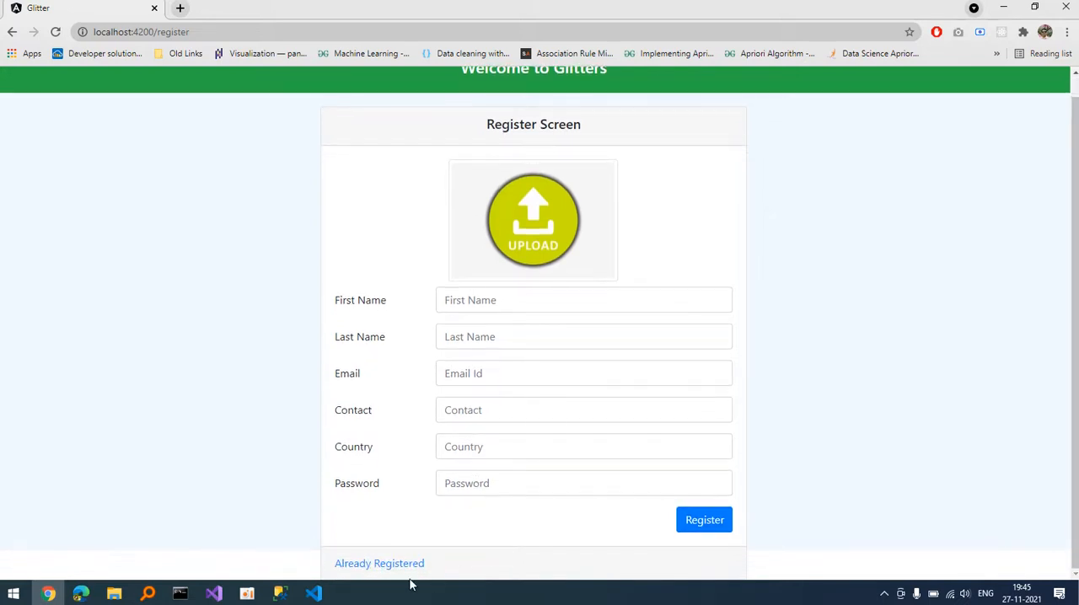
click(379, 564)
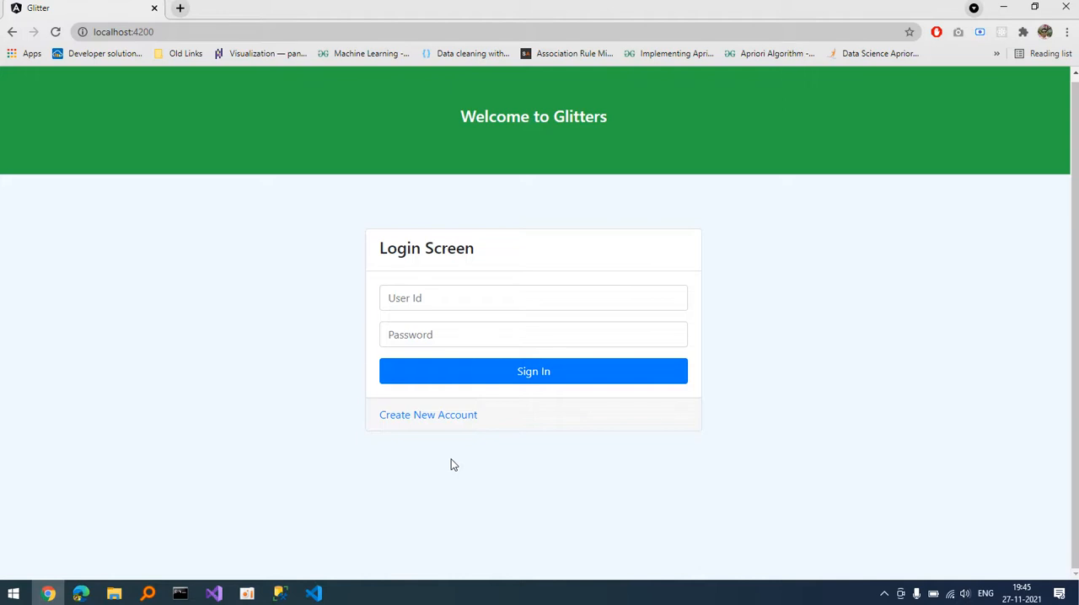
mouse_move(212, 593)
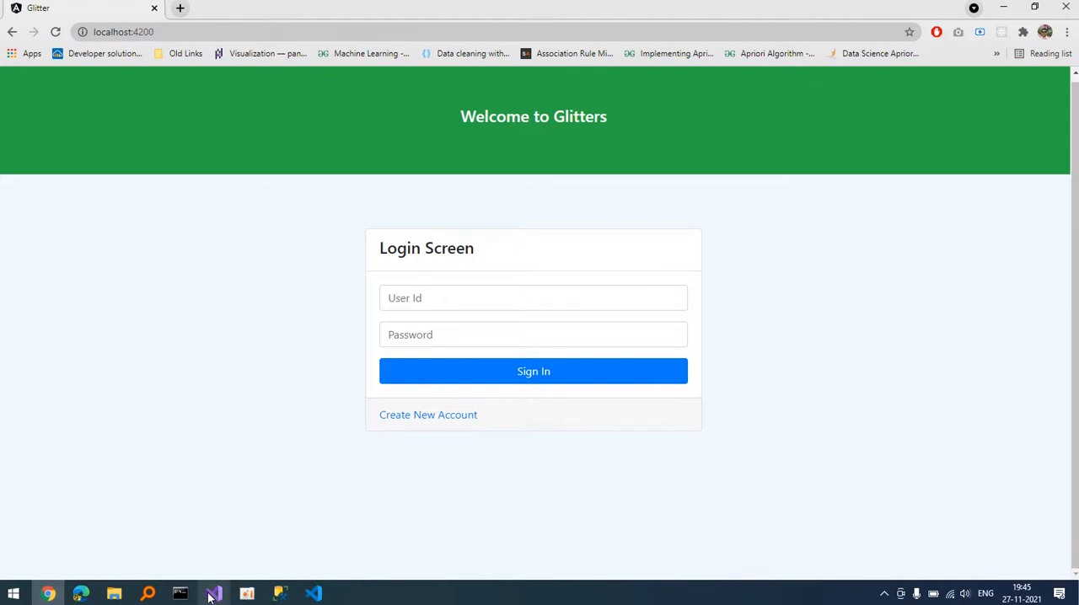
- Bring up the Glitter Backend solution in Visual Studio and run it on IIS Express
click(214, 593)
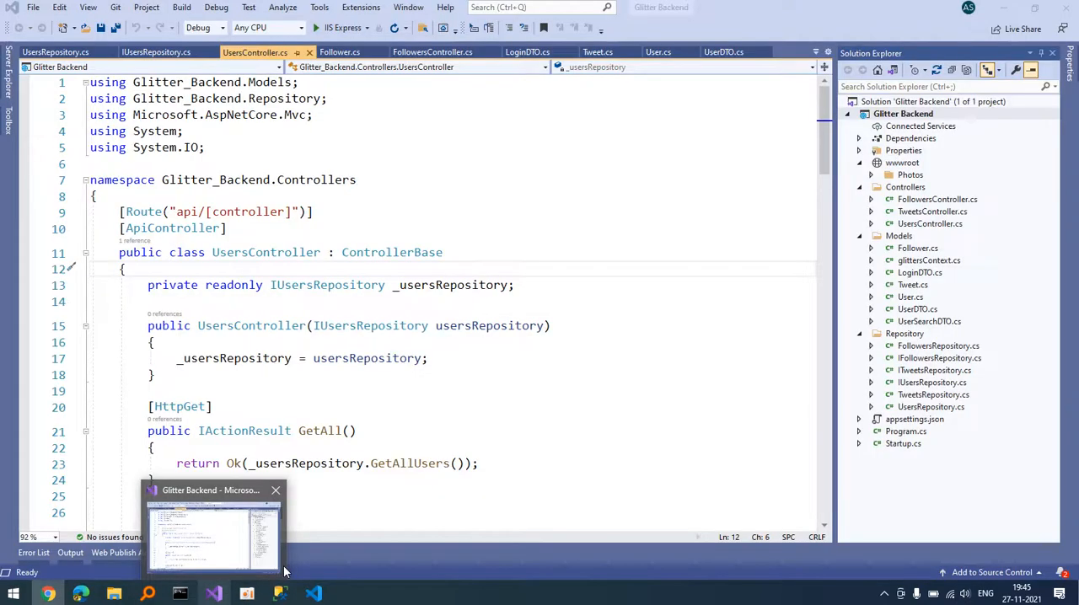
click(214, 535)
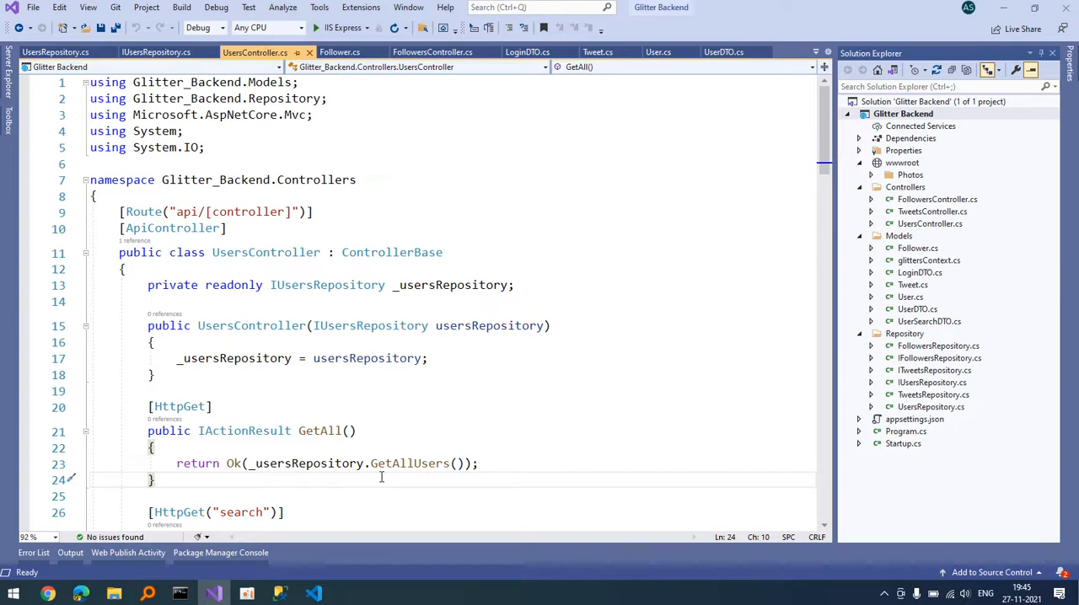
scroll(down, 3)
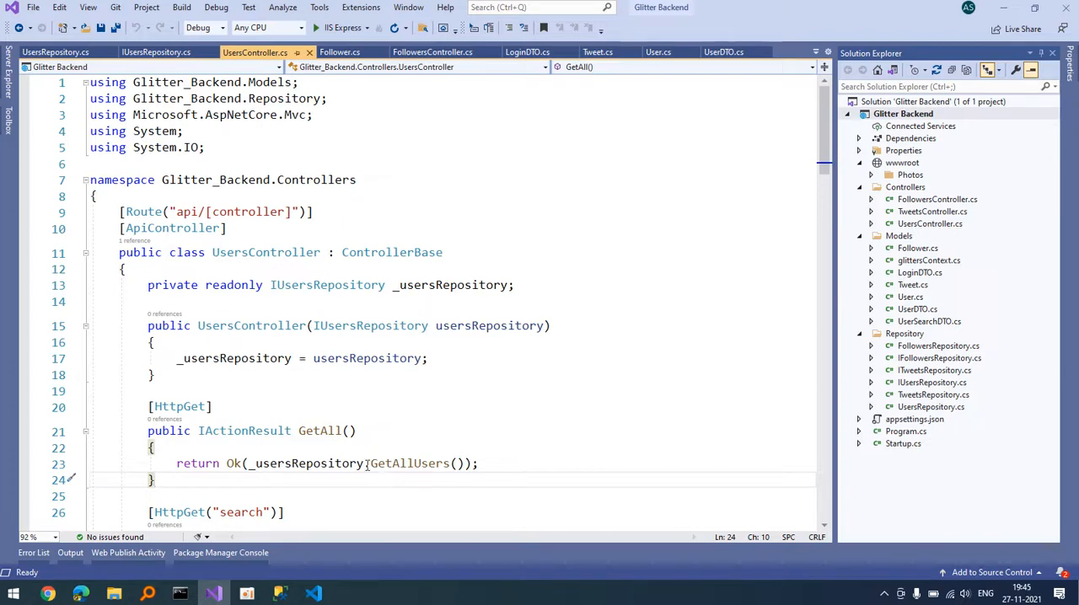
click(317, 28)
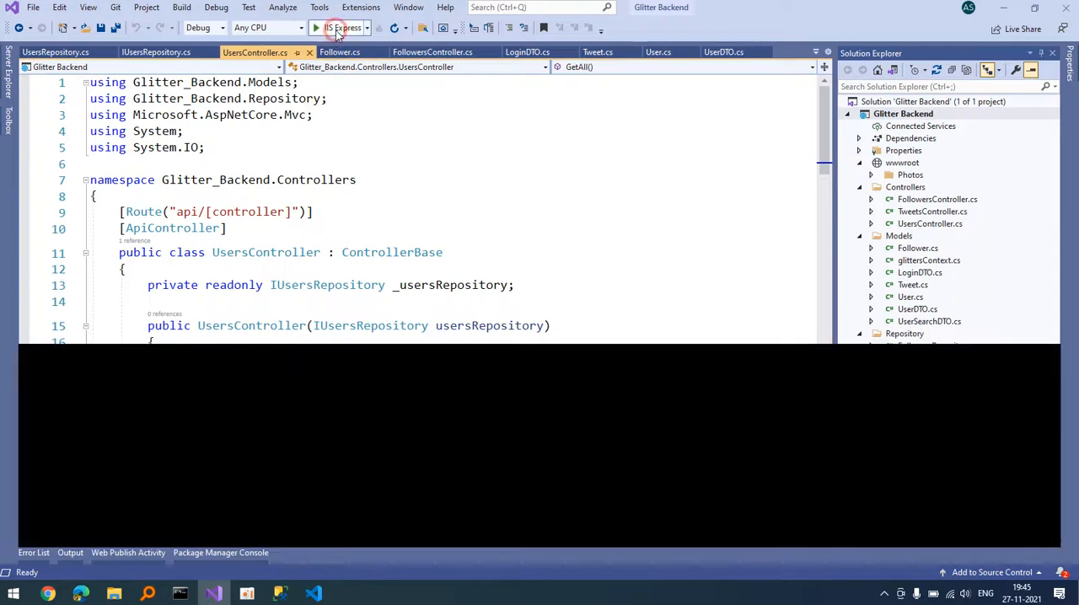
- Submit the empty registration form to show validation errors, then open the profile-photo picker
click(339, 27)
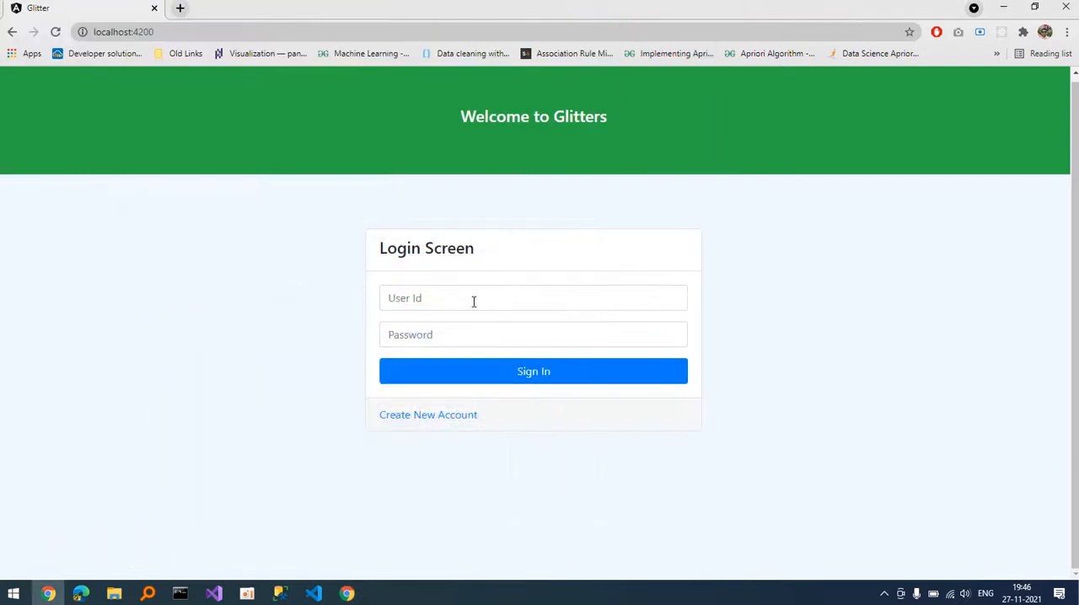
click(428, 414)
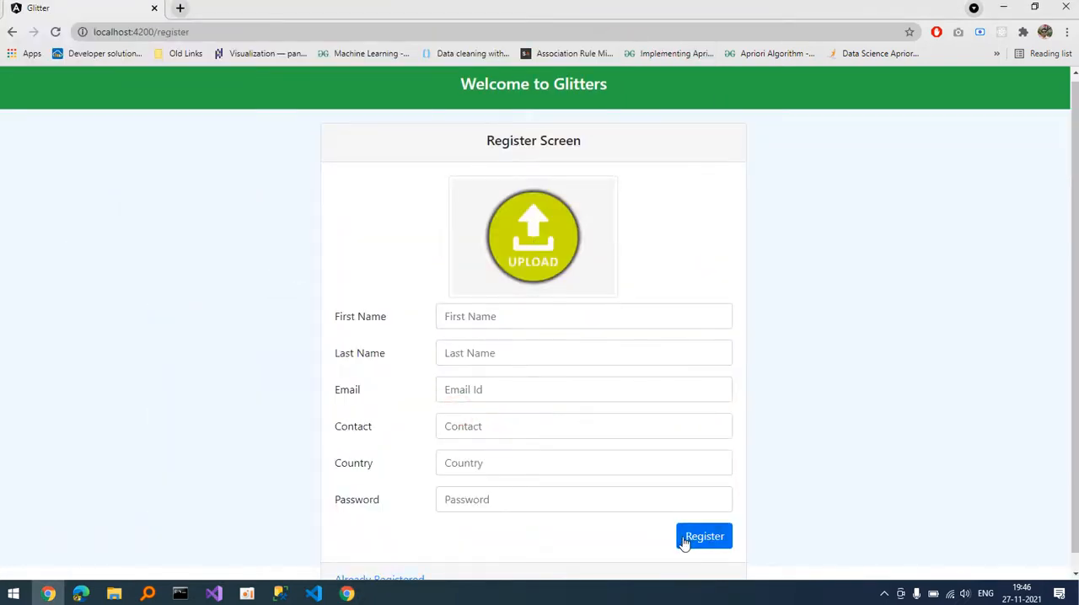
click(705, 536)
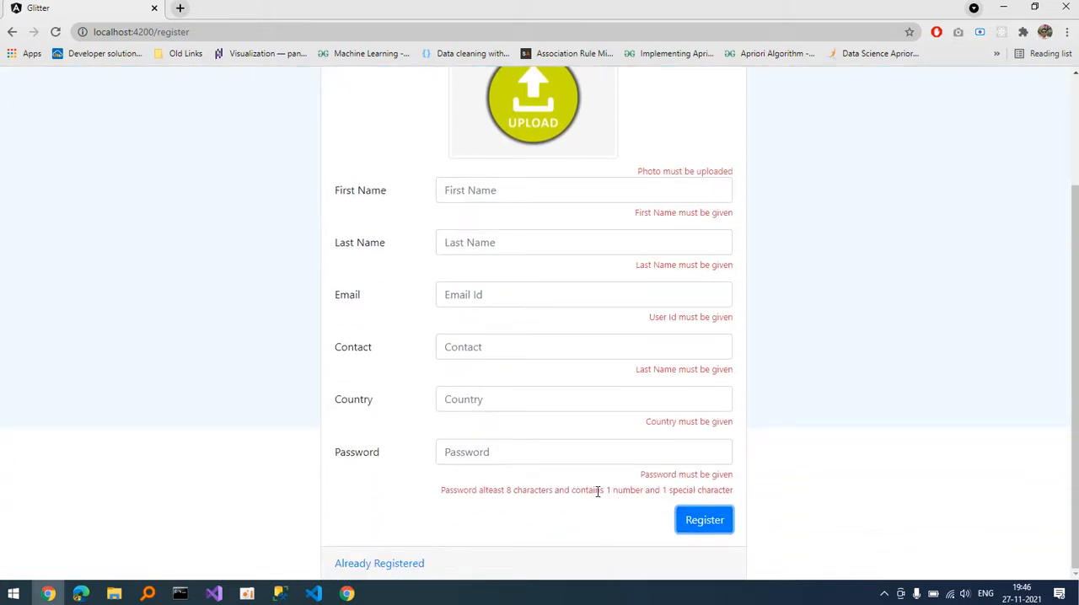
click(533, 110)
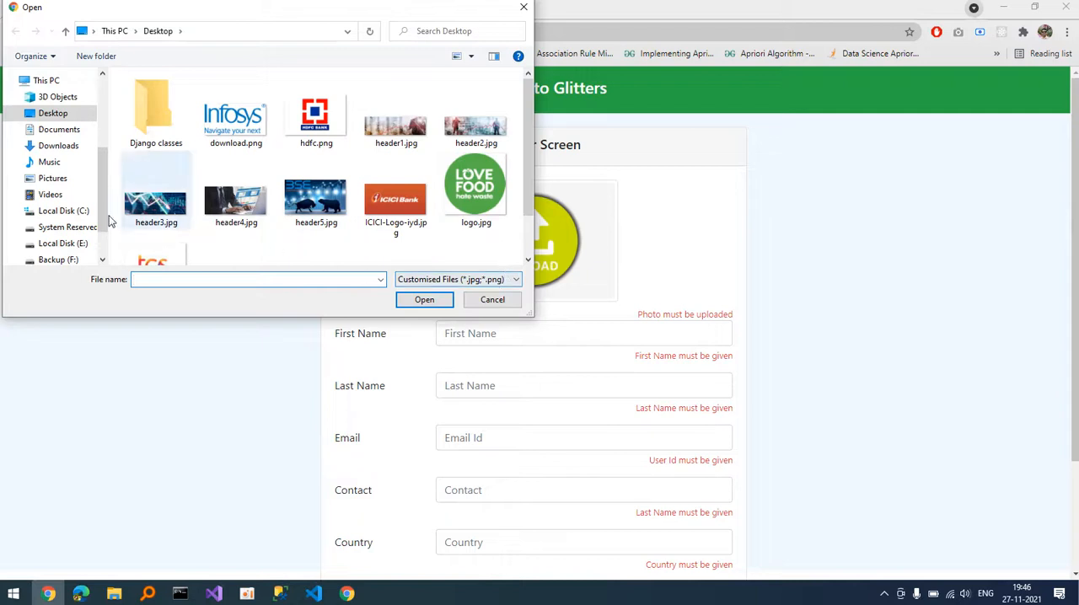
- Navigate the file picker to New Volume (G:) > Pictures > Actors
click(67, 238)
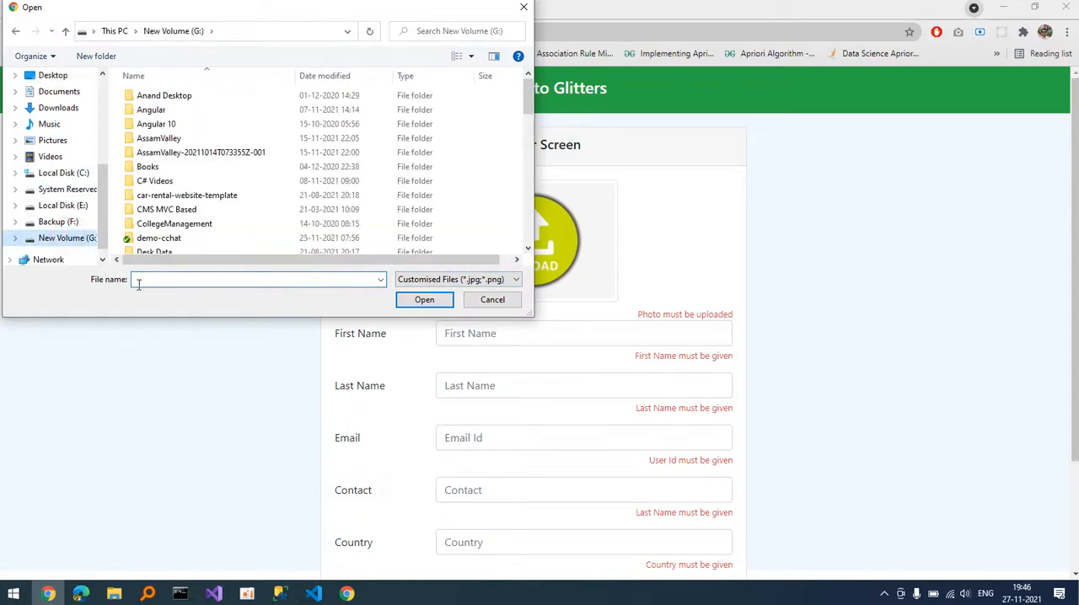
scroll(down, 3)
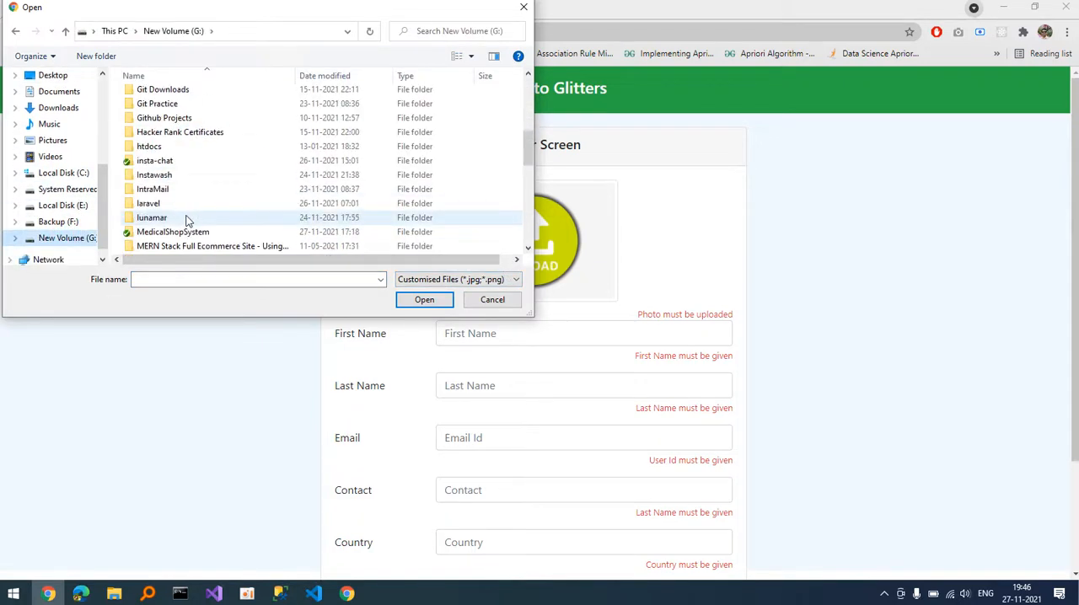
scroll(down, 3)
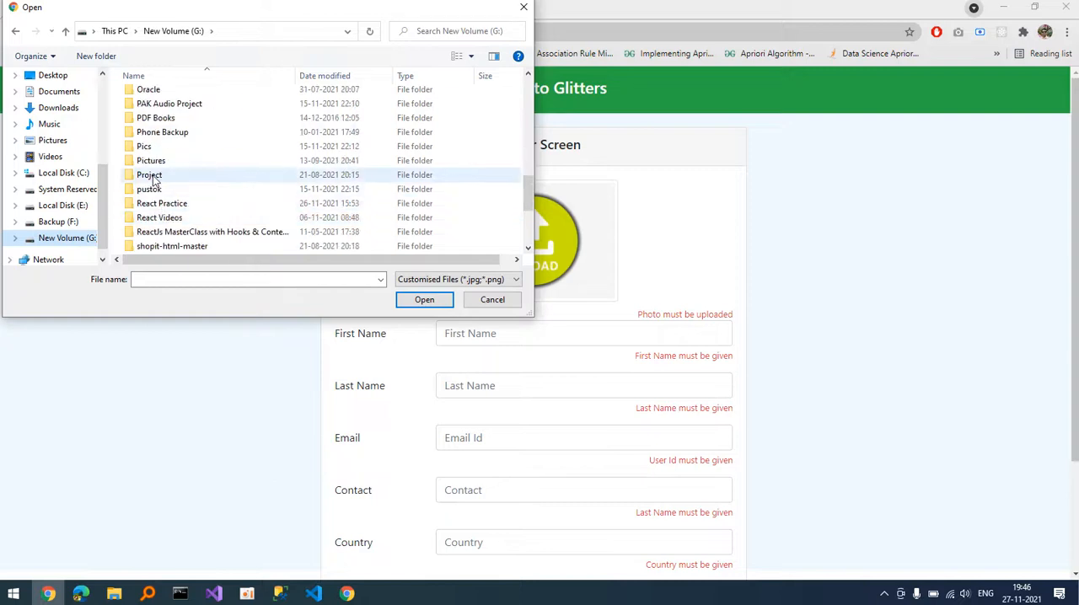
double_click(151, 160)
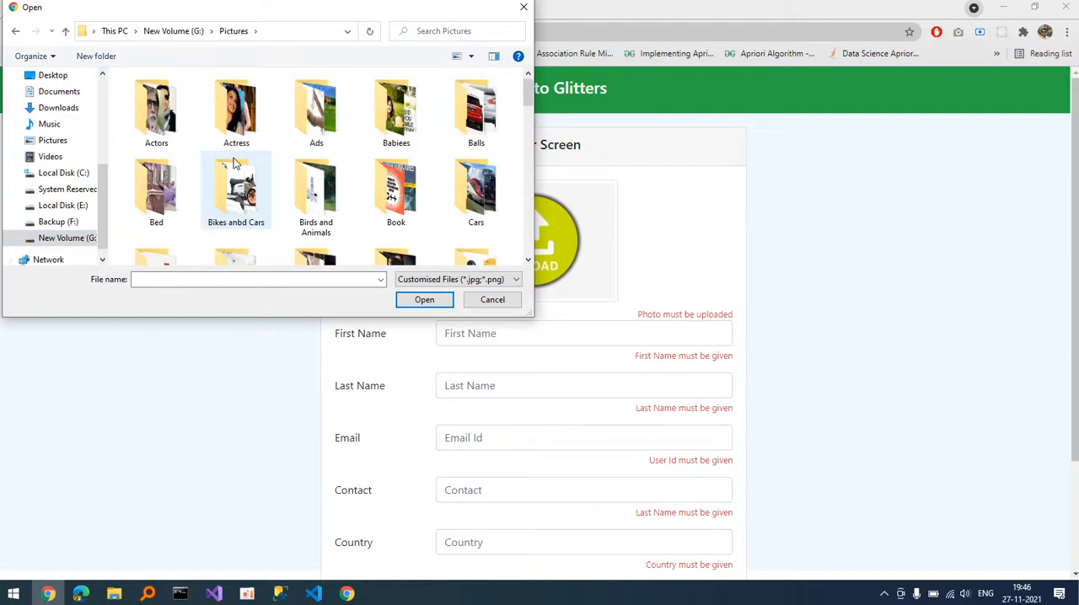
double_click(156, 101)
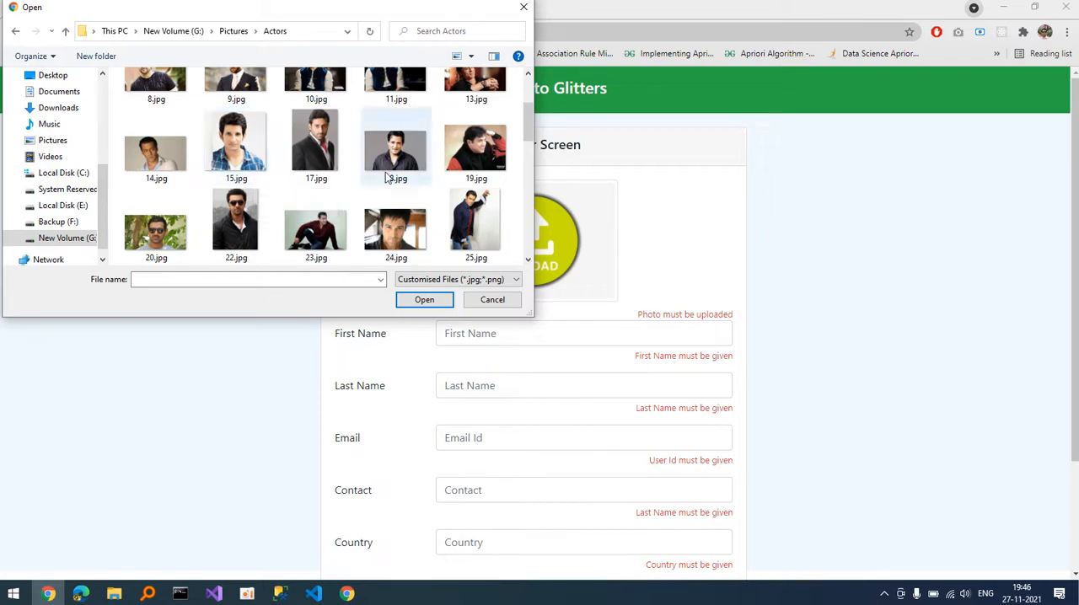
click(425, 300)
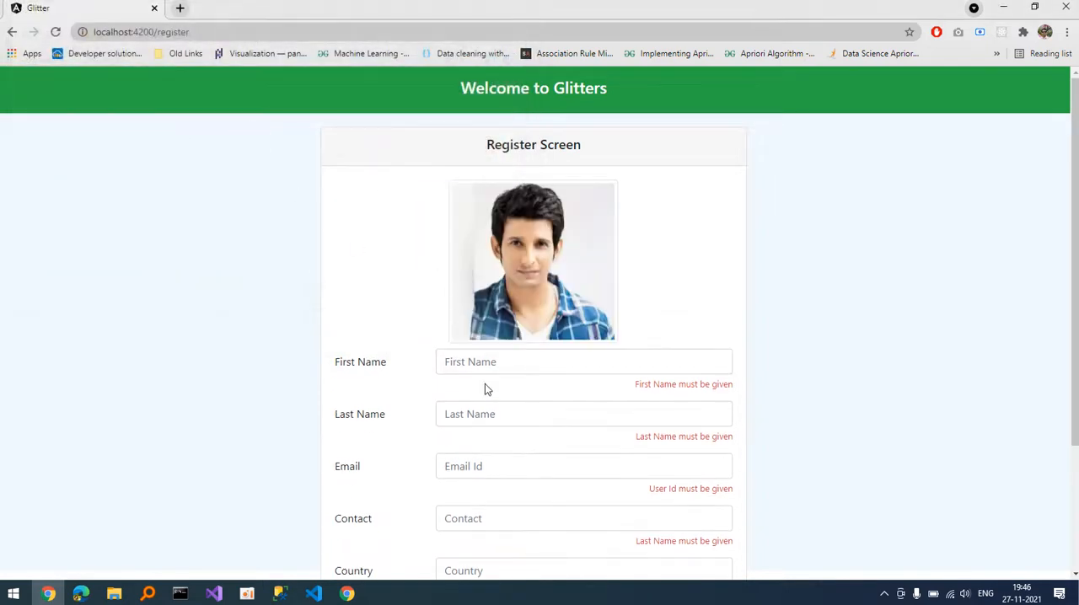
click(584, 362)
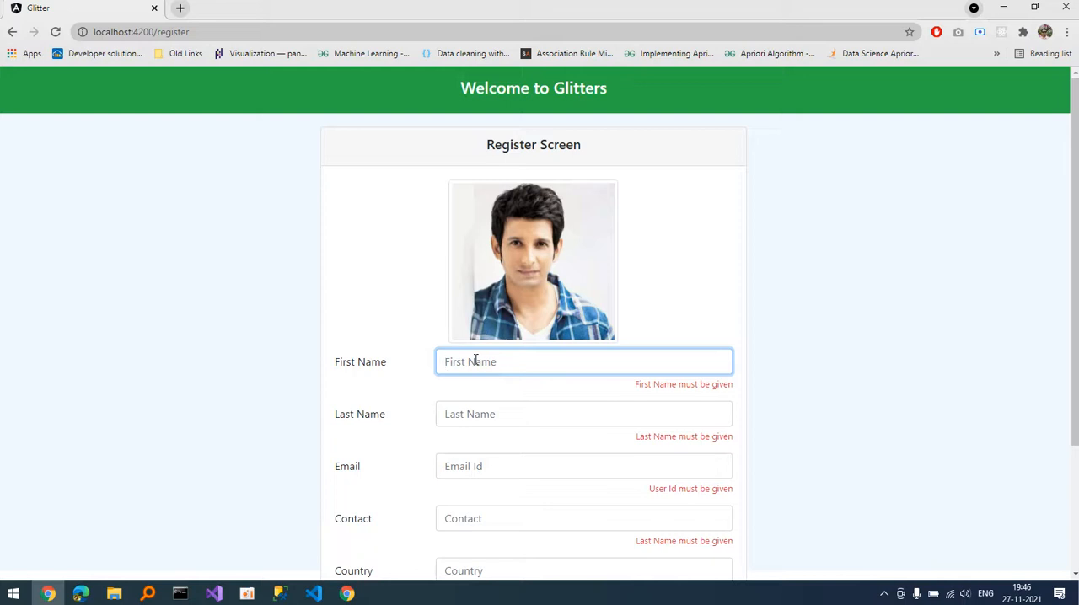
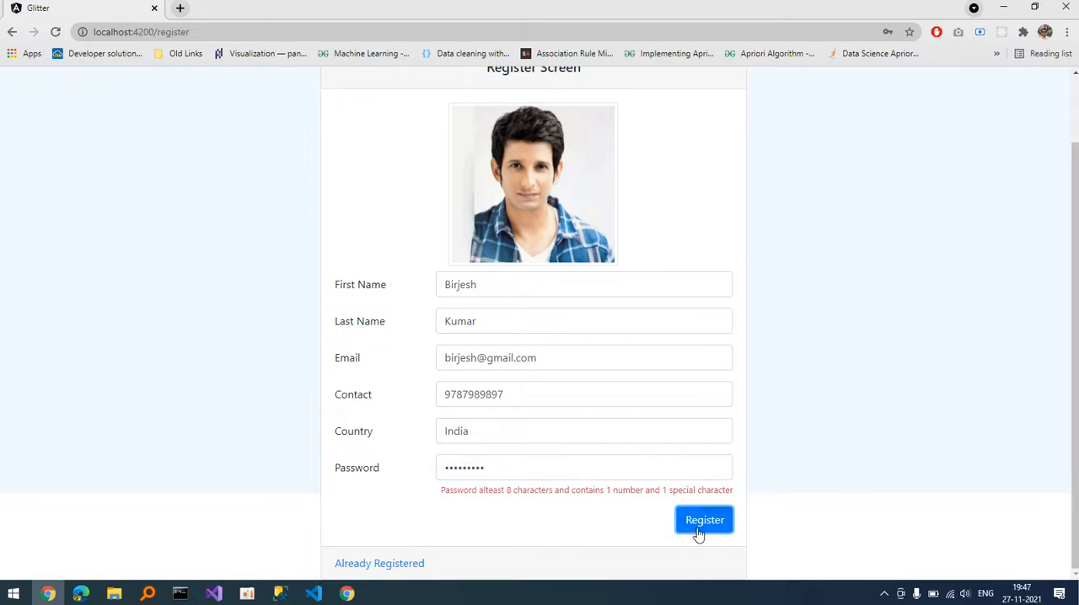
click(704, 520)
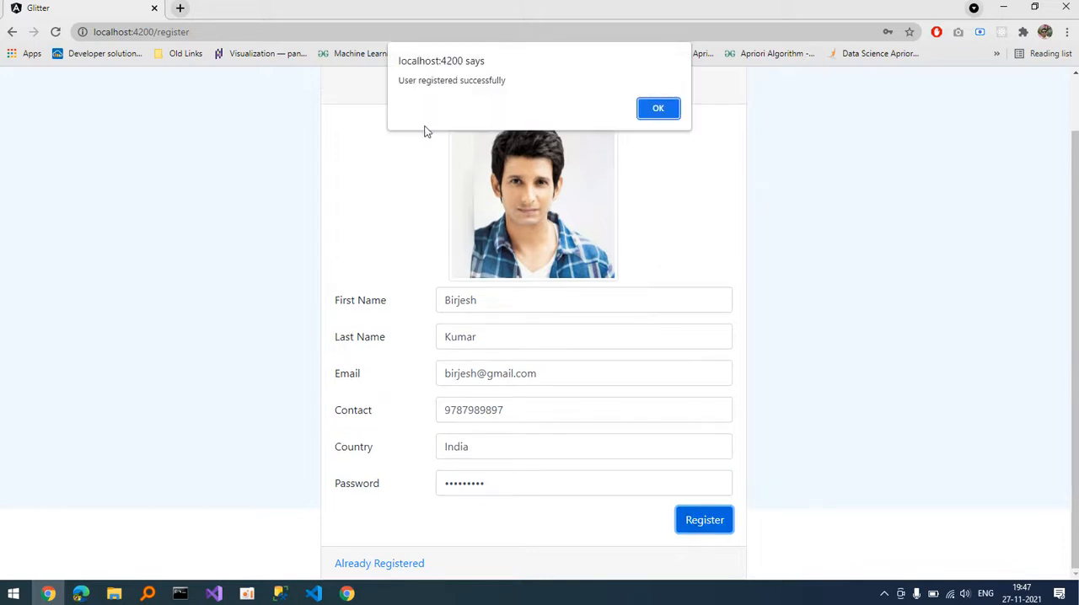
click(658, 107)
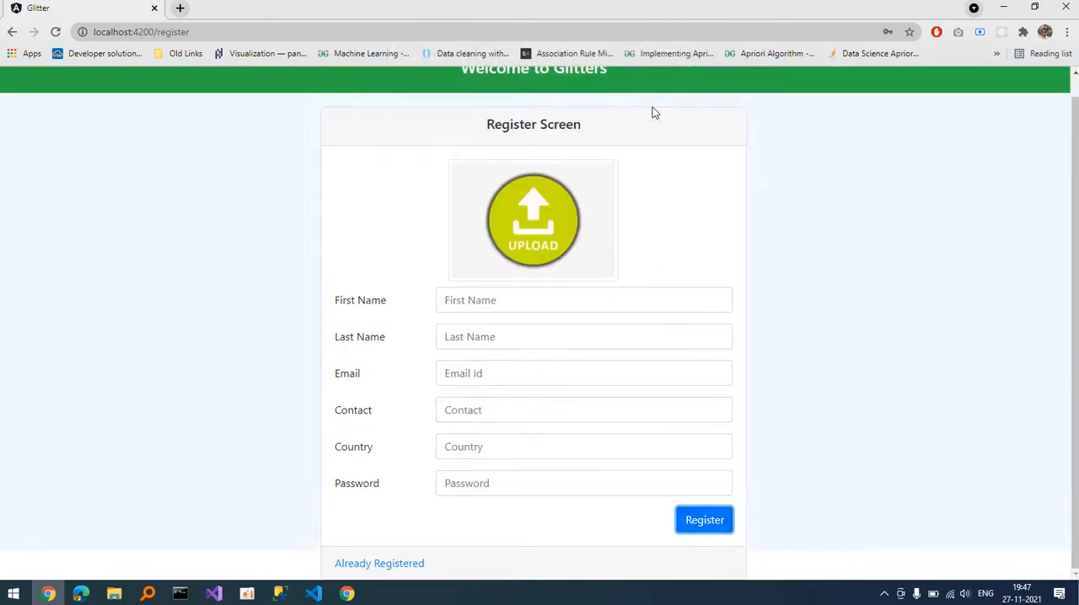
- Sign in with the new 'bir' account, retrying after the invalid-password alert, and acknowledge success
click(380, 563)
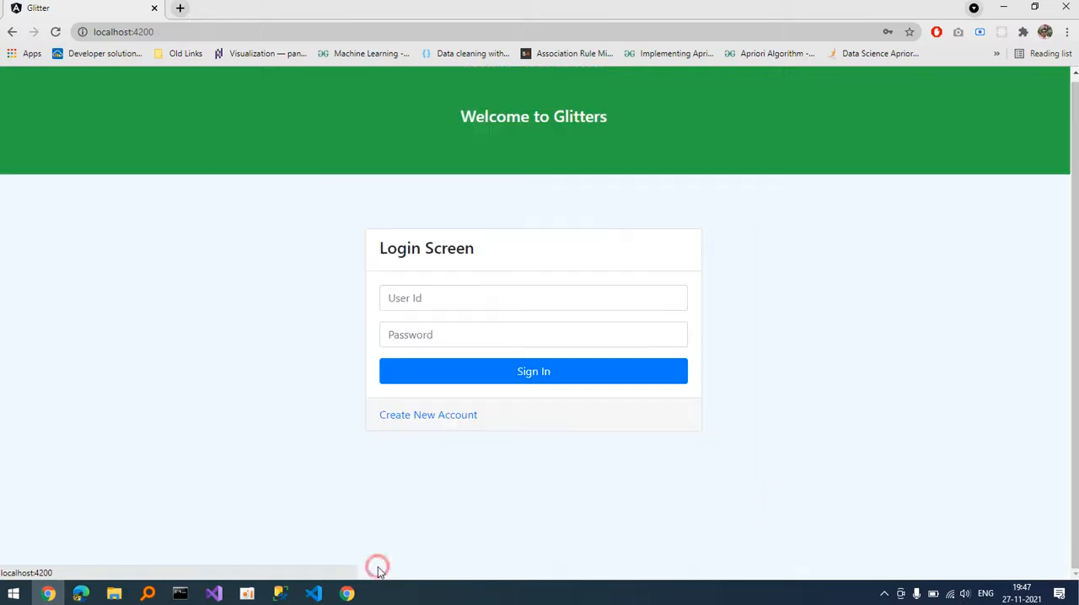
click(533, 297)
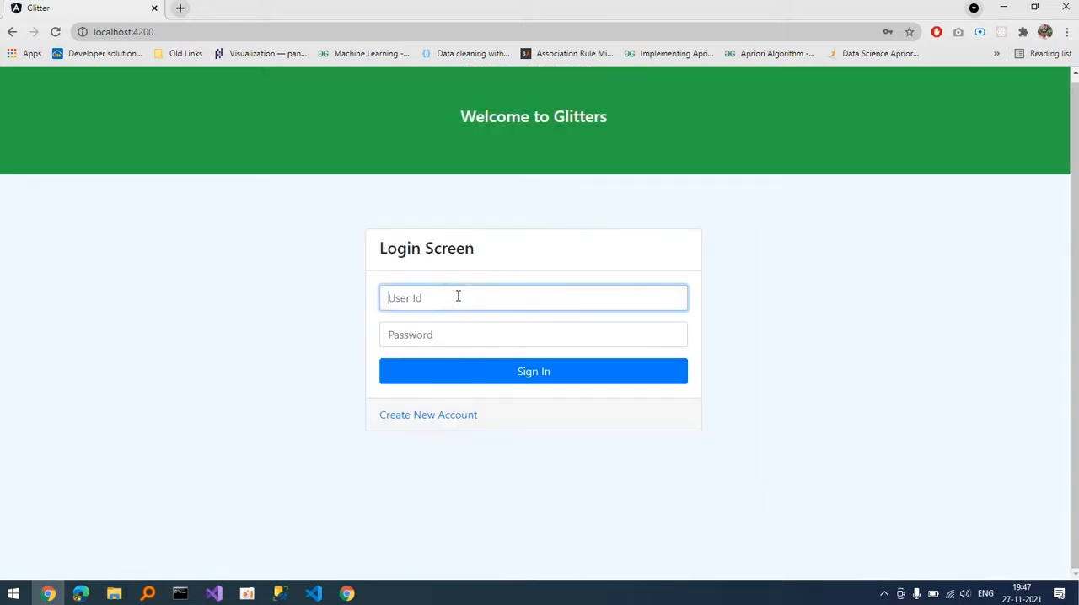
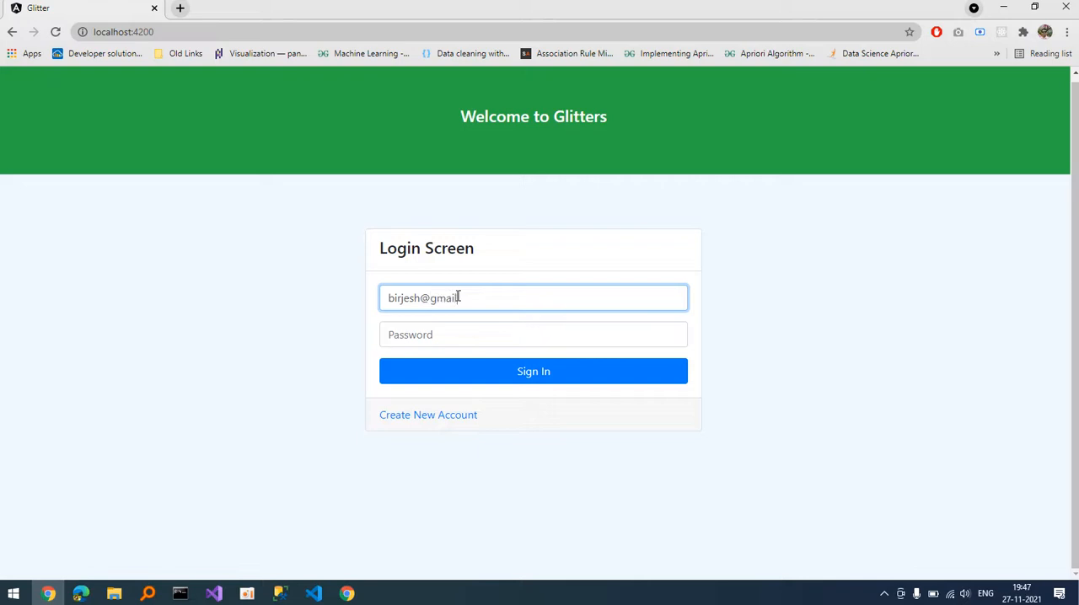
text(••••)
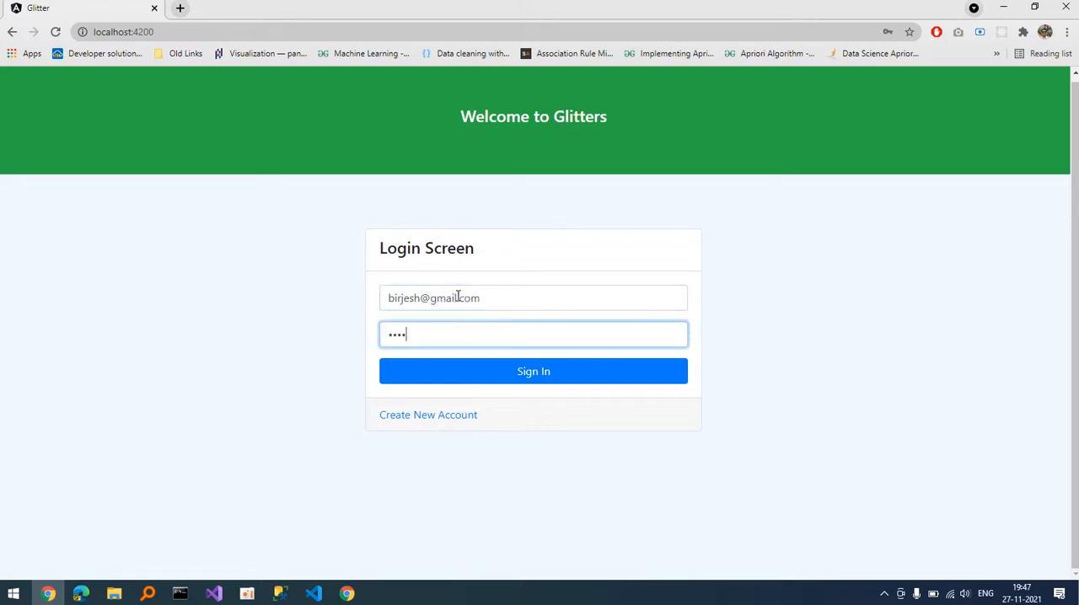
click(534, 372)
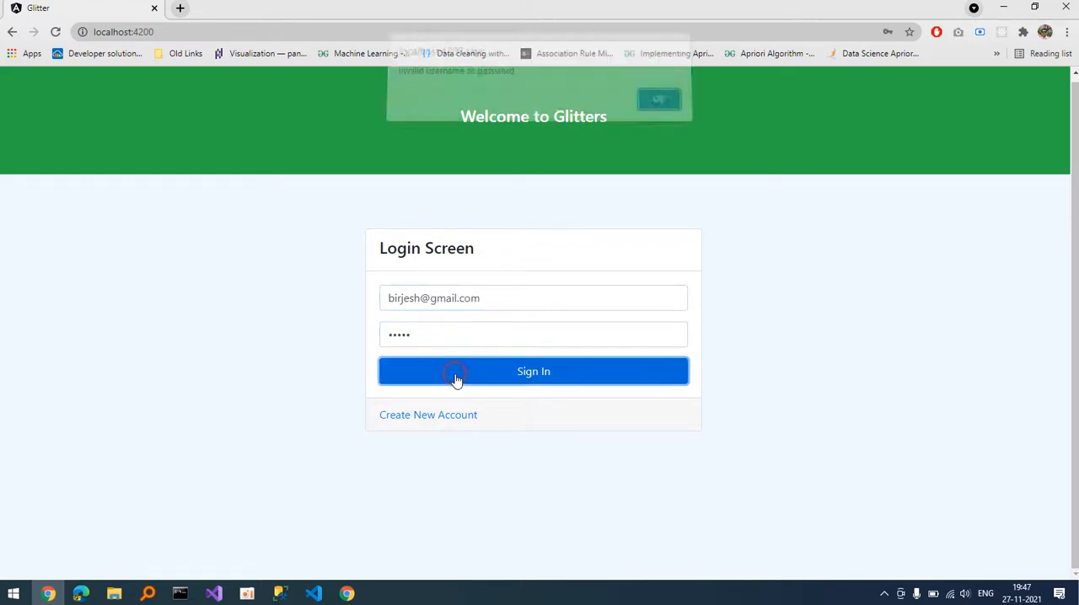
click(534, 371)
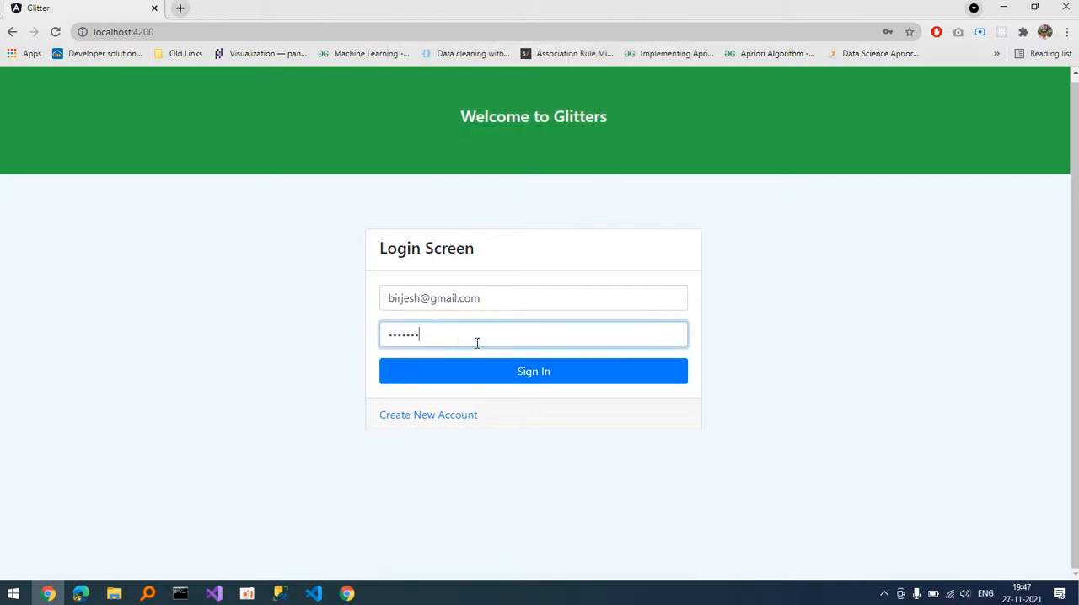
click(533, 371)
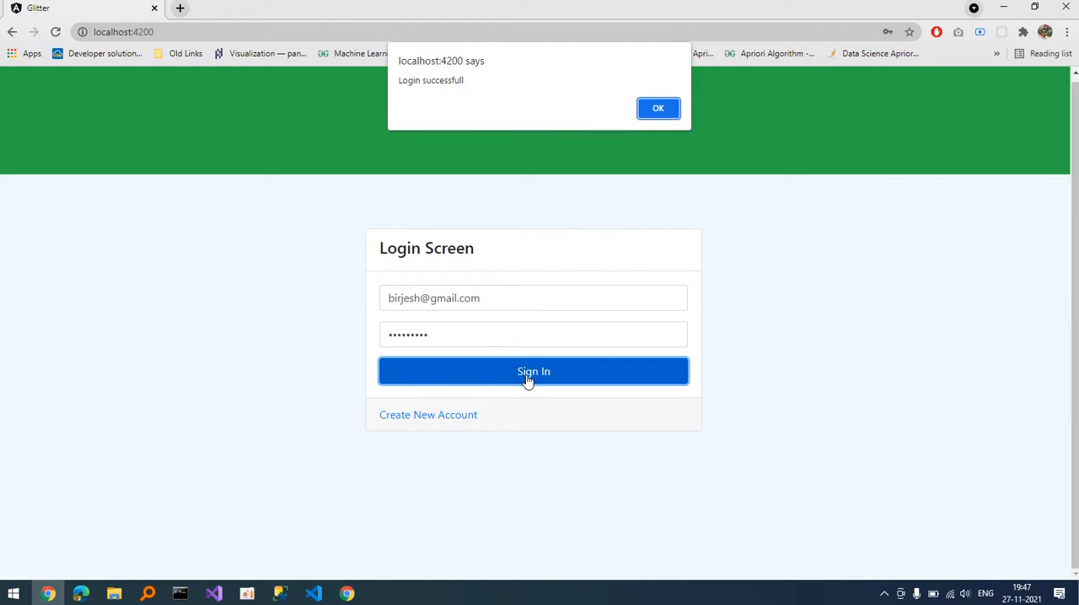
click(658, 108)
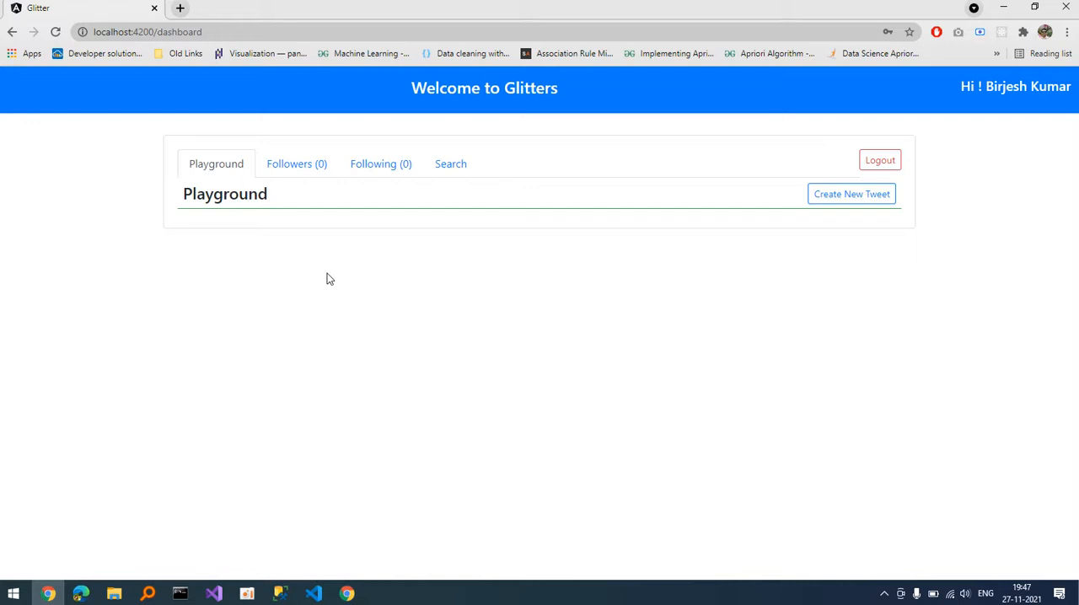
mouse_move(334, 279)
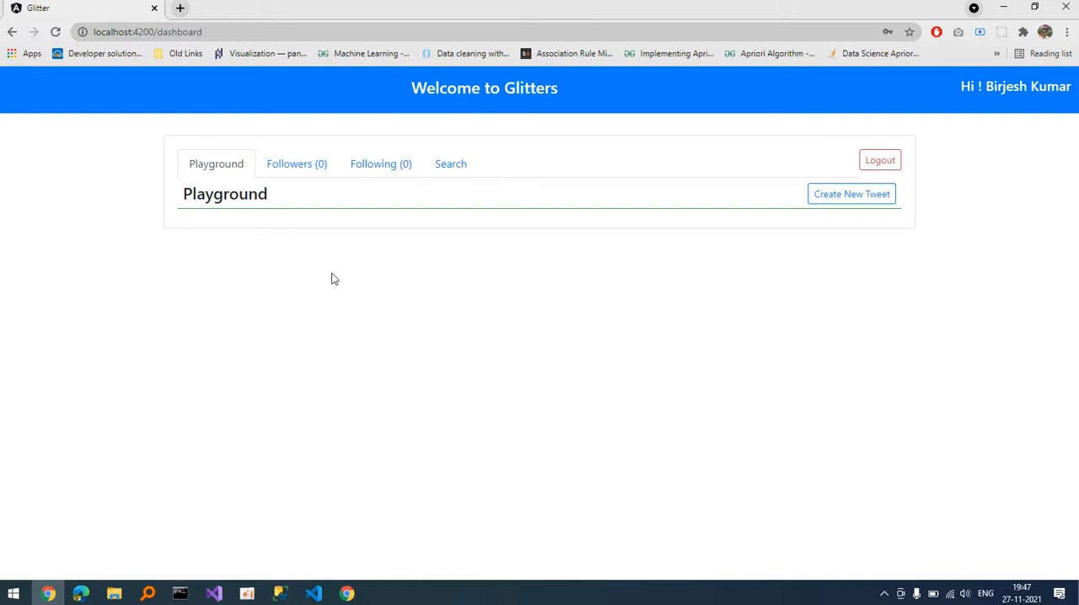
mouse_move(319, 209)
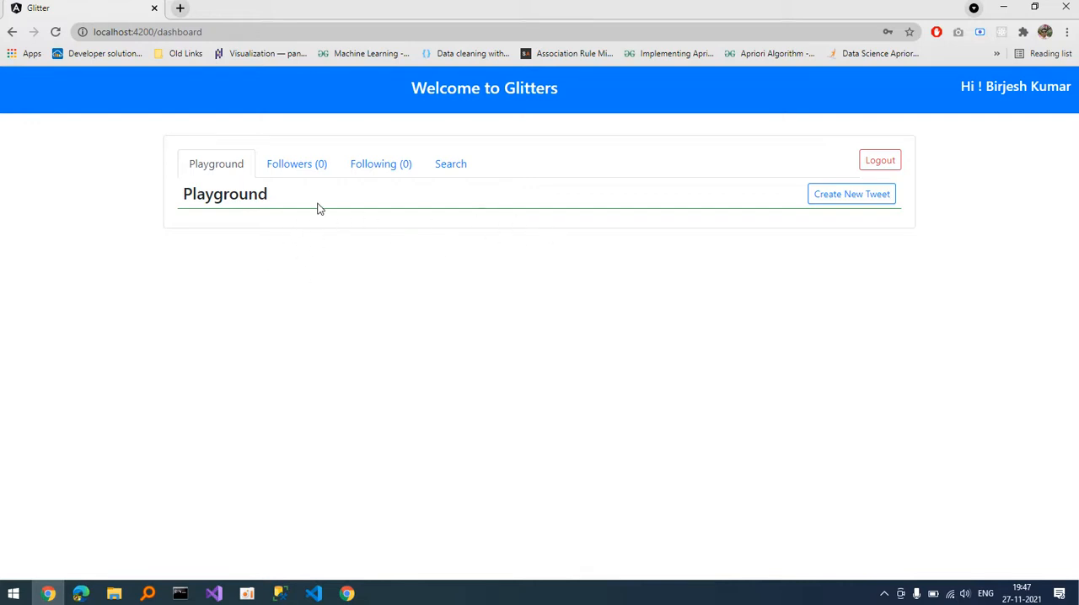
mouse_move(253, 210)
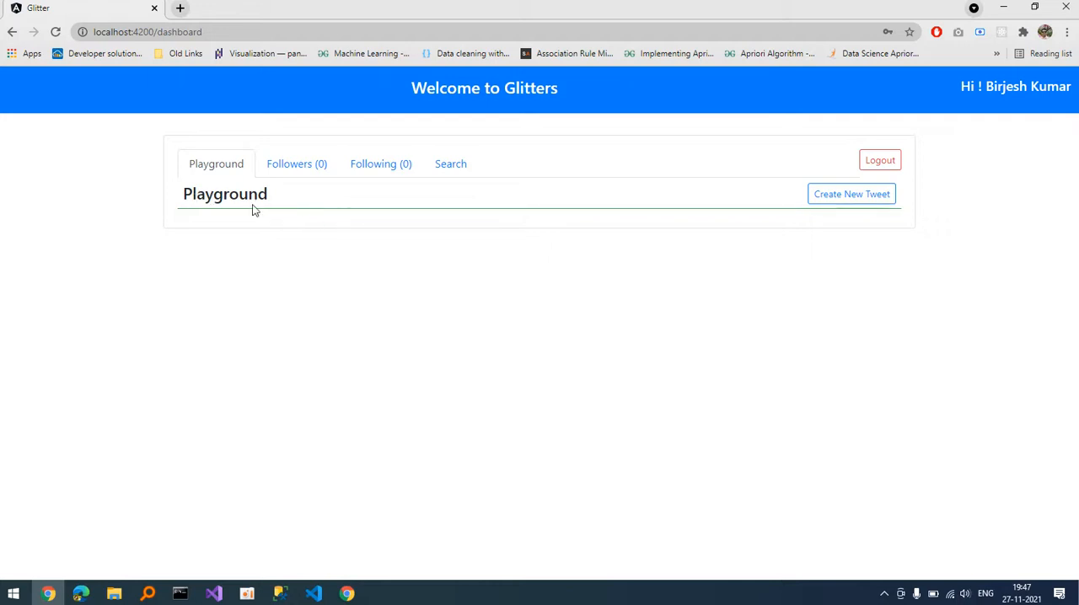
mouse_move(273, 236)
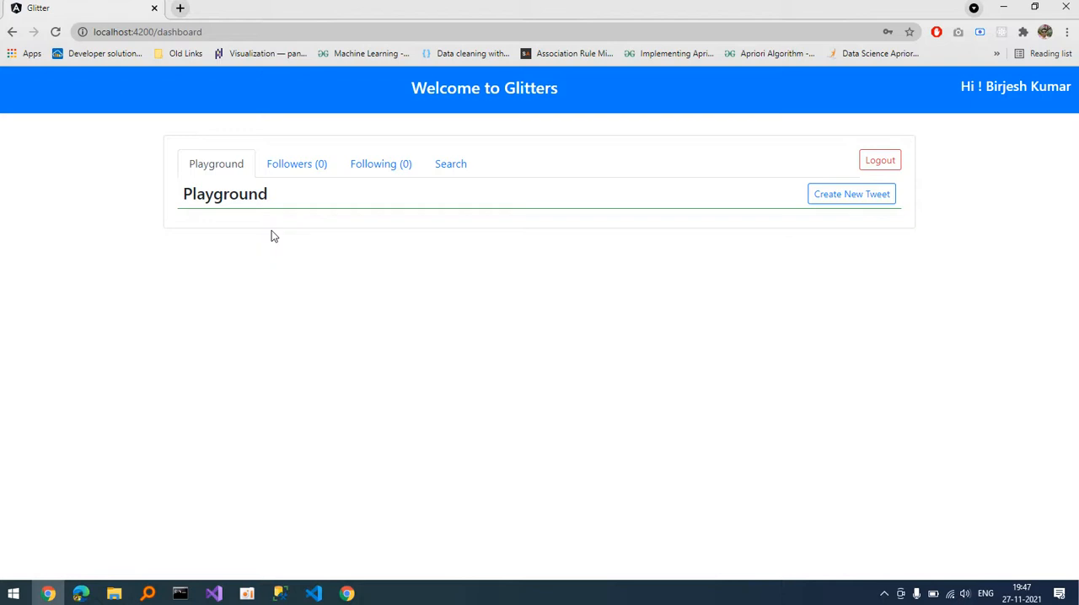
- Post a tweet: 'Hi there I am new here', a line about glitters, 'It is something like twitter'
click(852, 194)
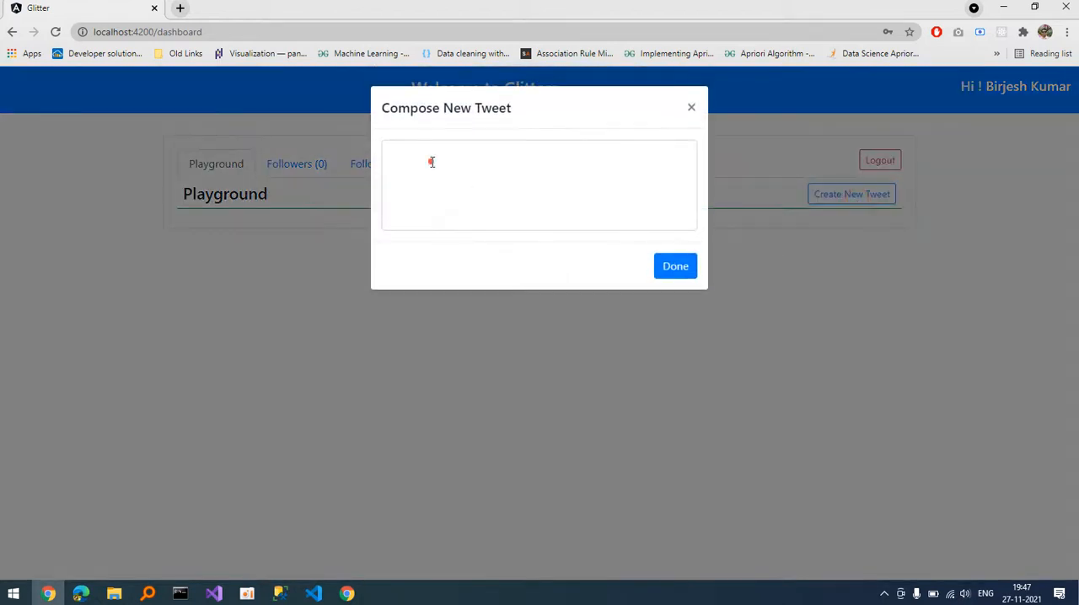
text(Hi ther)
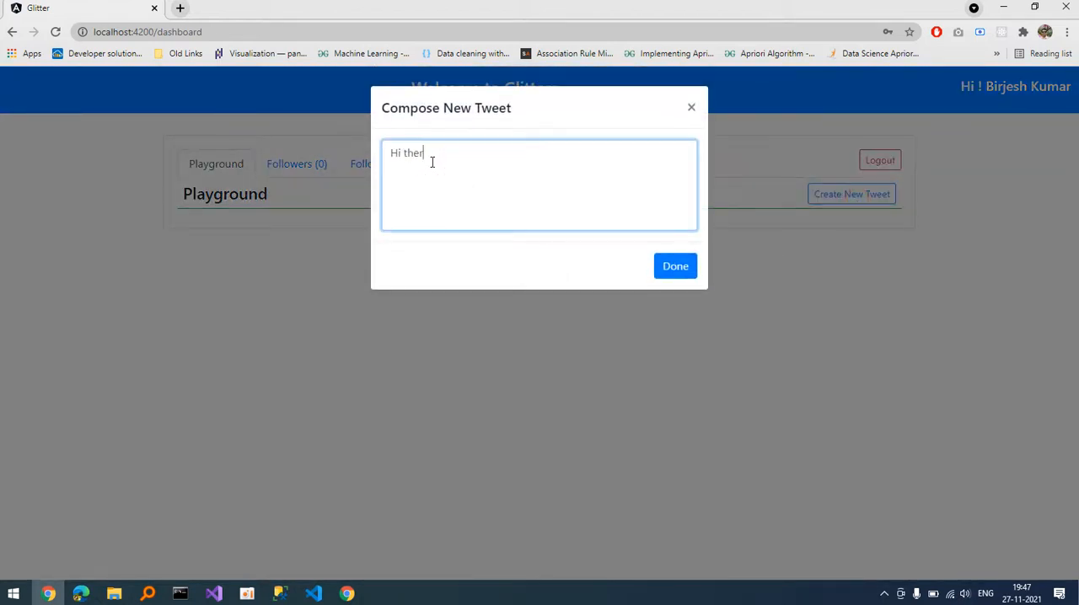
text(e I am)
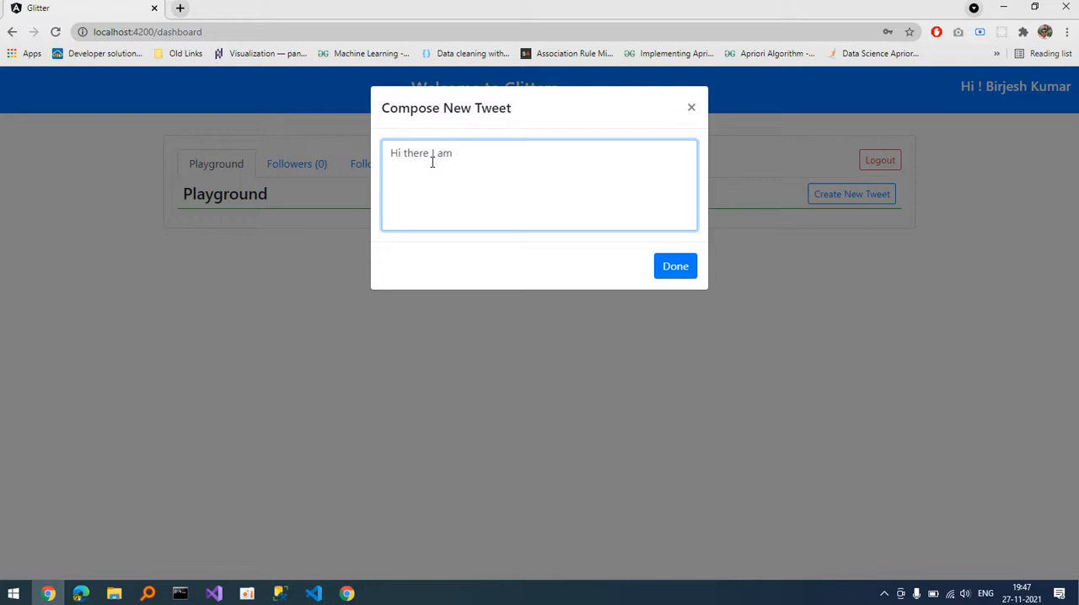
text(new here)
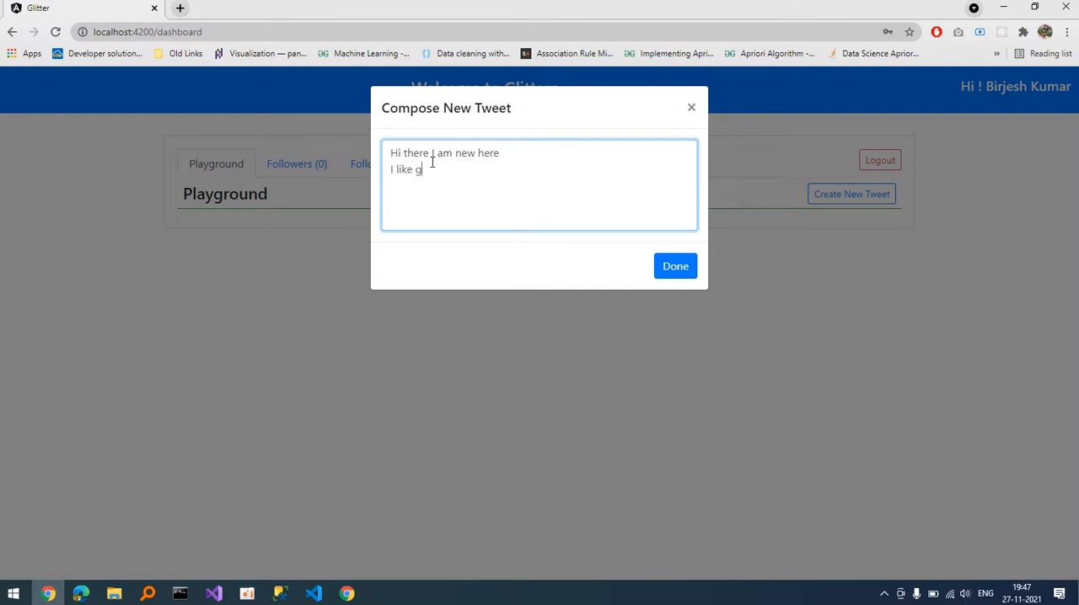
text(litters)
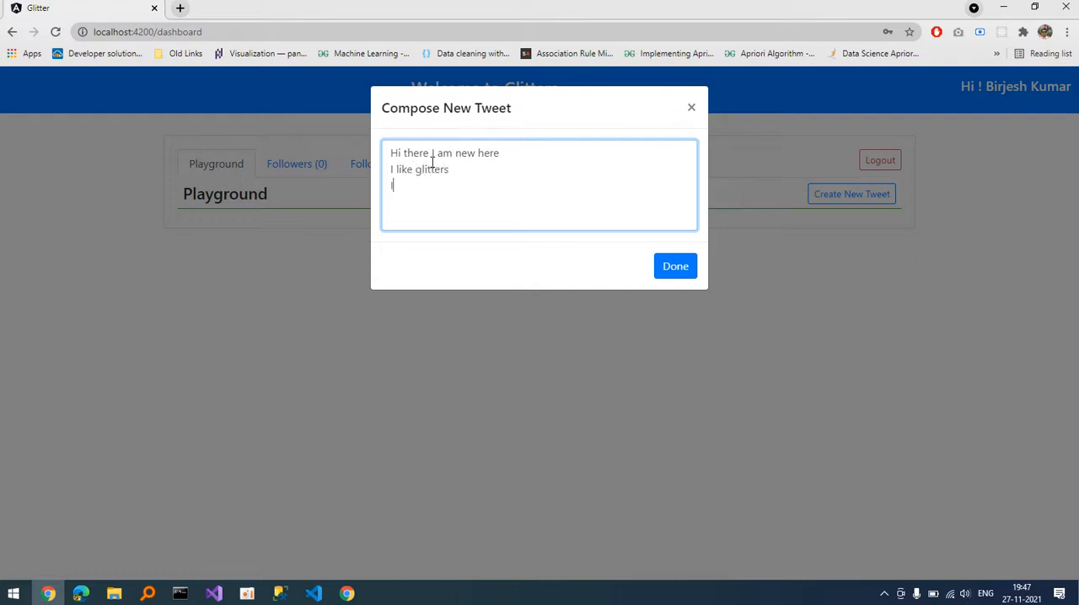
text(It is s)
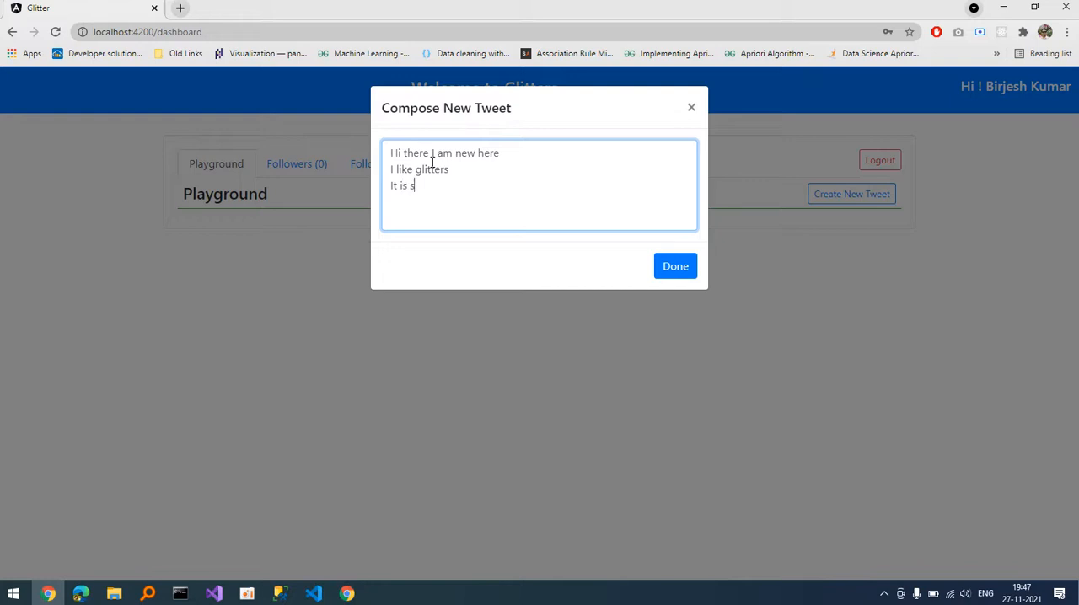
text(omething)
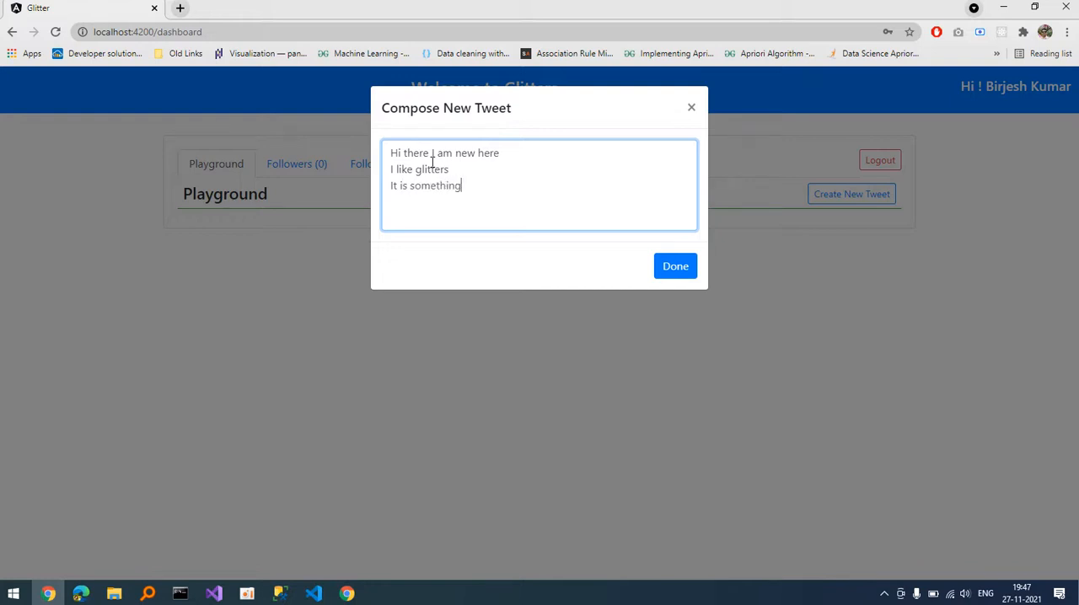
text(like tw)
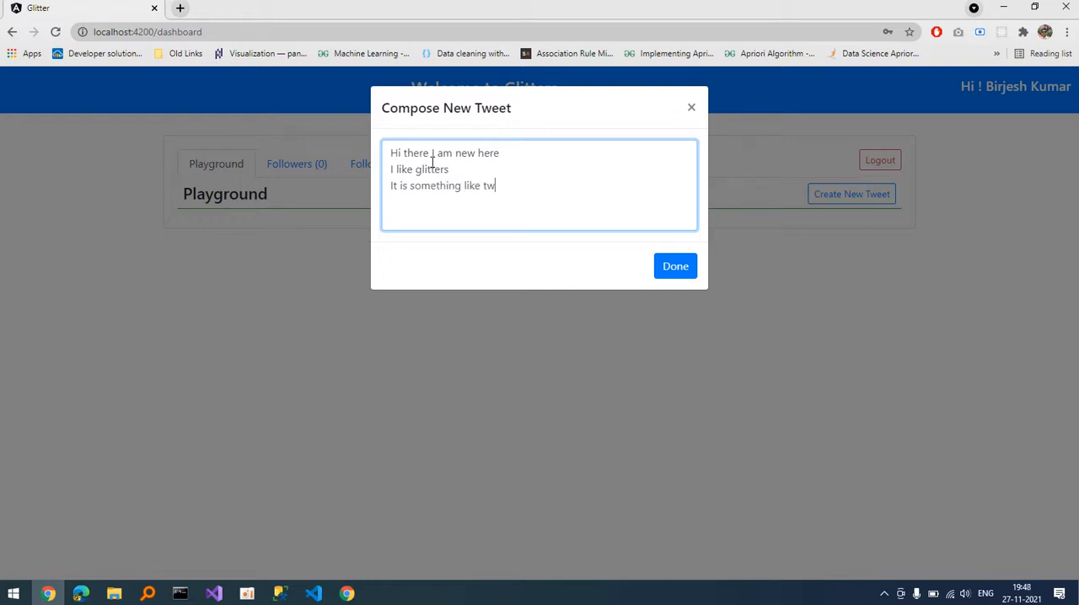
text(itter)
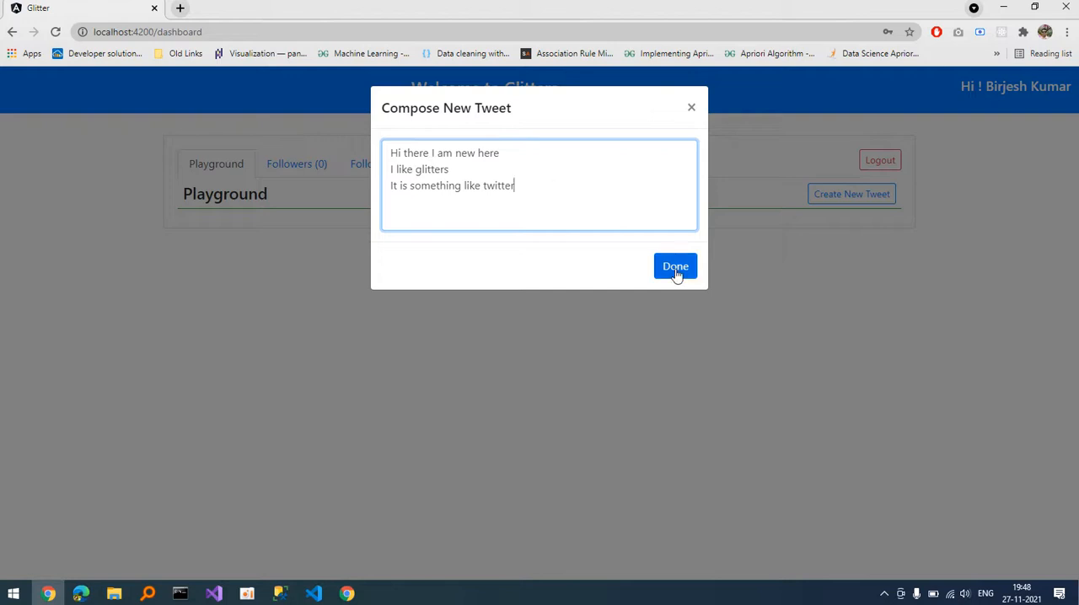
click(674, 265)
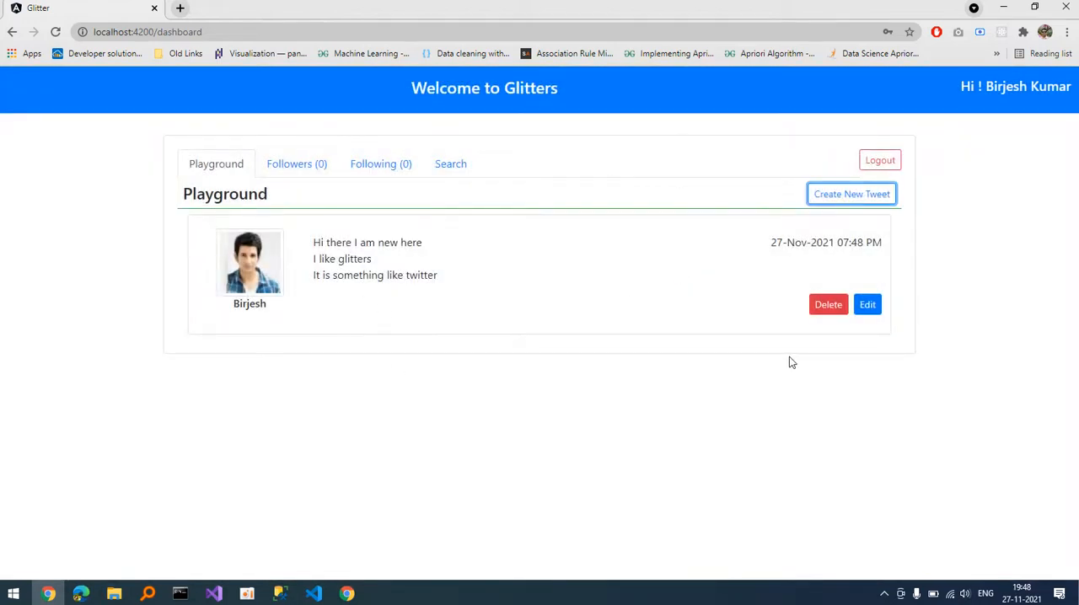
mouse_move(824, 333)
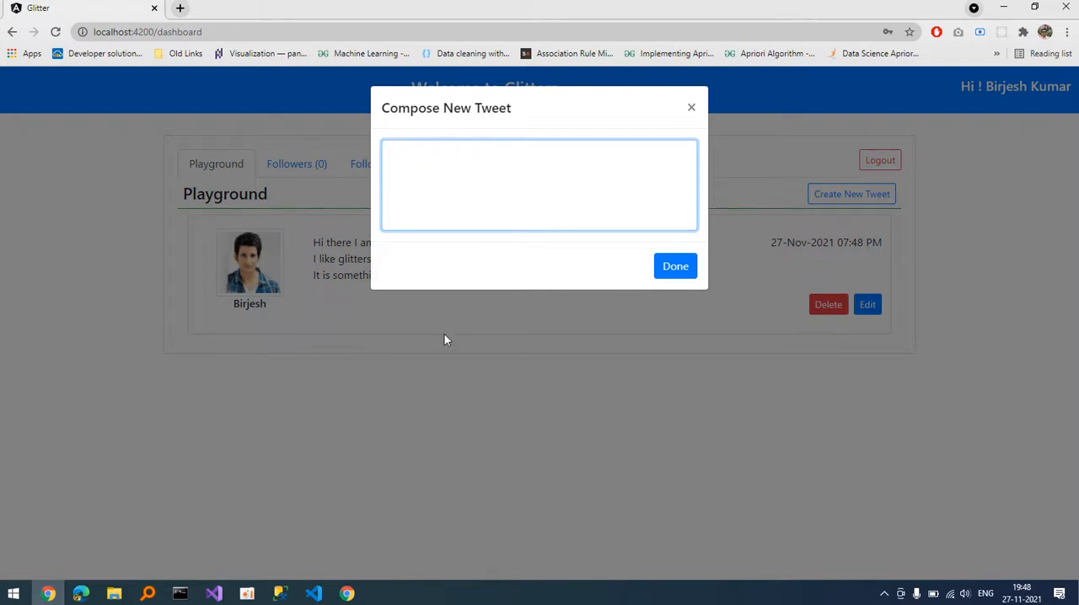
- Reopen an empty Compose New Tweet dialog above the feed
click(676, 266)
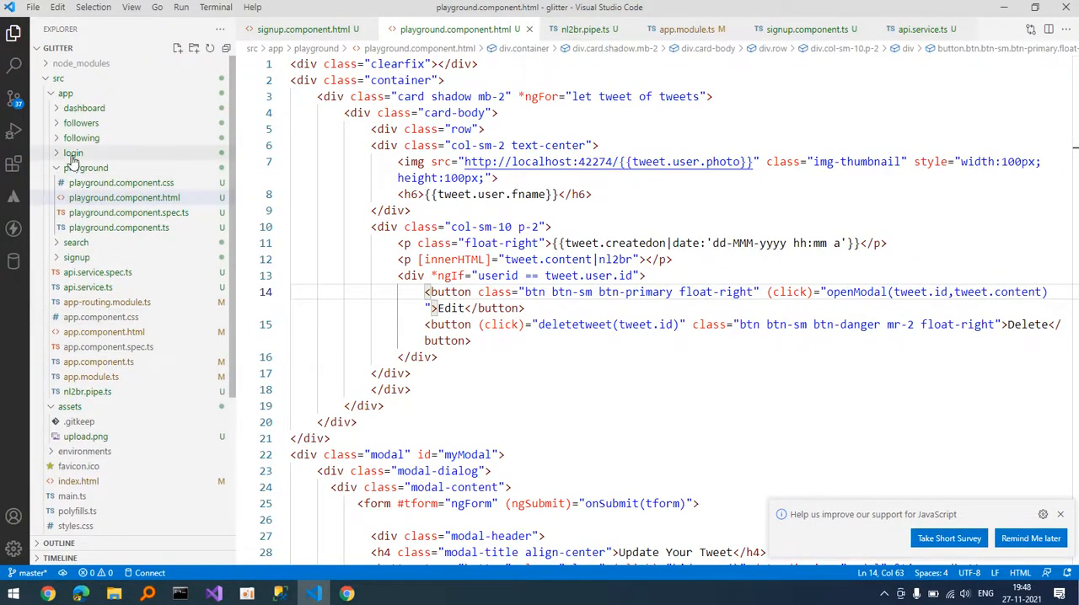
- In dashboard.component.ts, add this.model={} inside createTweet's subscribe callback
click(83, 107)
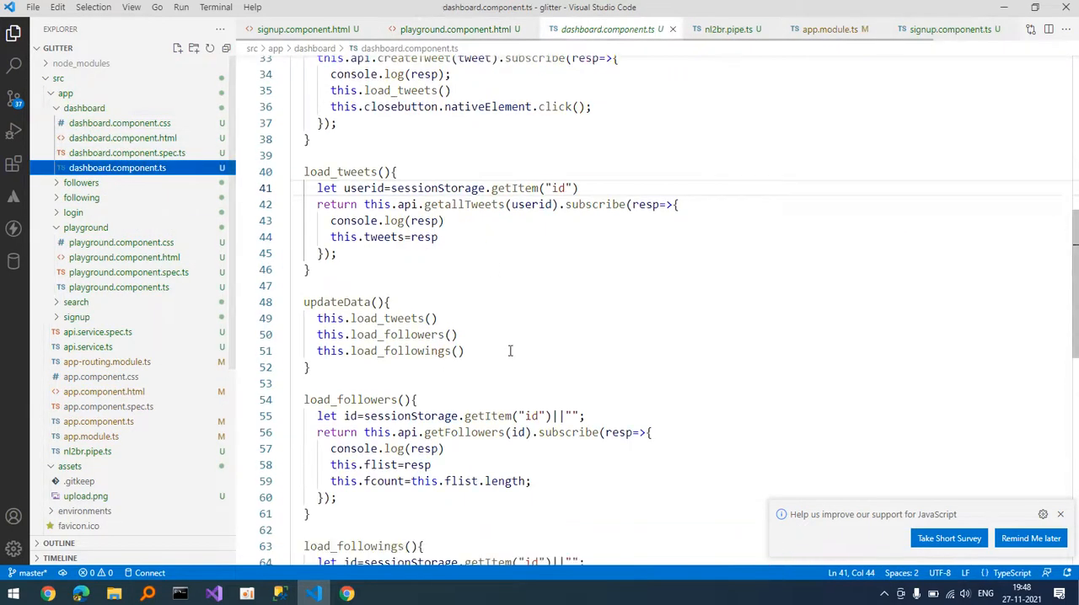
scroll(down, 3)
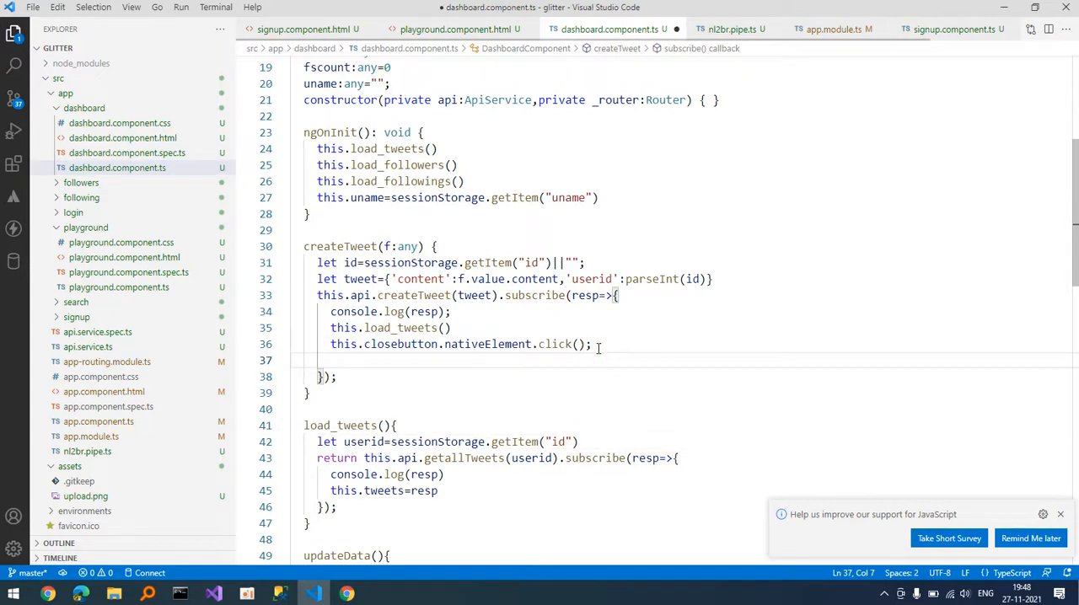
text(this.)
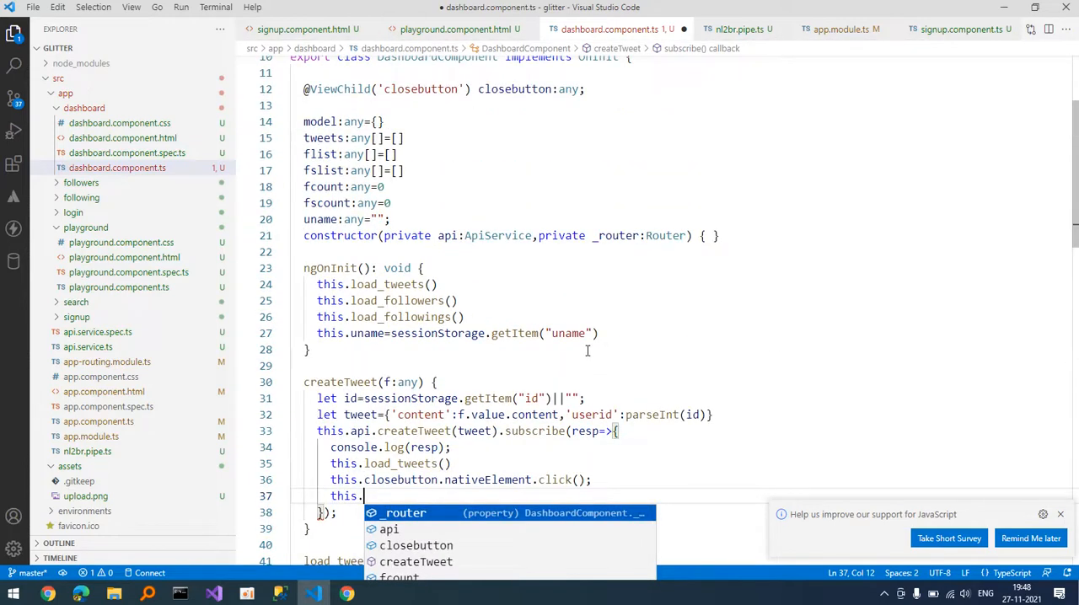
text(m)
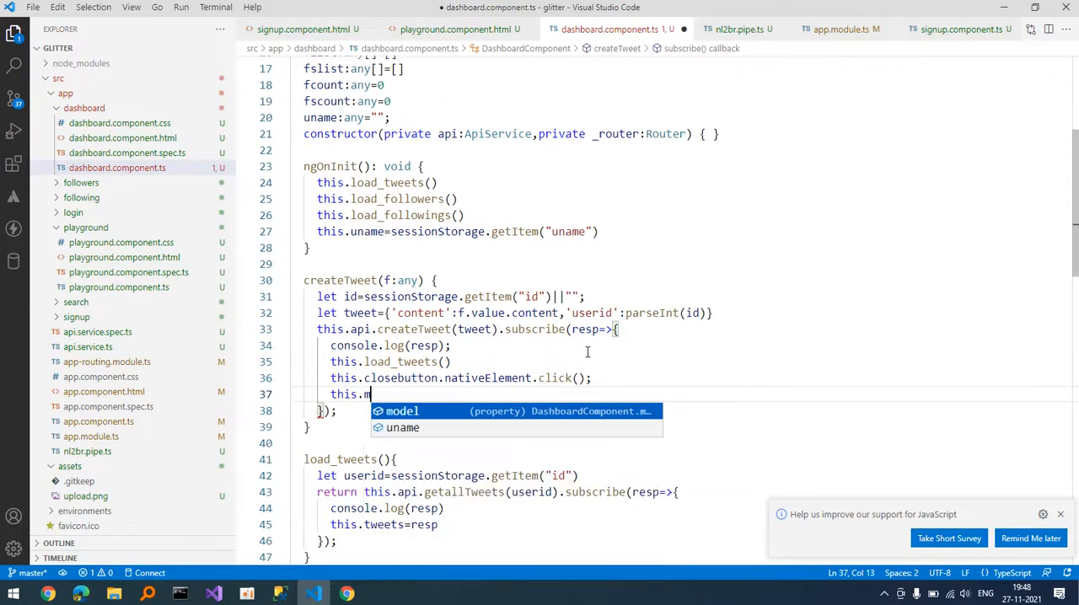
text(odel)
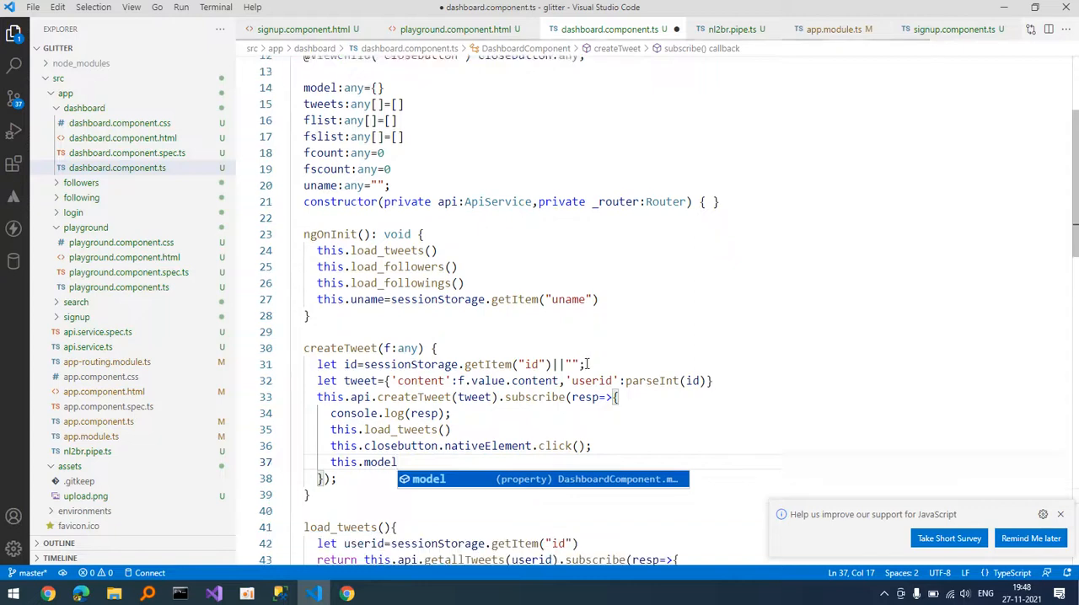
text(={})
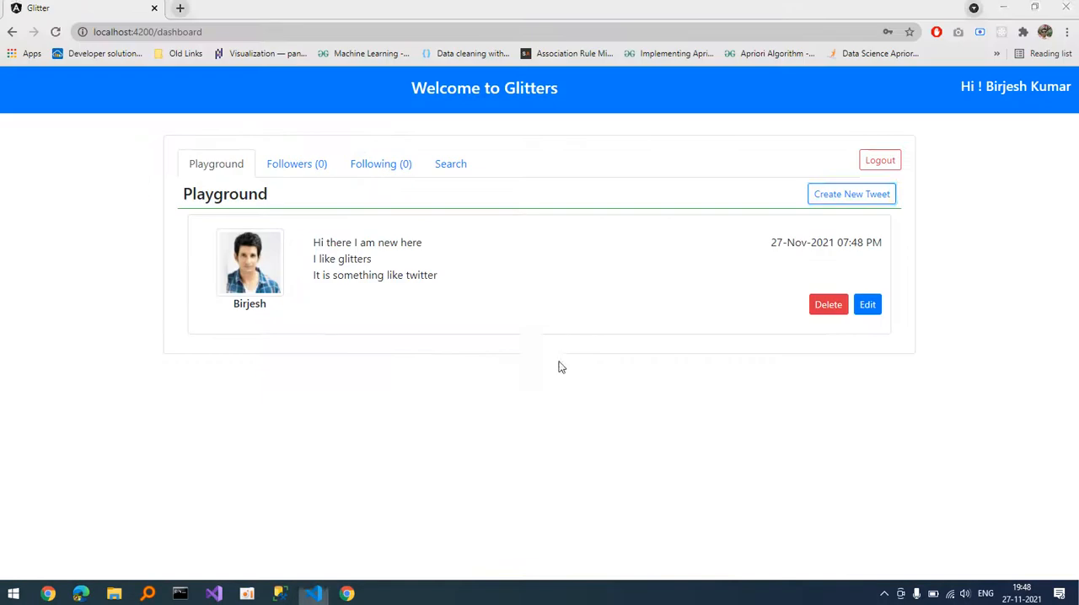
- Compose and post the tweet 'I am testing'
click(852, 194)
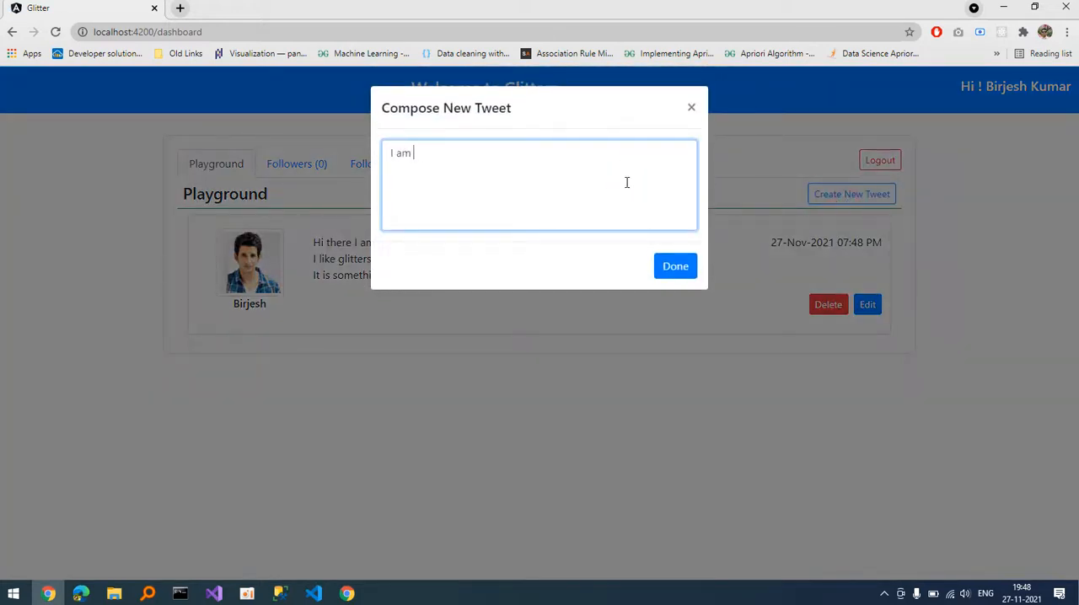
text(testing)
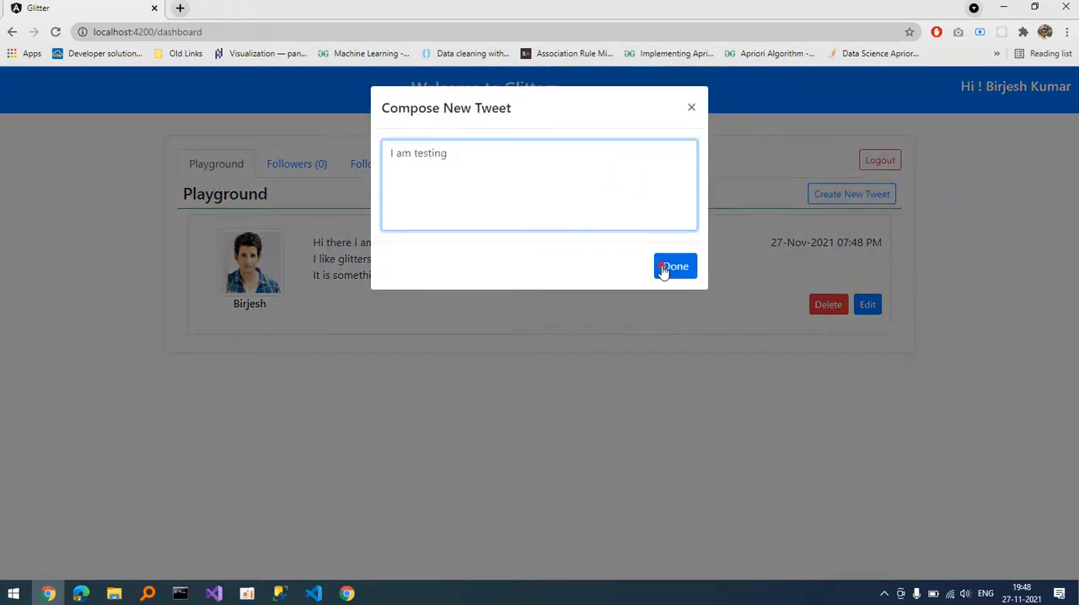
click(676, 267)
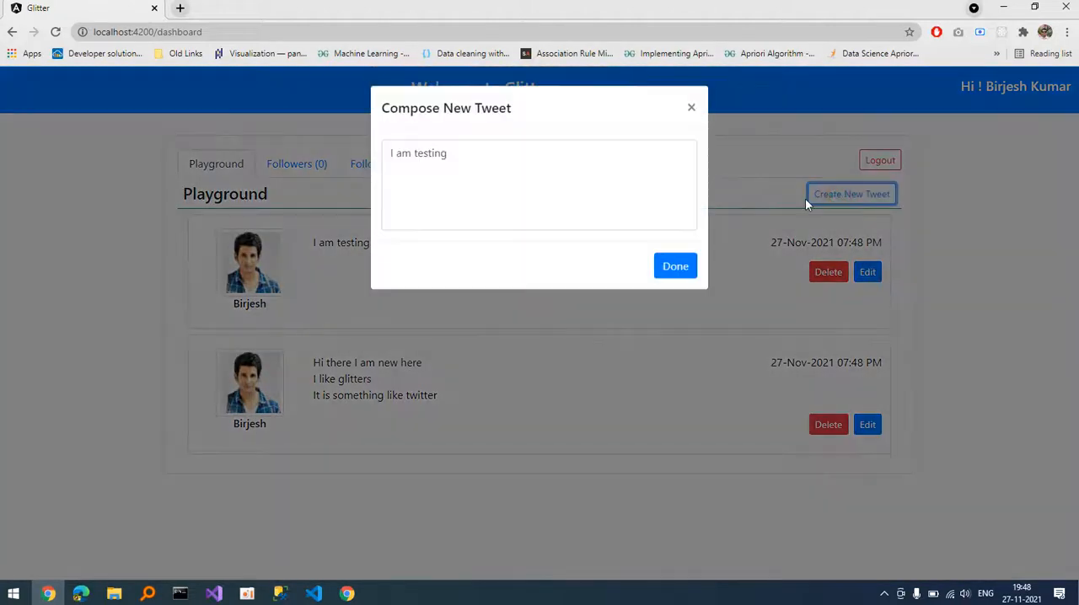
click(675, 266)
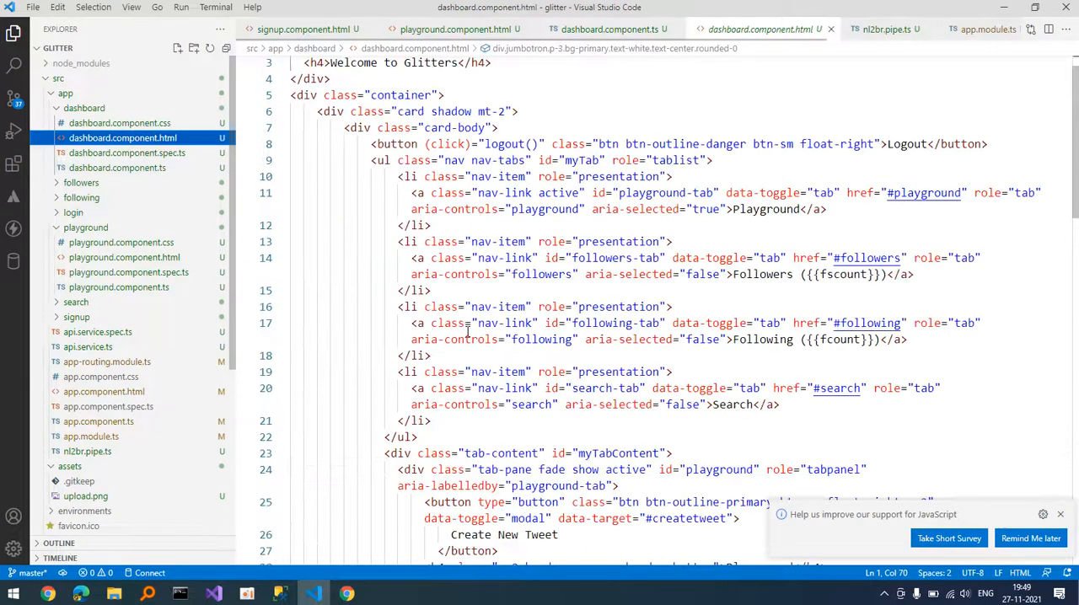
- Review dashboard.component.html, then change createTweet's reset to this.model.content=""; in the TypeScript file
scroll(down, 3)
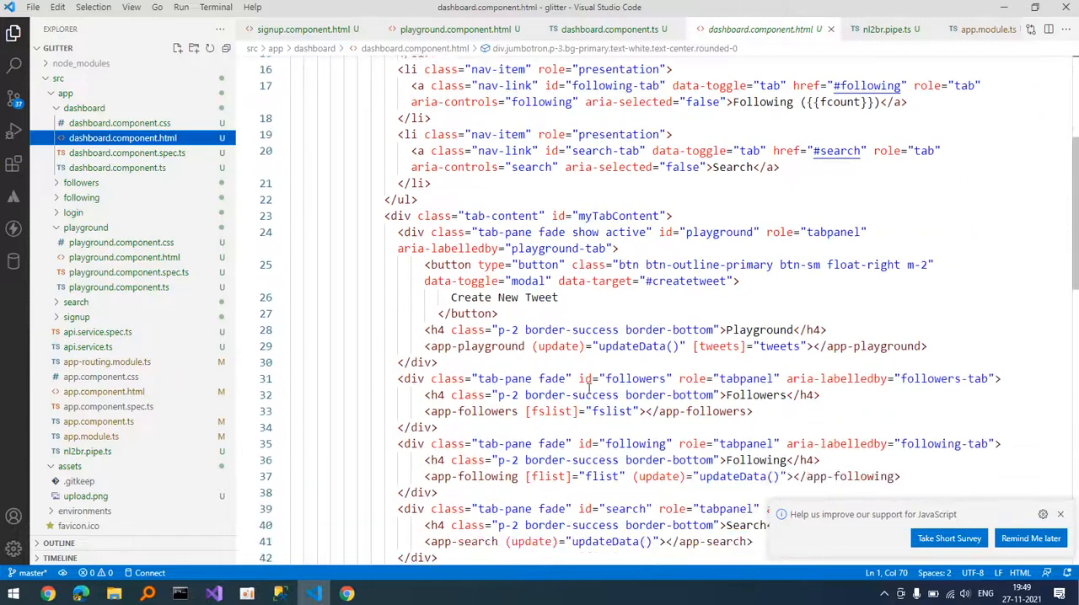
scroll(down, 3)
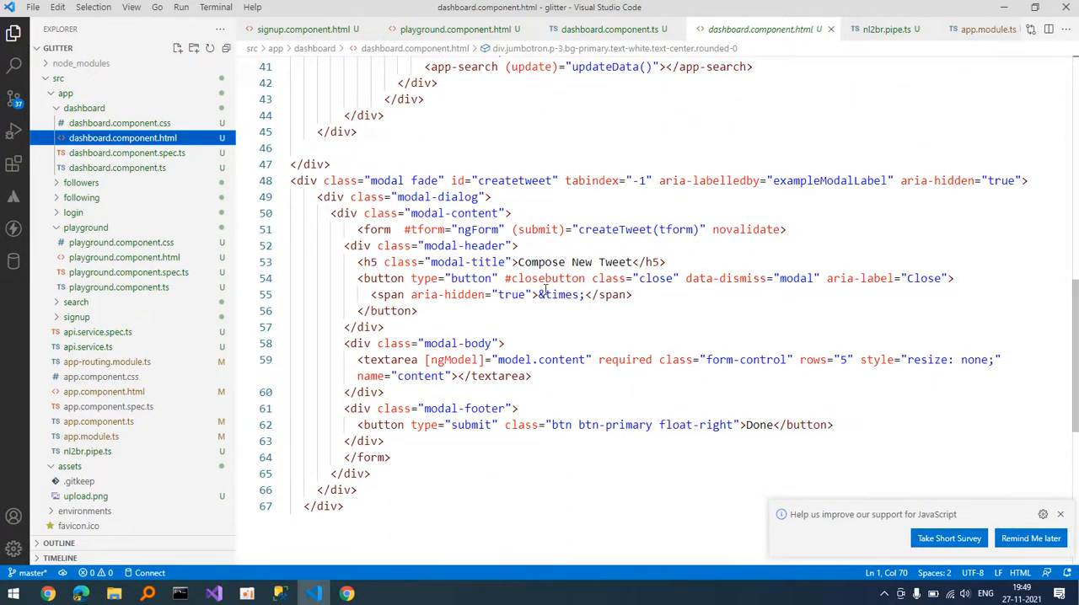
scroll(down, 3)
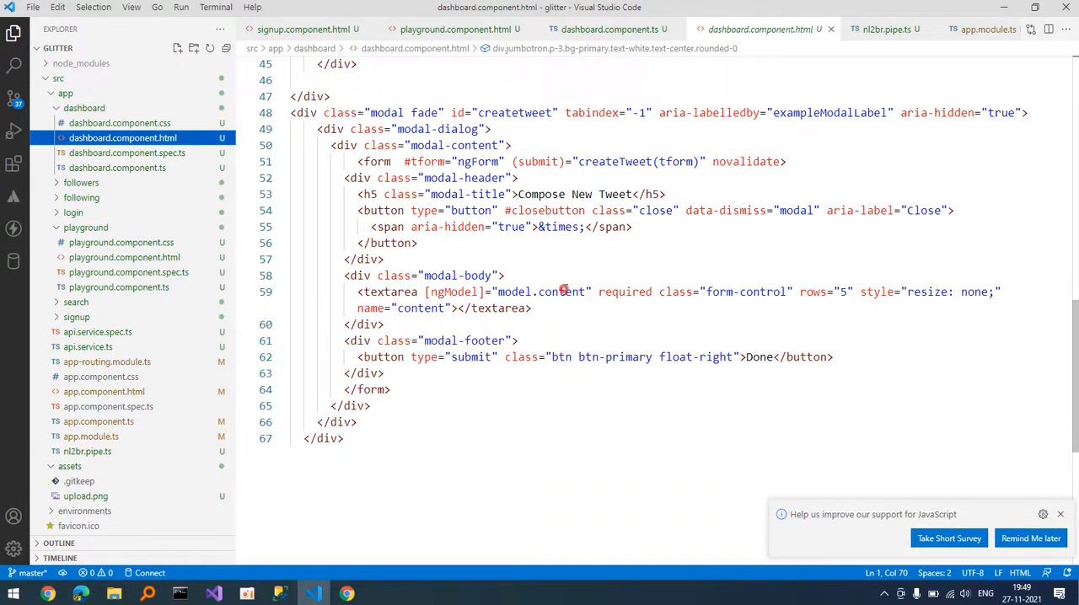
click(605, 28)
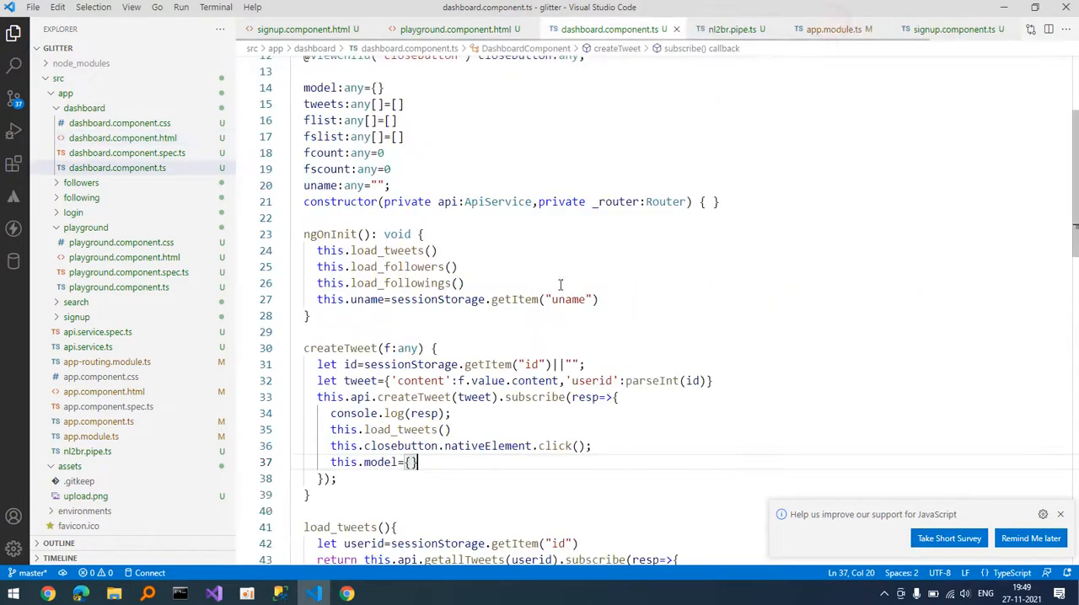
key(BackSpace)
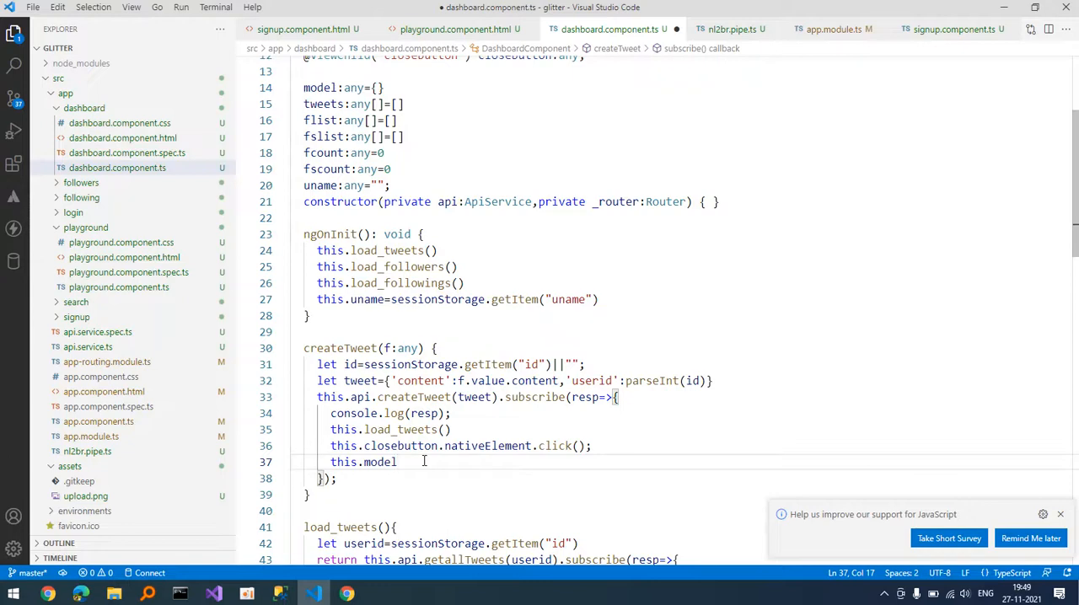
text(.model)
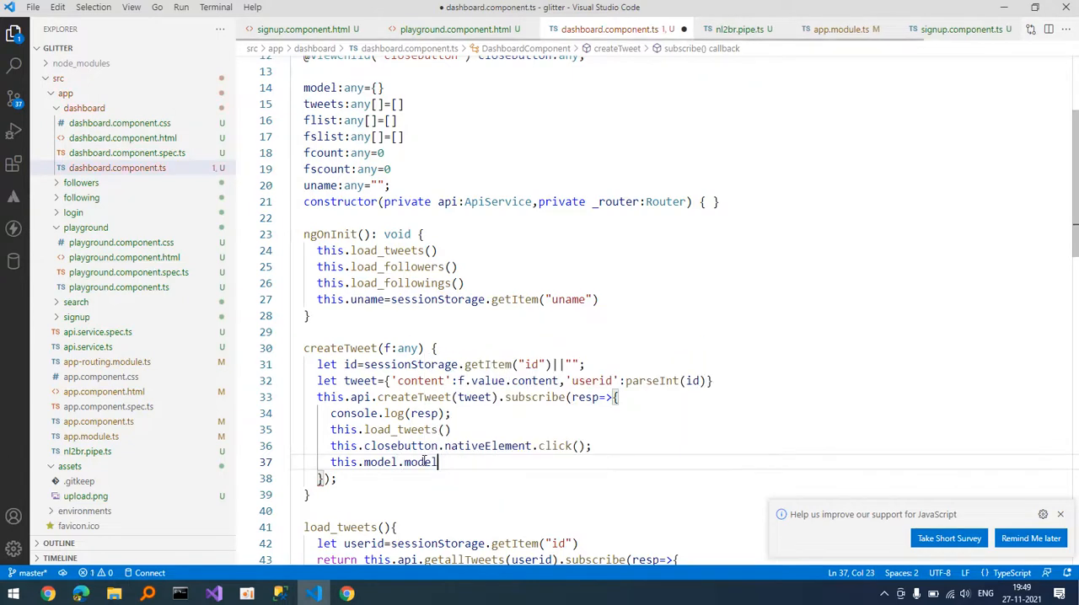
text(.content=)
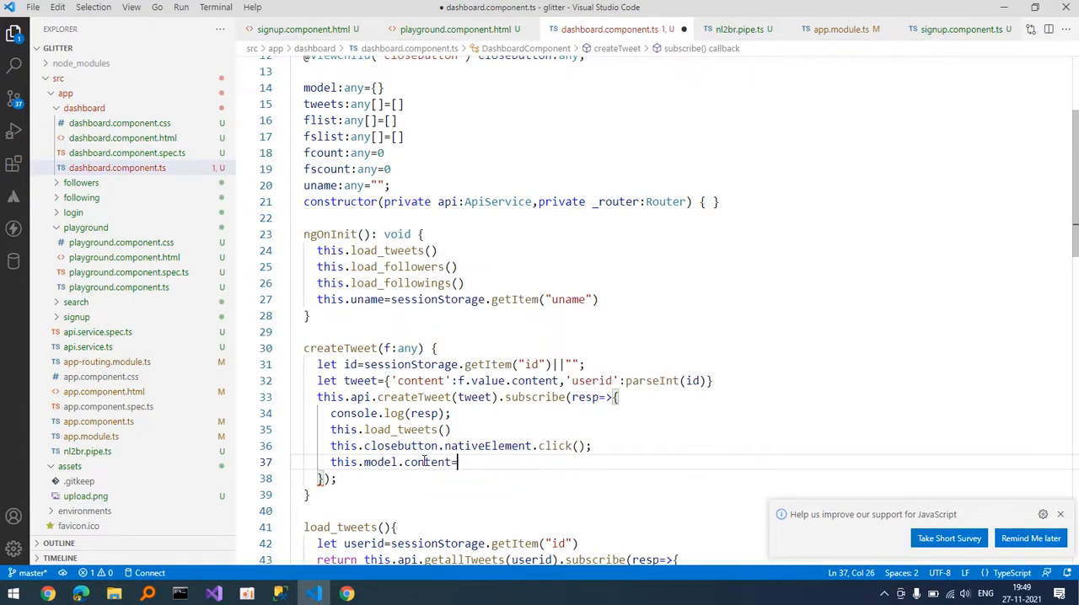
text("";)
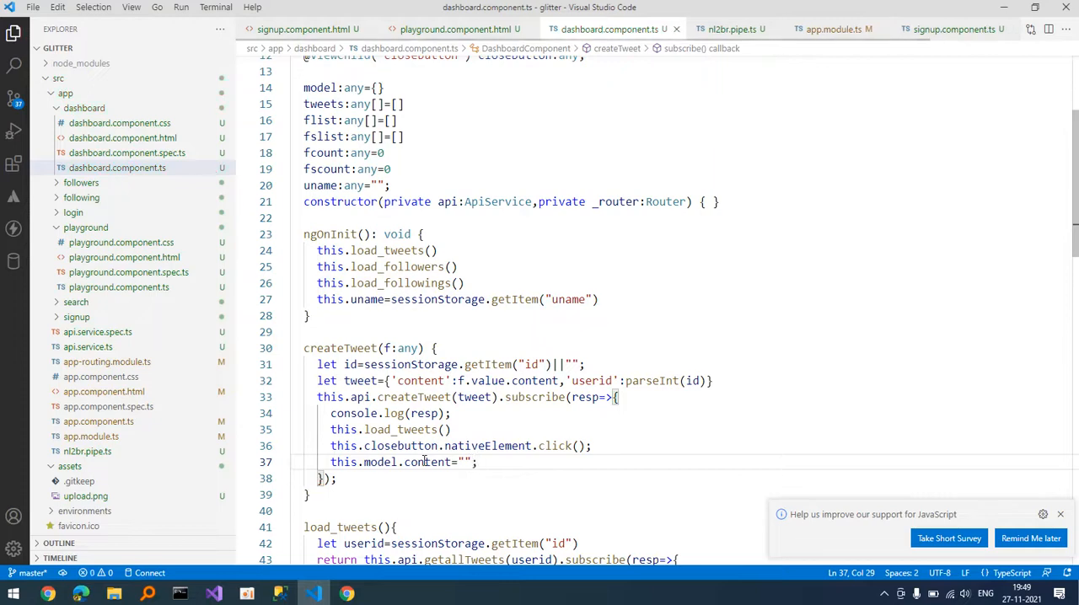
scroll(down, 3)
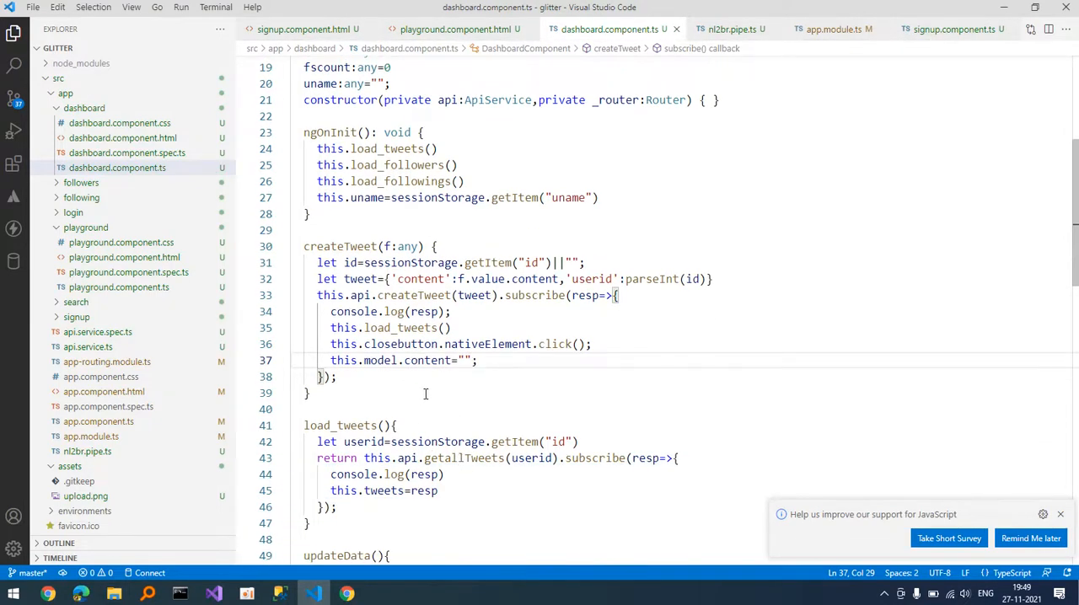
mouse_move(384, 393)
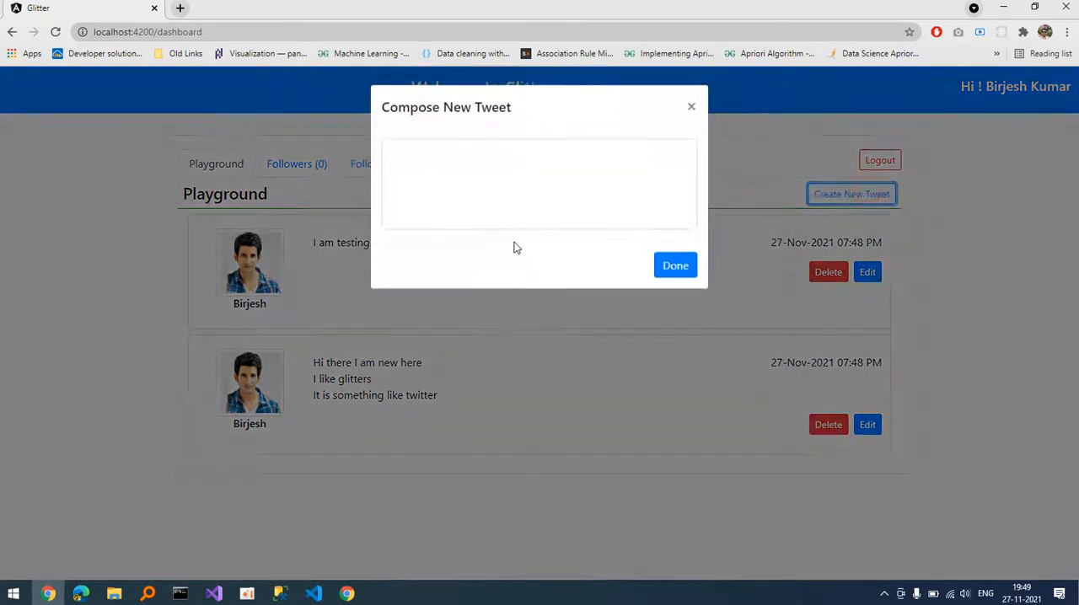
- Post a new tweet reading 'Tested again' and dismiss the confirmation
text(Tested)
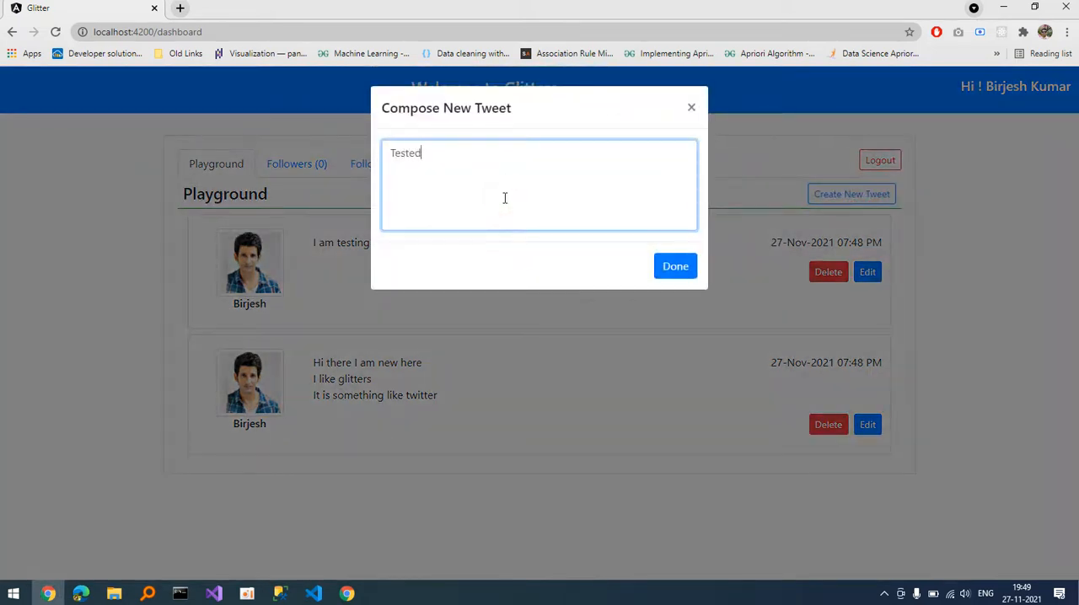
text(again)
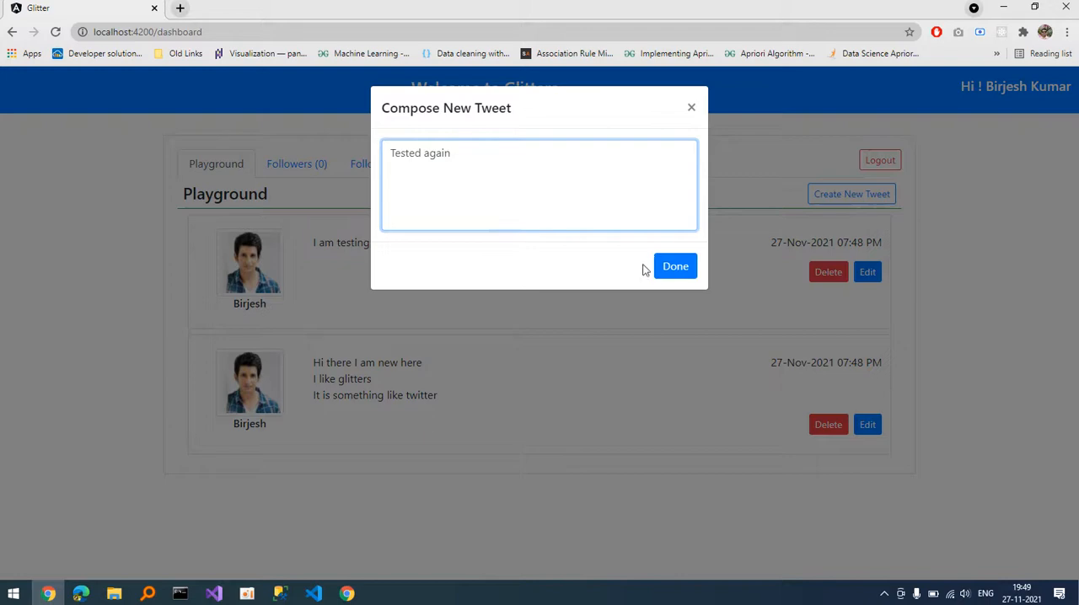
click(676, 266)
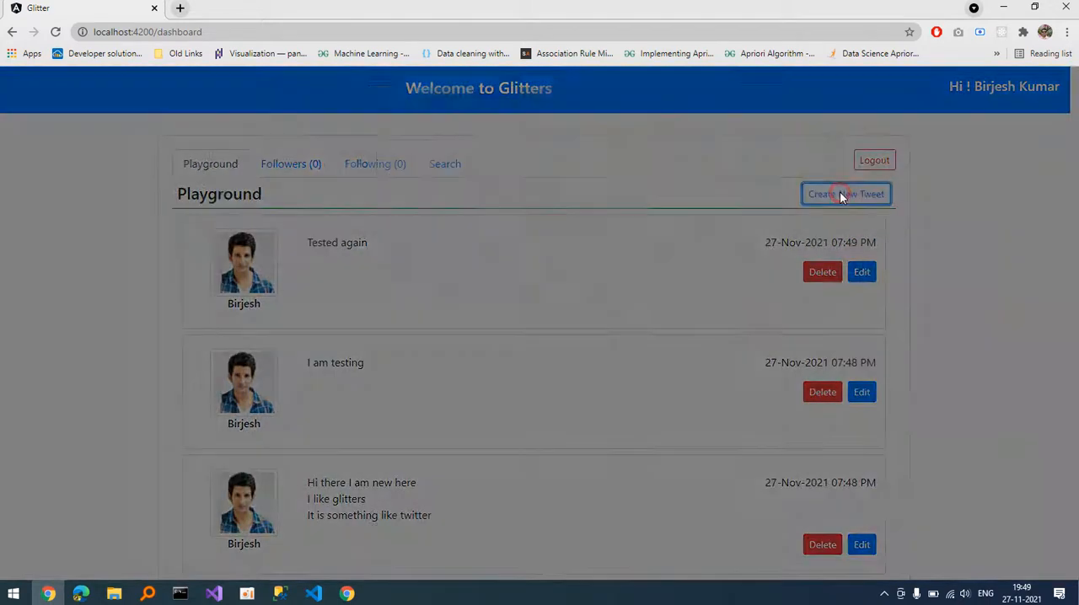
click(846, 194)
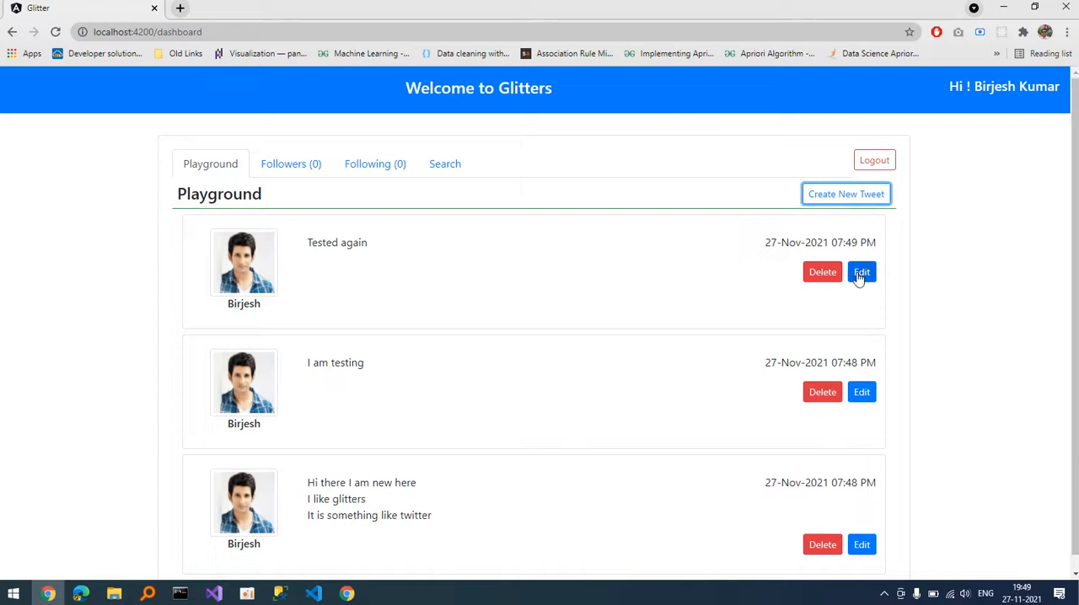
- Edit the 'Tested again' tweet to add 'Now working' and '#anand #working' lines, then save
click(862, 271)
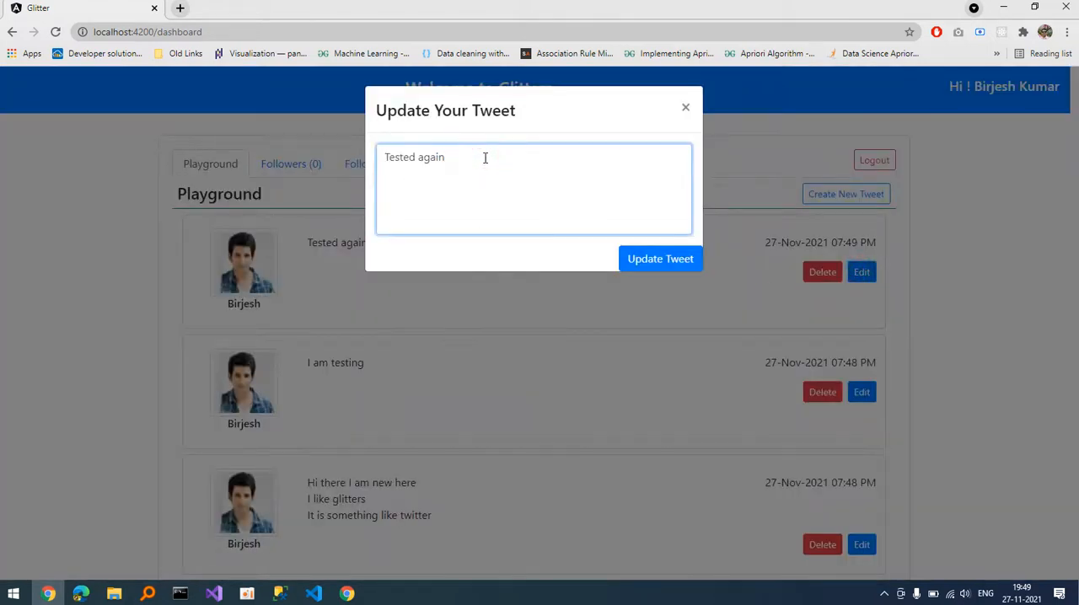
text(Now working)
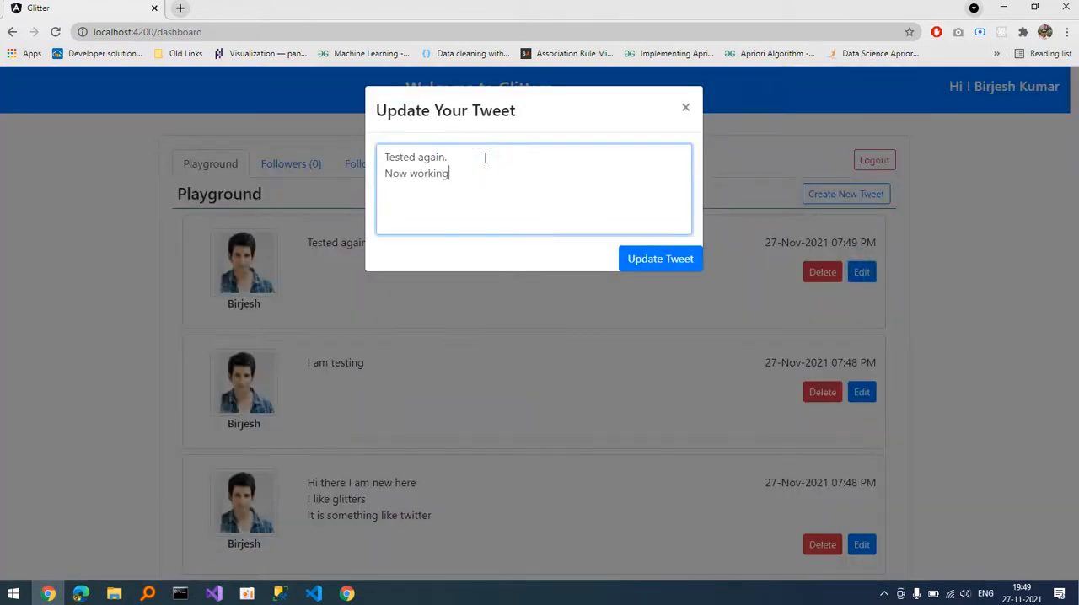
key(enter)
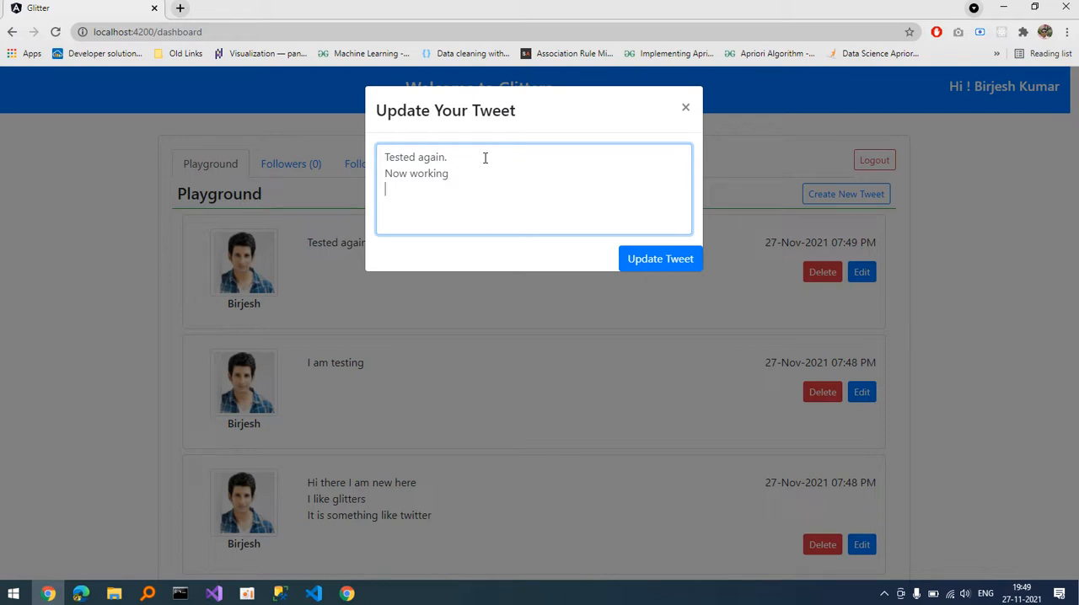
text(#anand #)
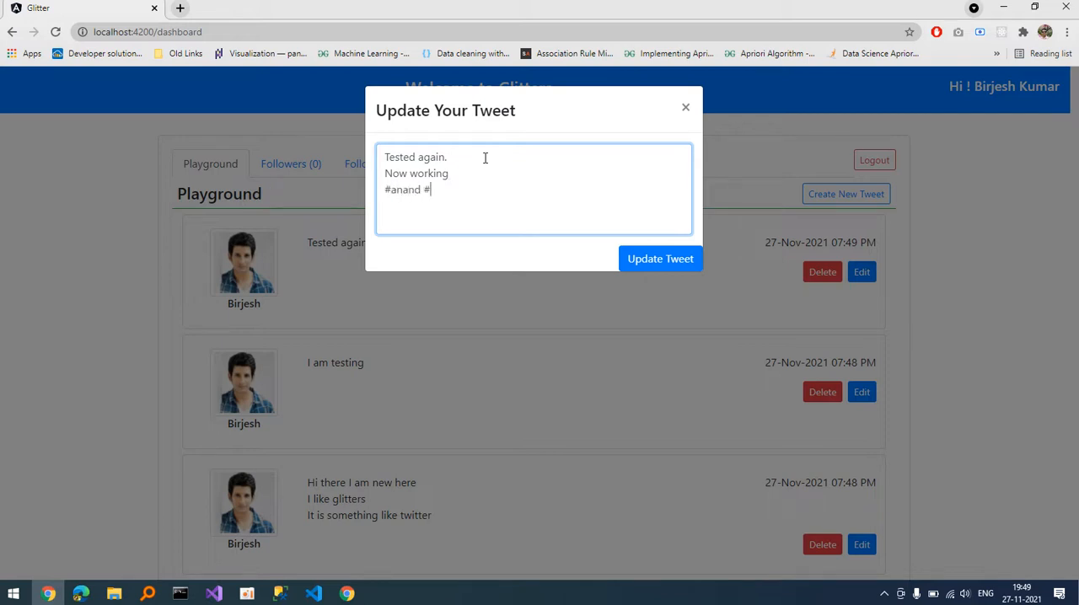
text(working)
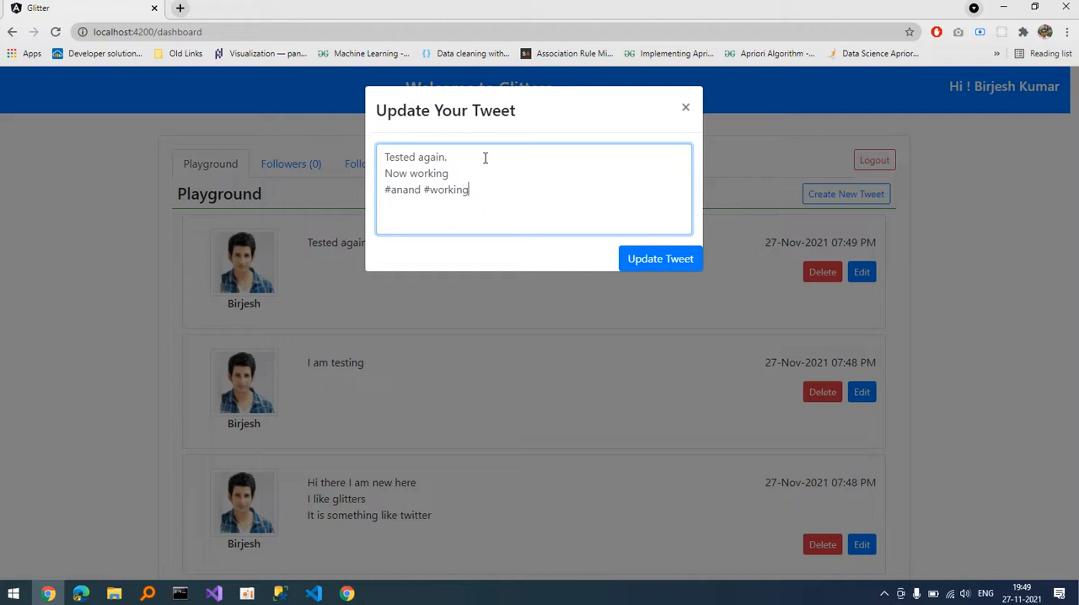
click(660, 259)
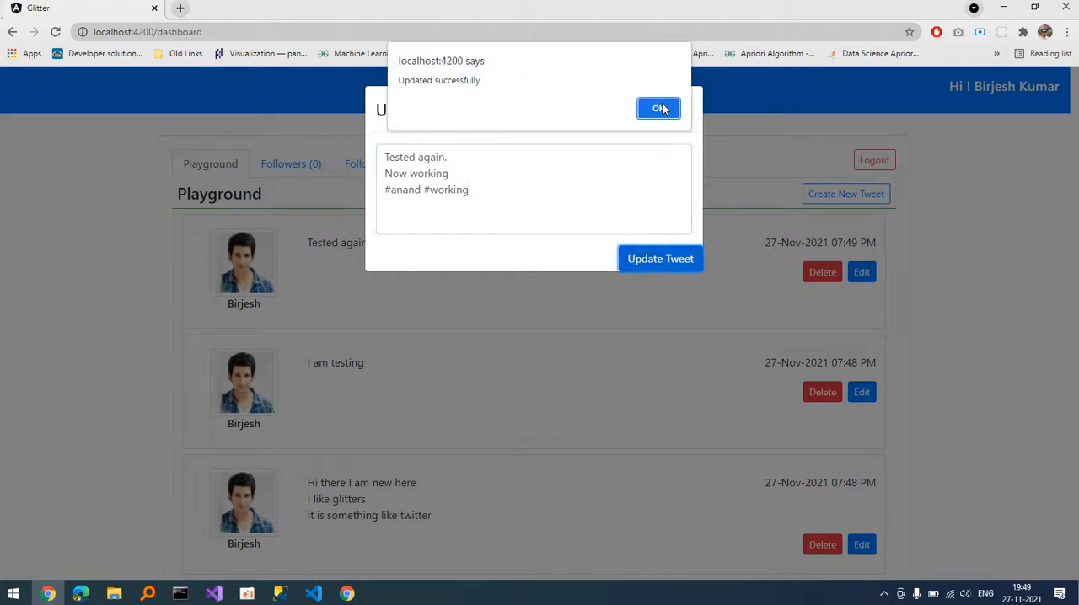
click(659, 108)
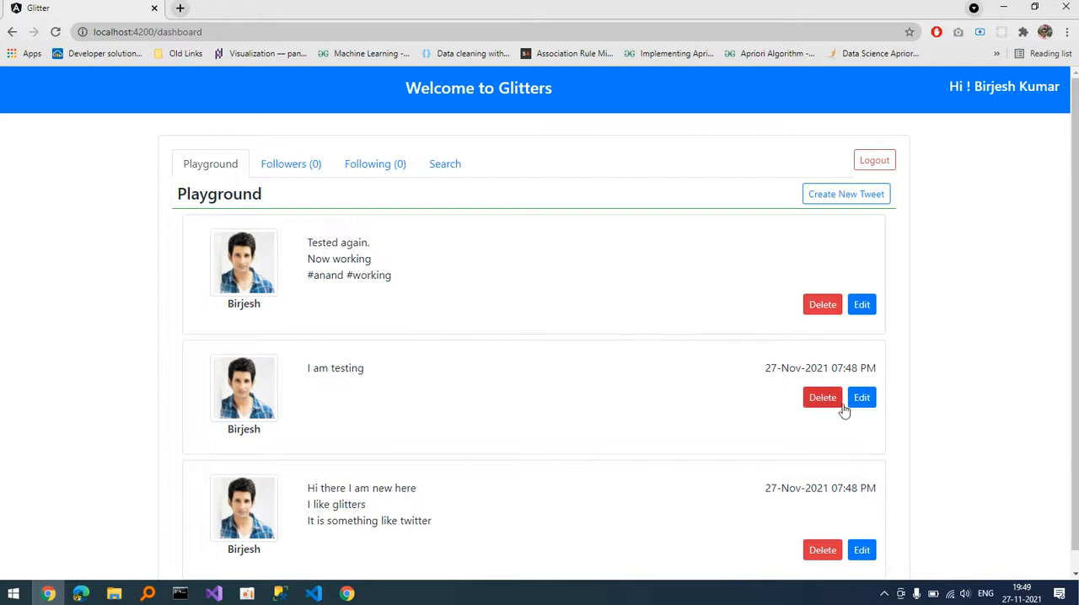
- Delete the 'I am testing' tweet, then view the empty Followers and Following lists
click(822, 397)
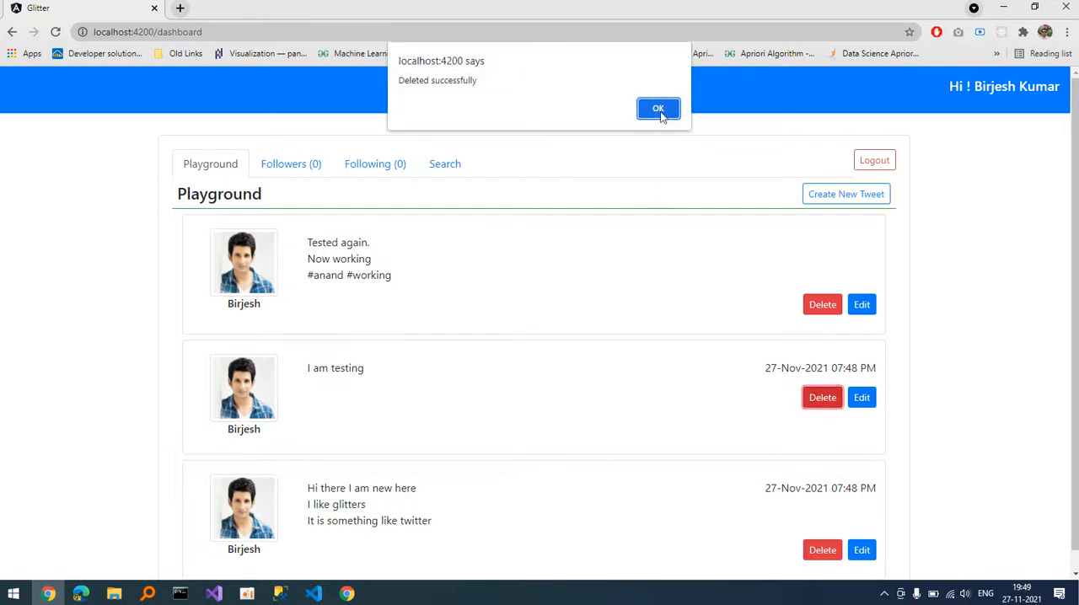
click(659, 109)
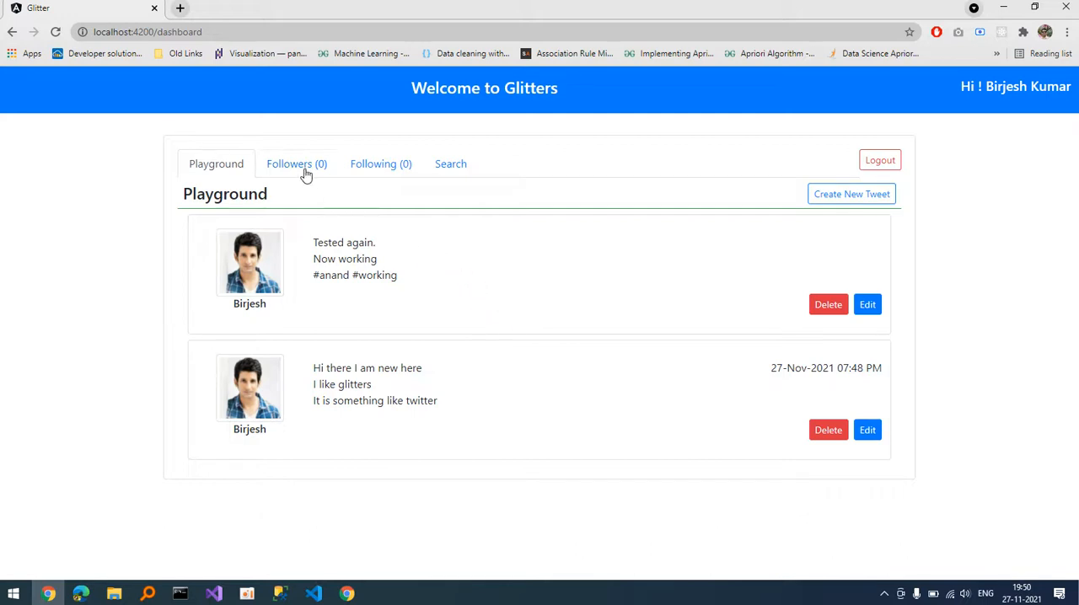
mouse_move(451, 164)
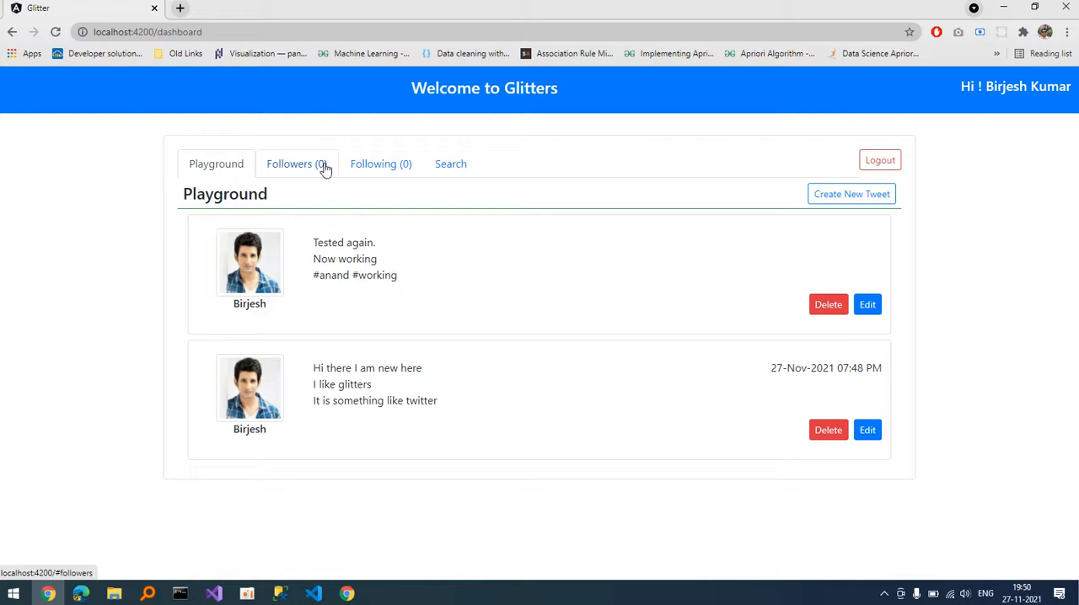
click(296, 164)
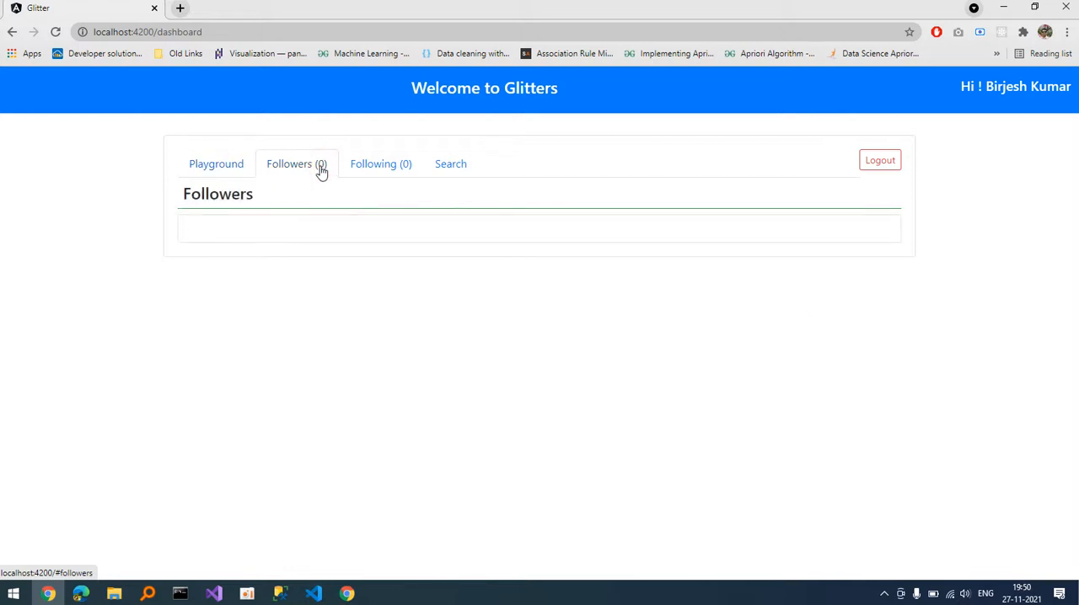
click(381, 164)
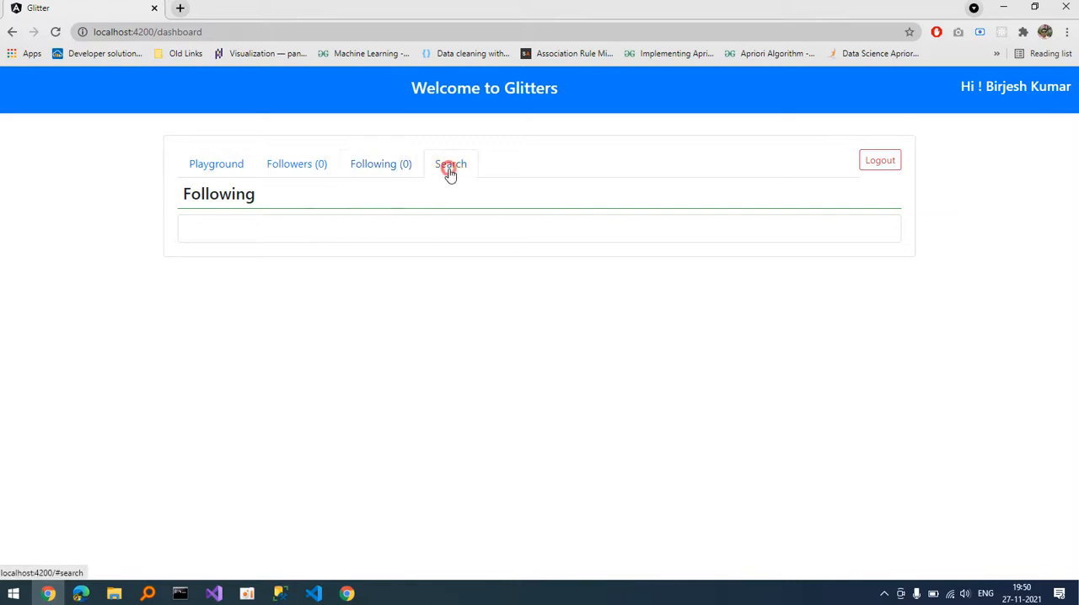
- Search Glitters for 'anand' and browse the matching posts
click(451, 163)
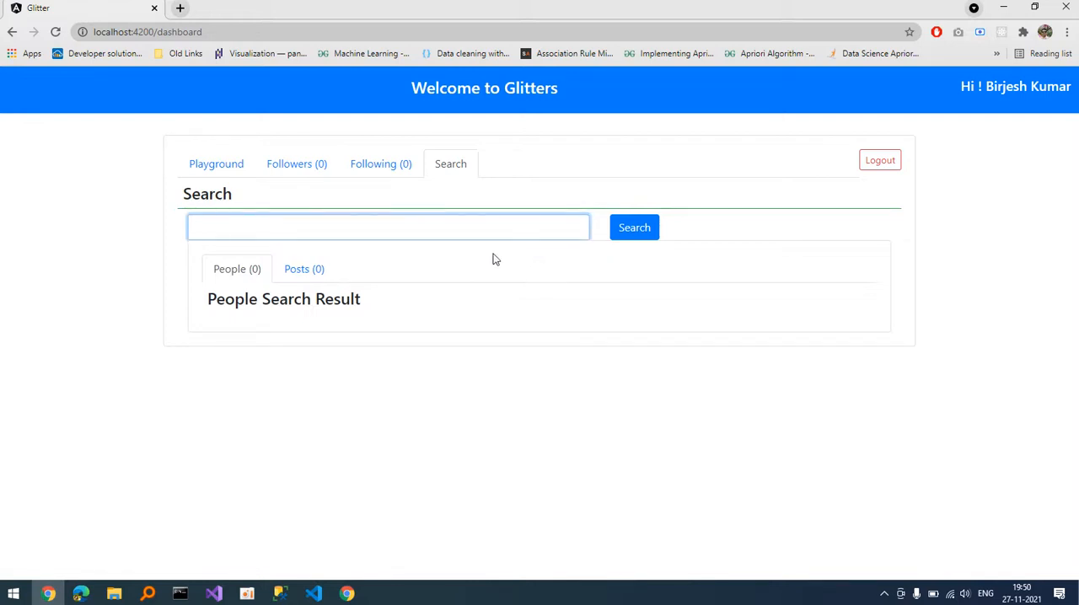
text(anand)
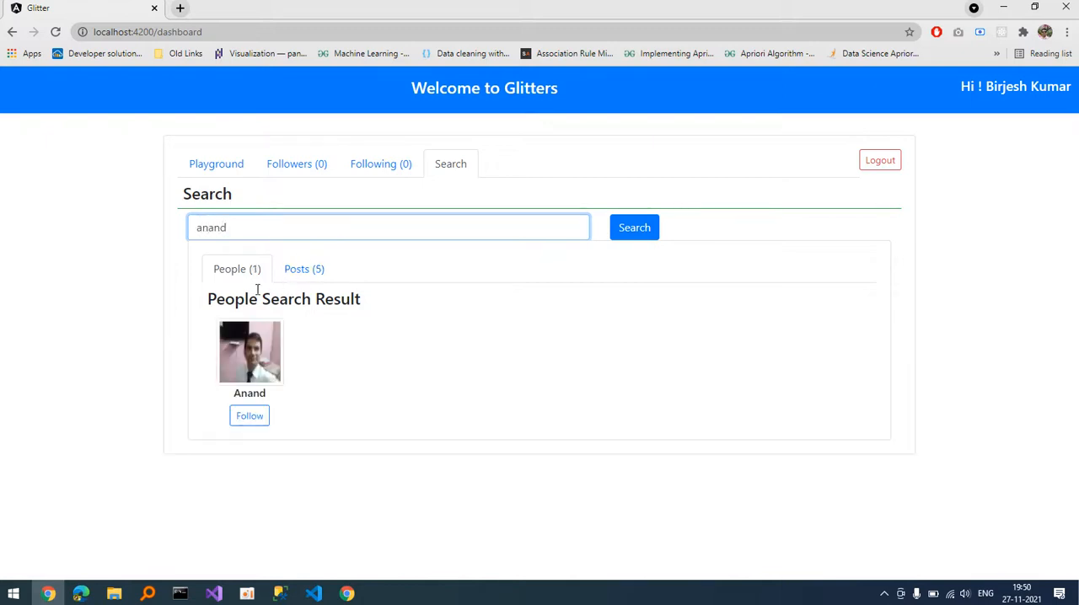
mouse_move(249, 342)
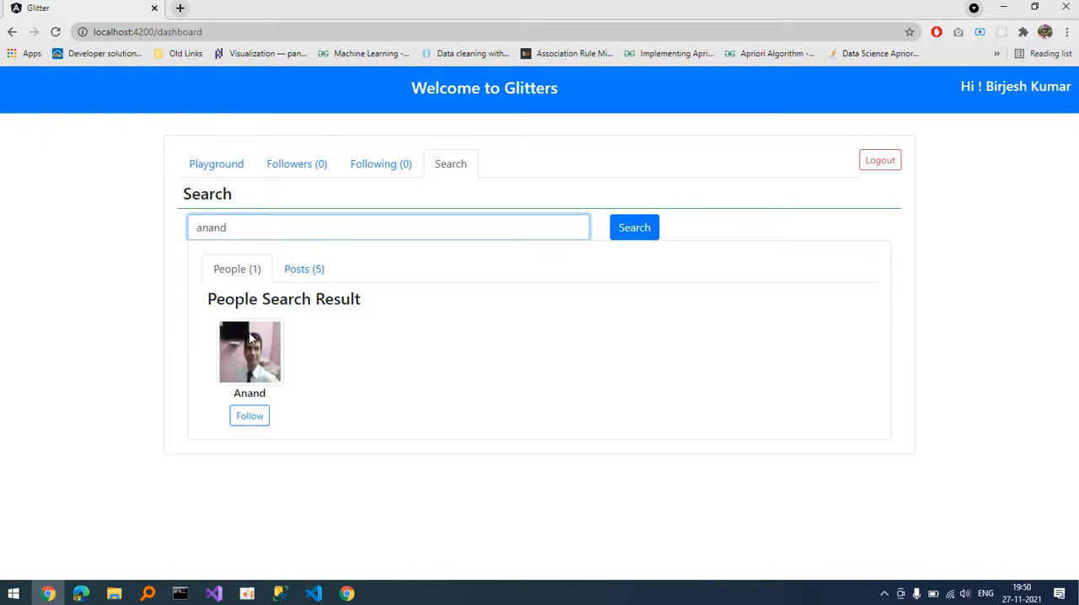
click(304, 269)
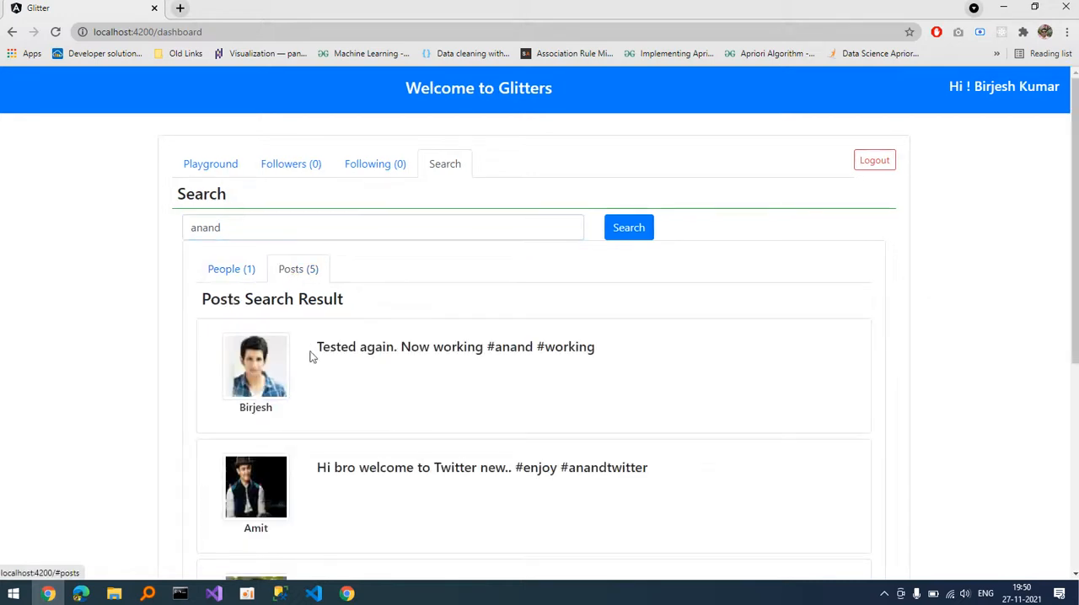
scroll(down, 3)
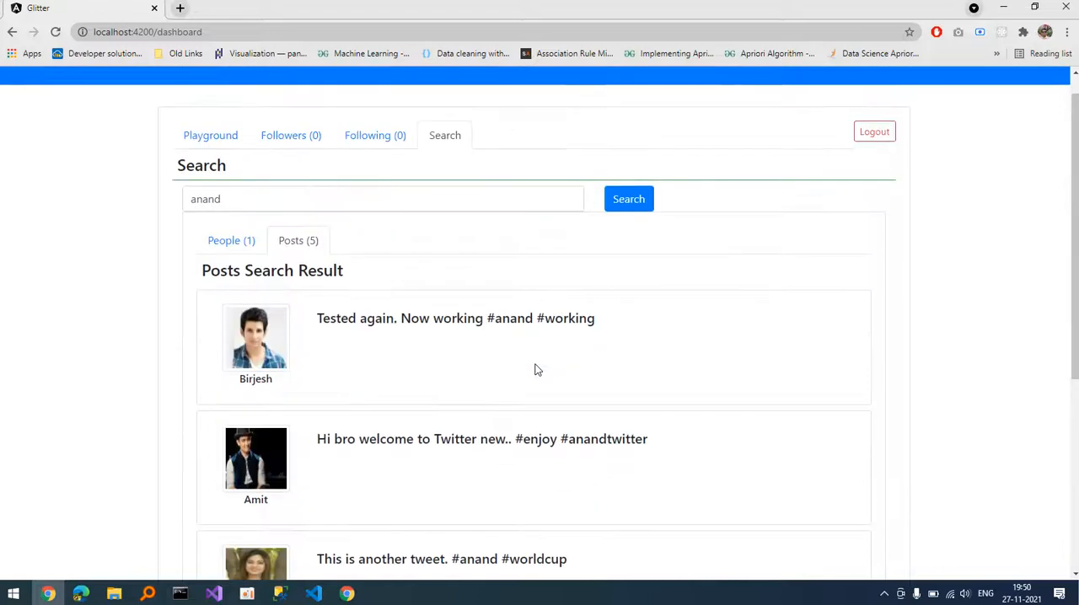
- Follow Anand from the People results and confirm he appears under Following (1)
click(231, 240)
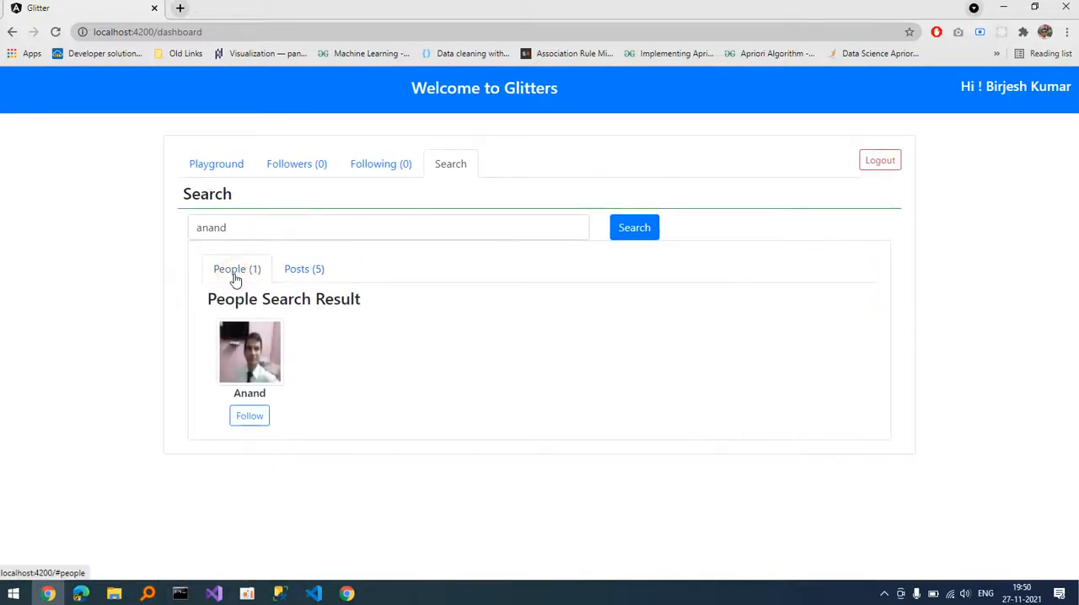
click(250, 415)
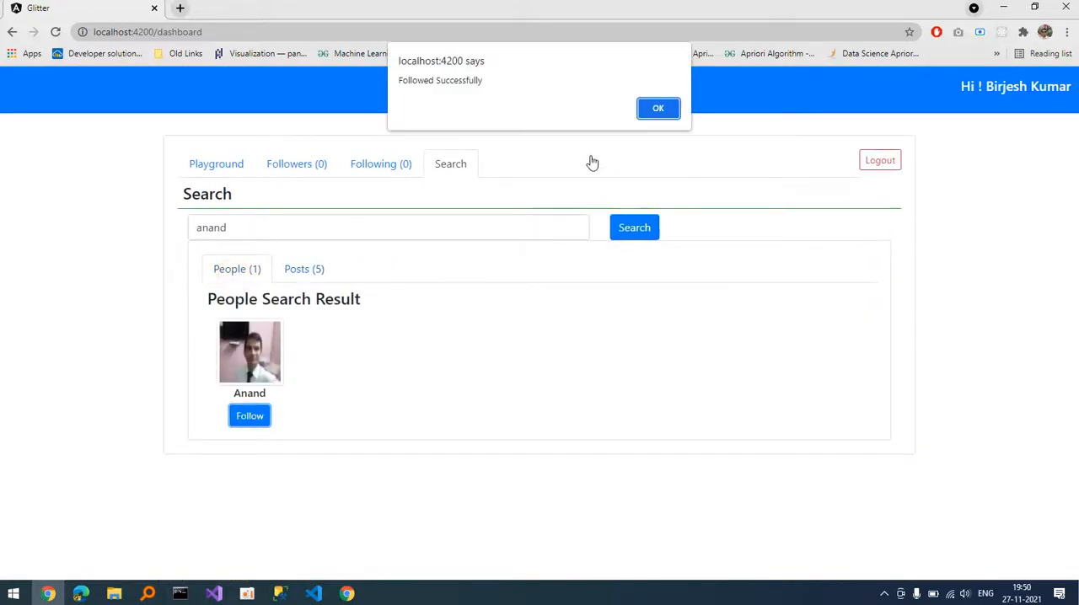
click(658, 108)
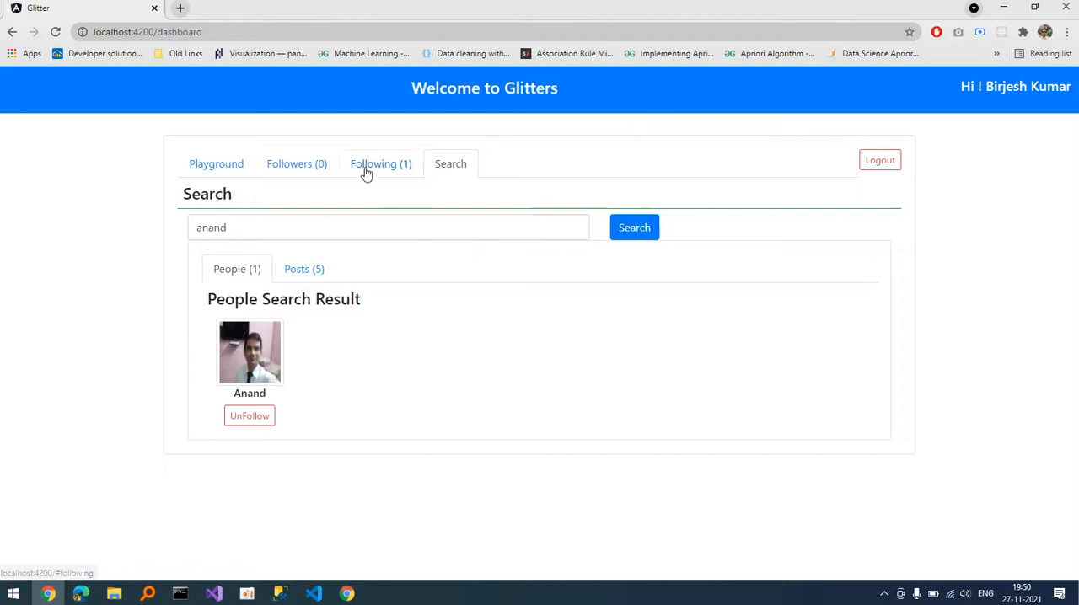
click(380, 163)
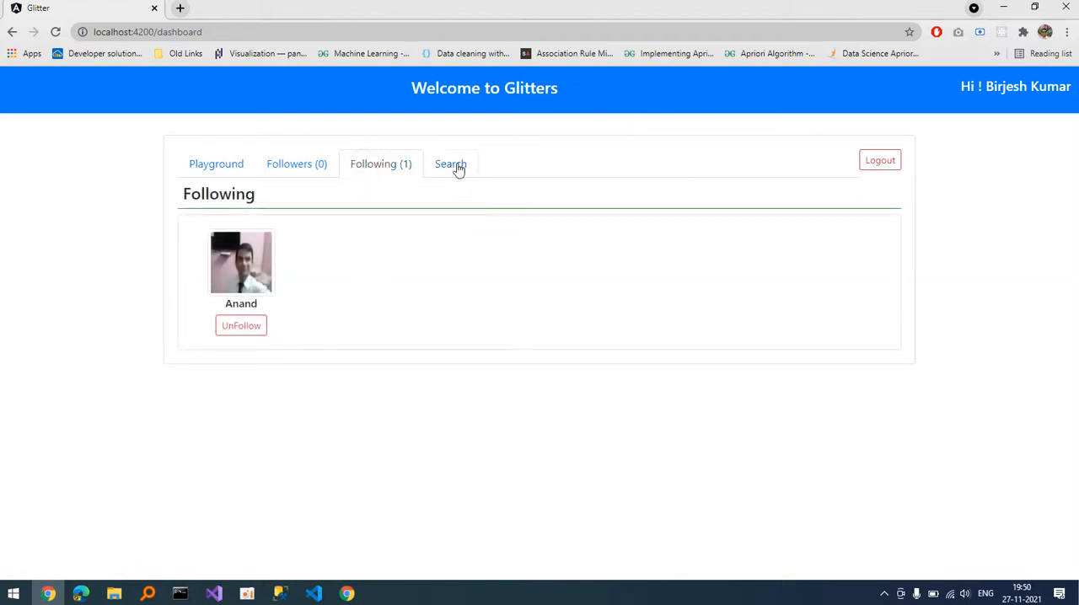
click(450, 164)
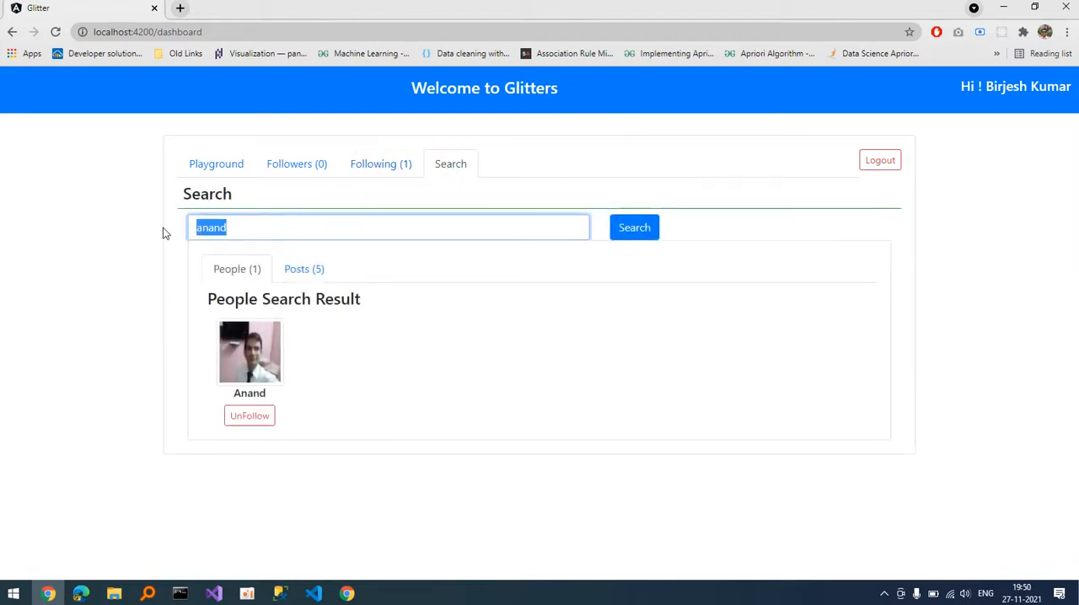
- Search people for 'an' and follow Anita, the third result
text(an)
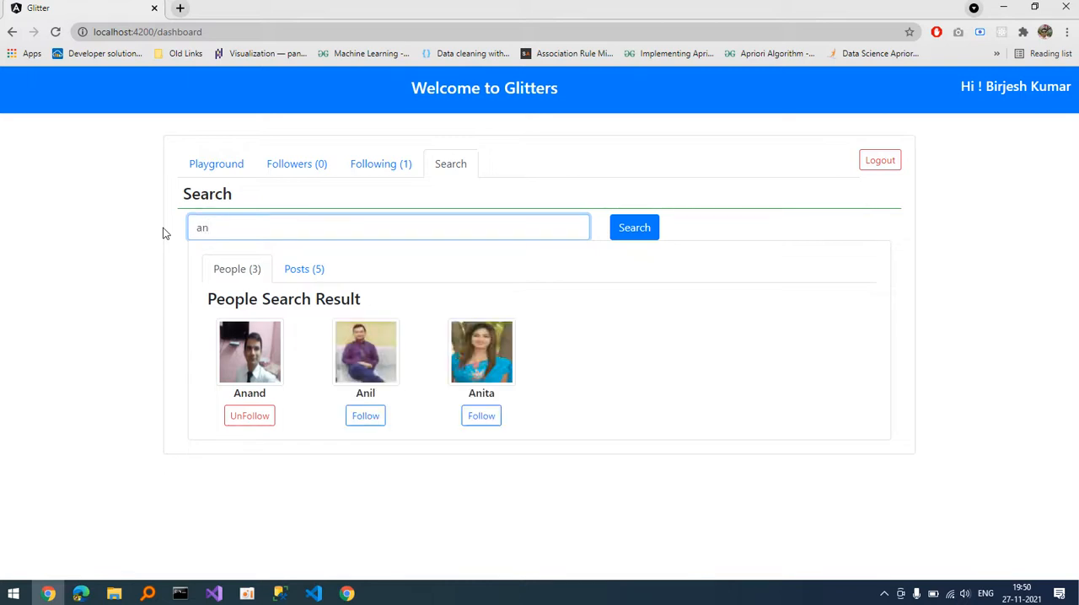
click(481, 416)
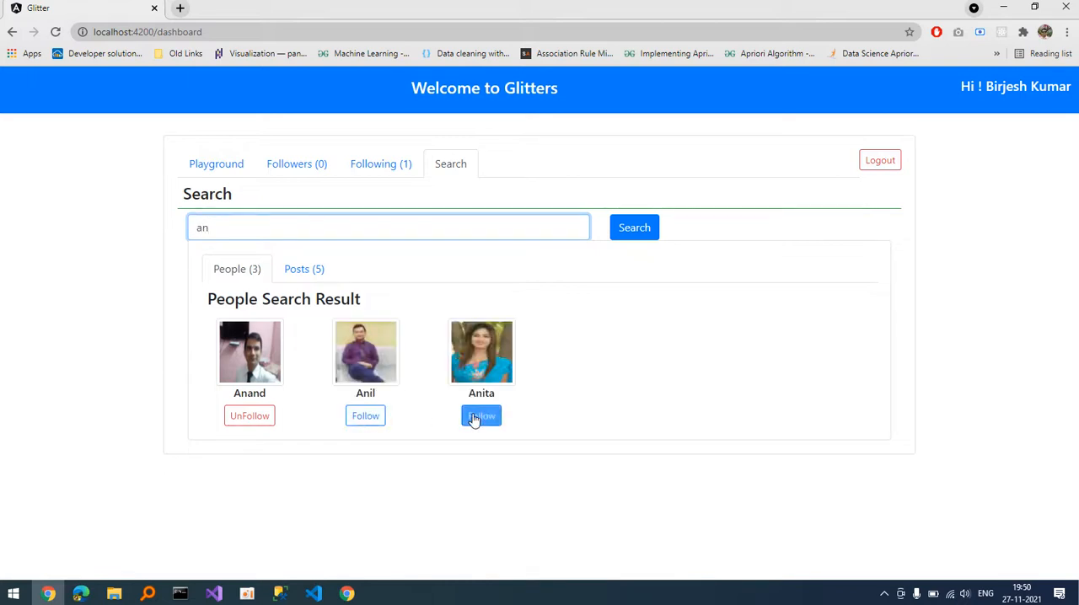
click(481, 416)
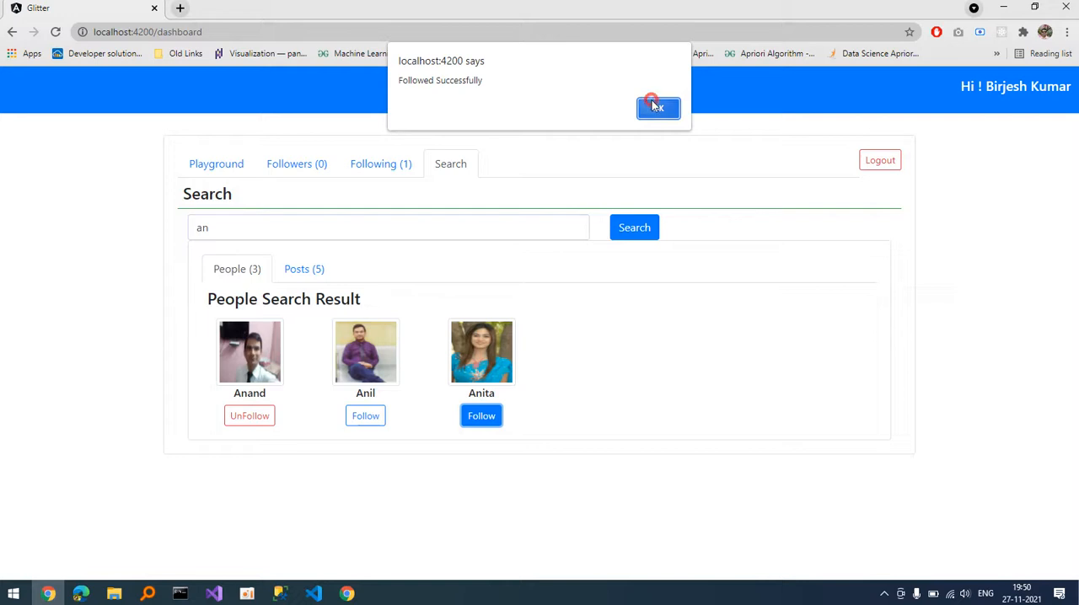
click(657, 108)
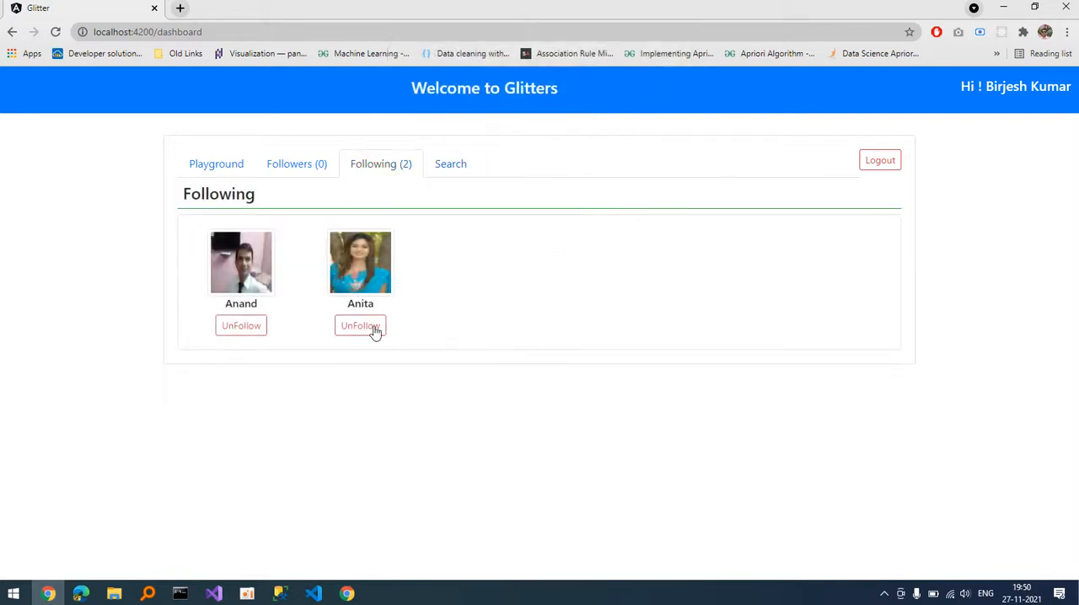
mouse_move(405, 169)
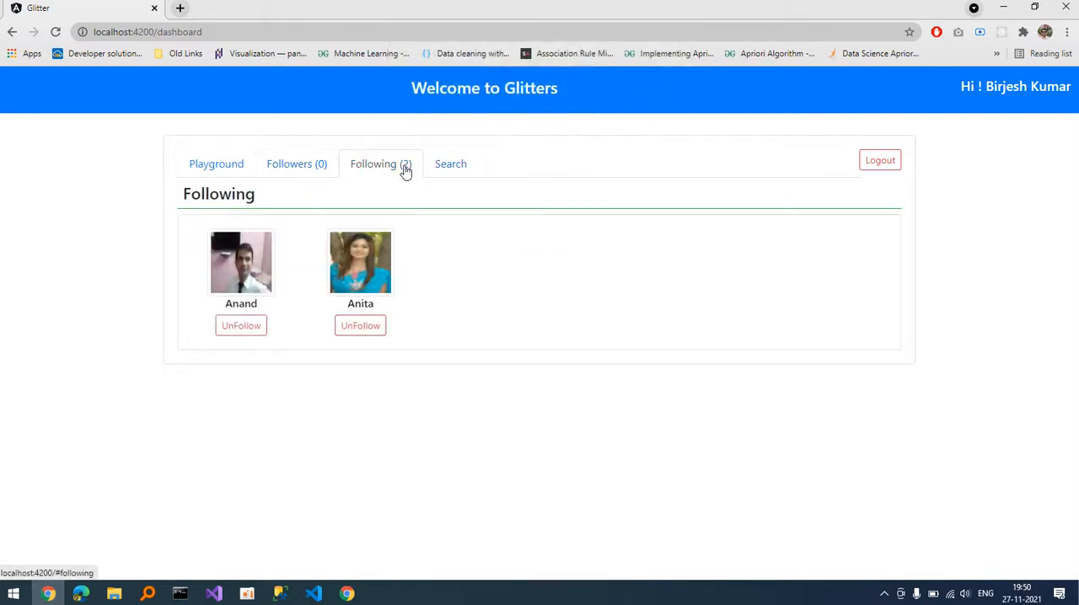
- Unfollow Anita from the Following list, returning Following to 1
click(379, 164)
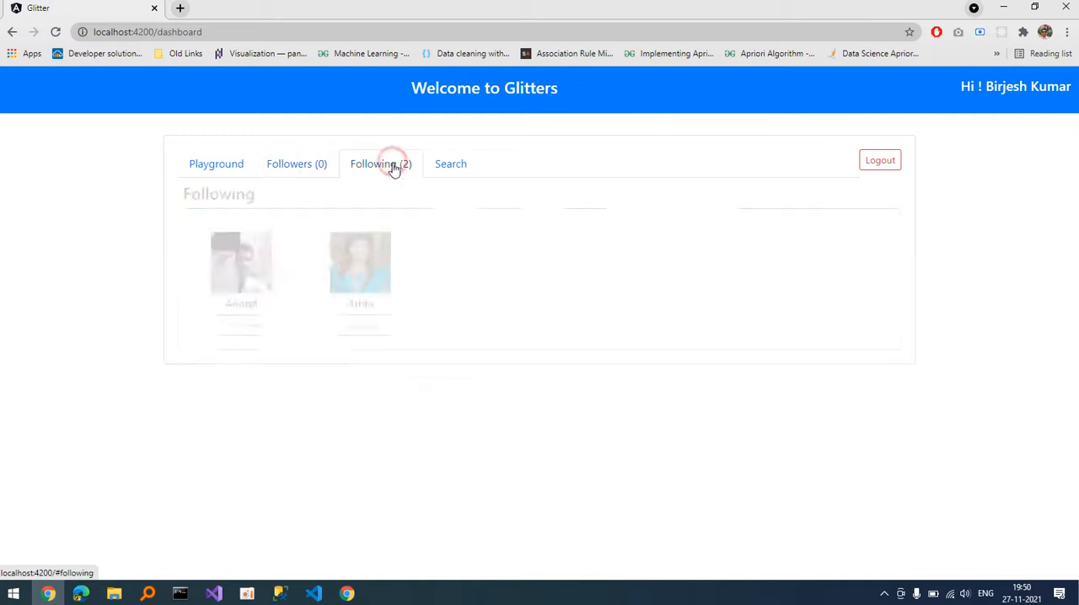
click(381, 163)
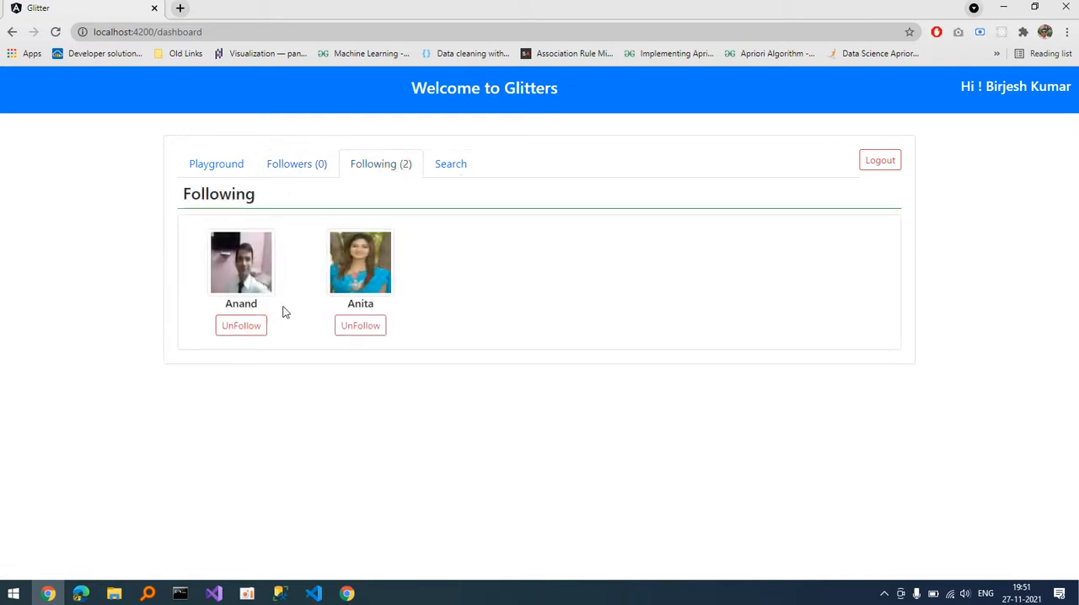
click(360, 325)
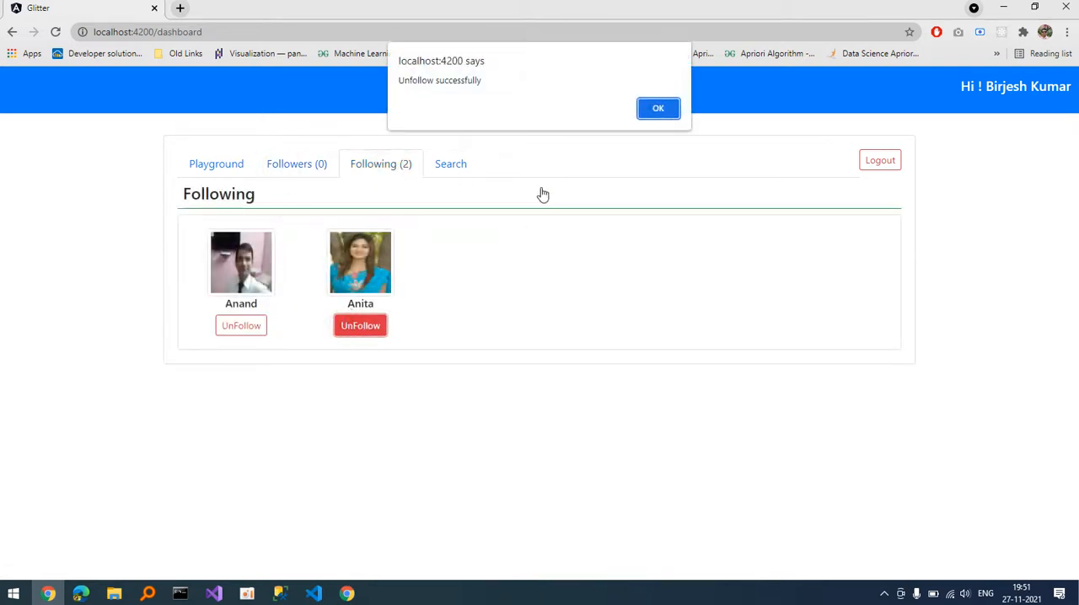
click(659, 108)
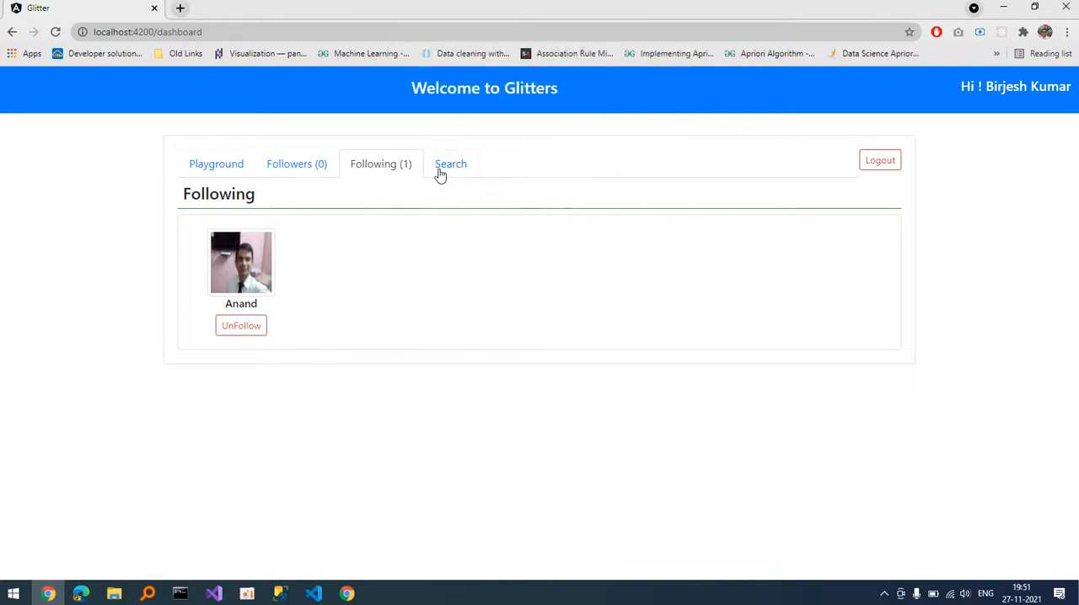
click(451, 164)
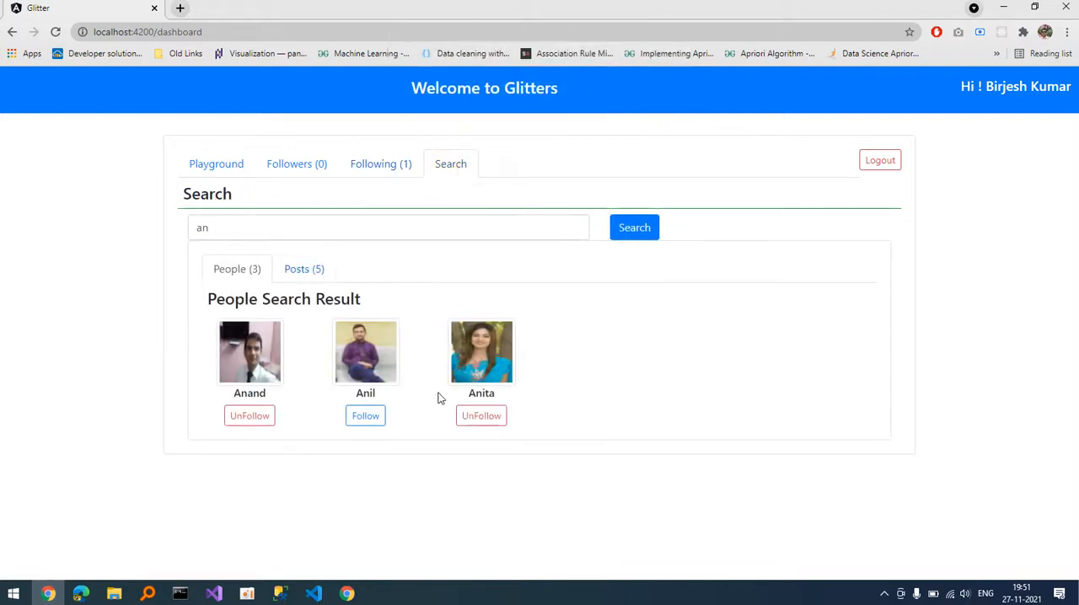
- Search people for 'n' and follow Sunny and Arjun, the fourth and second results
key(Backspace)
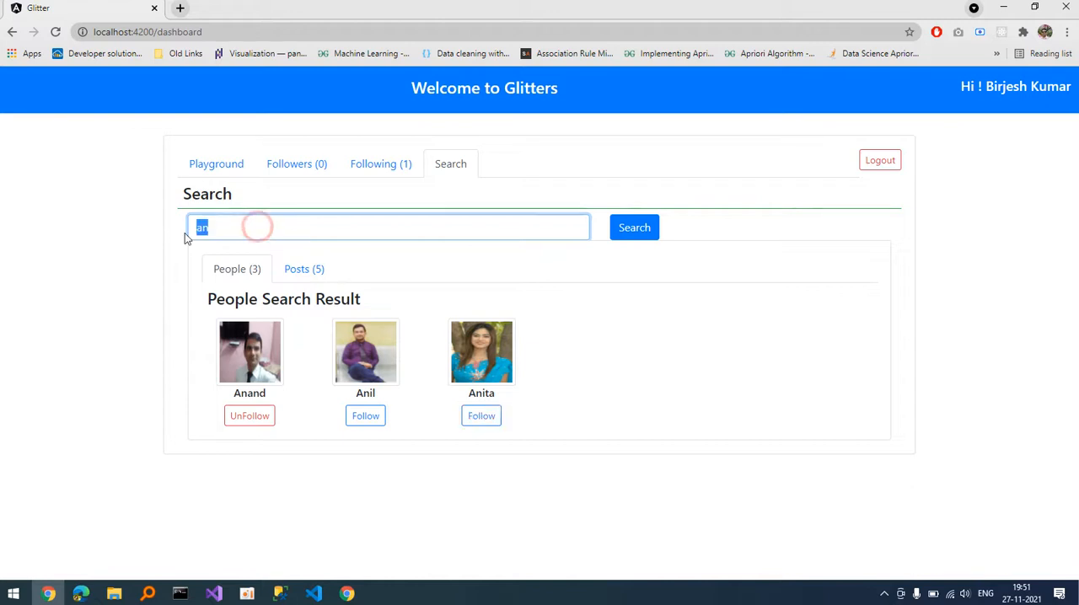
text(n)
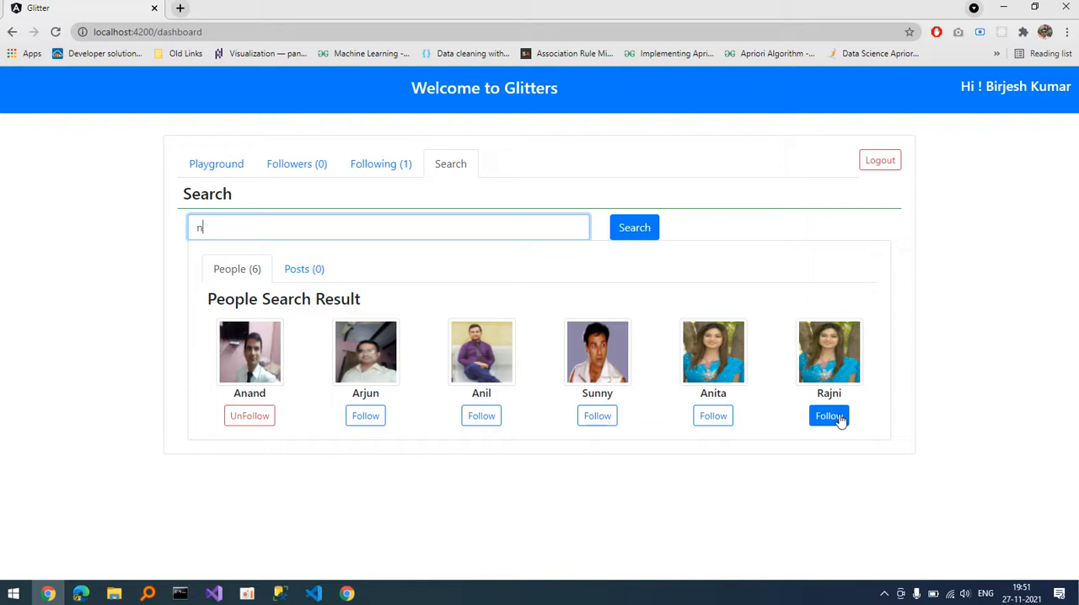
click(829, 416)
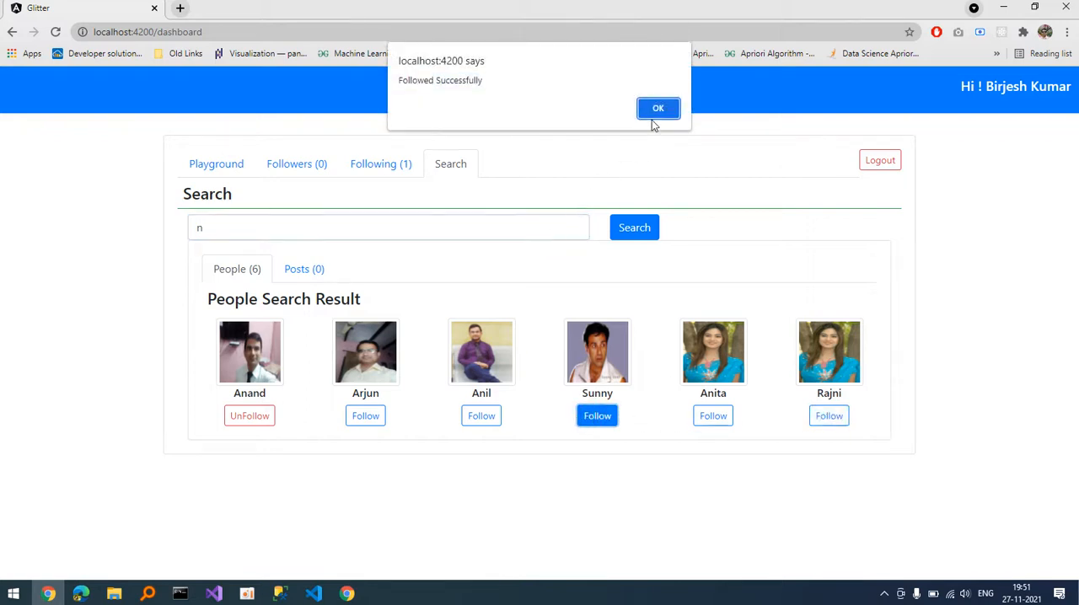
click(658, 108)
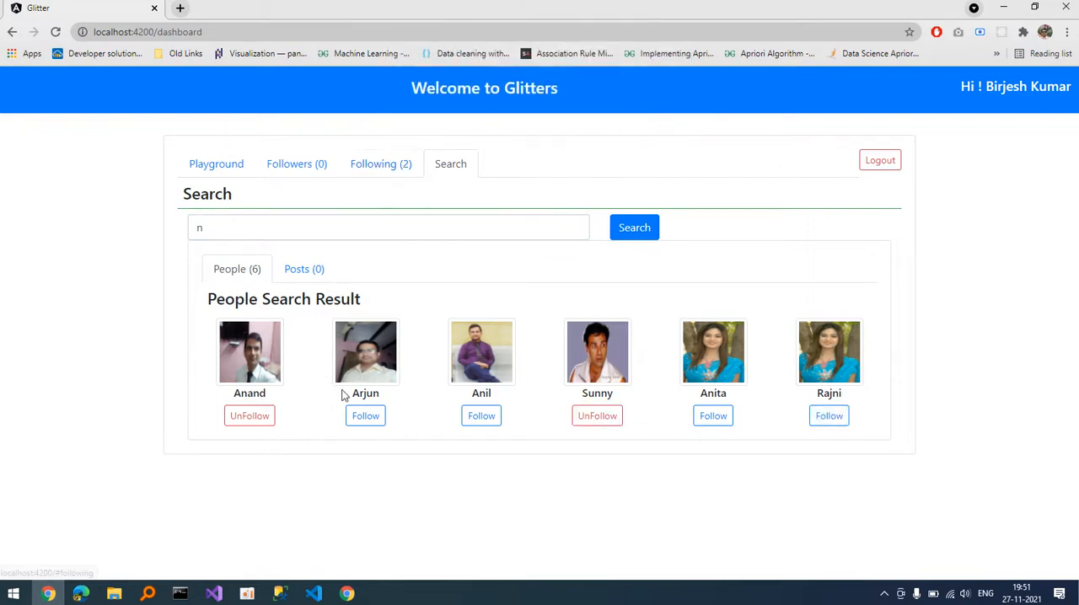
click(366, 416)
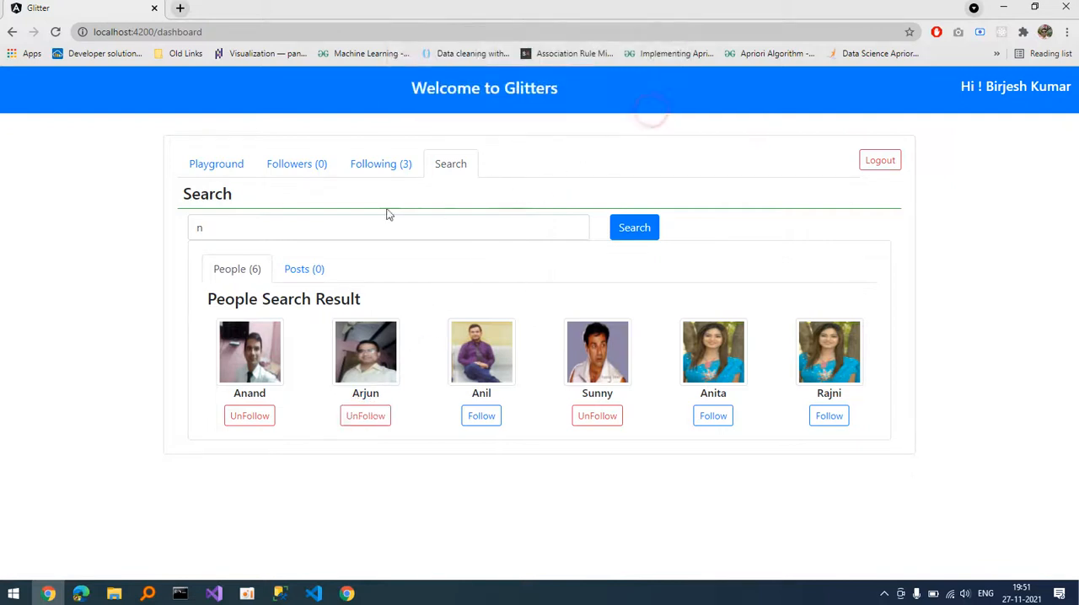
mouse_move(296, 164)
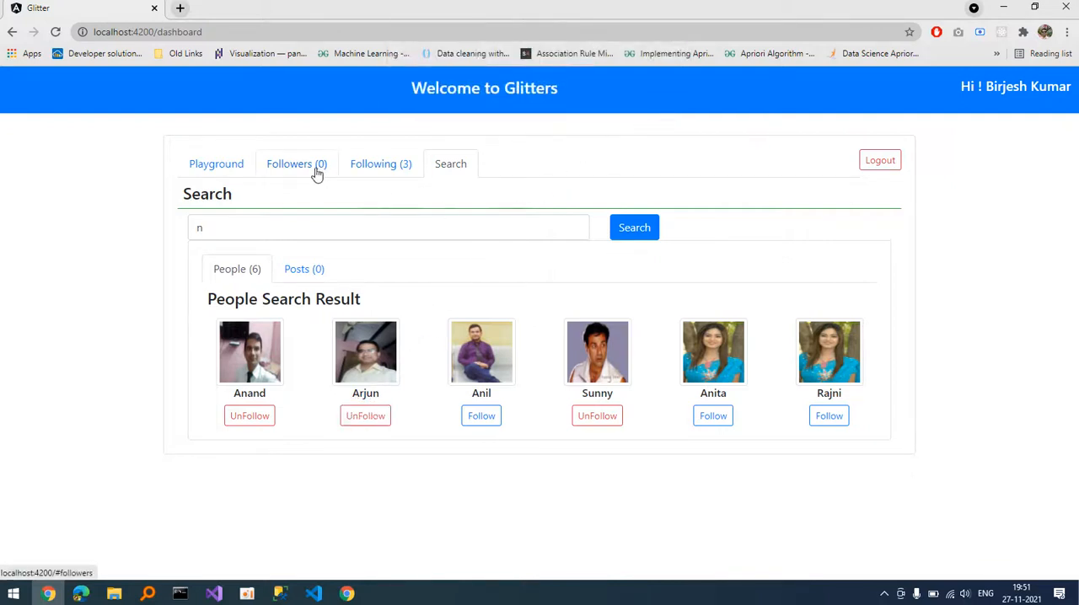
mouse_move(366, 380)
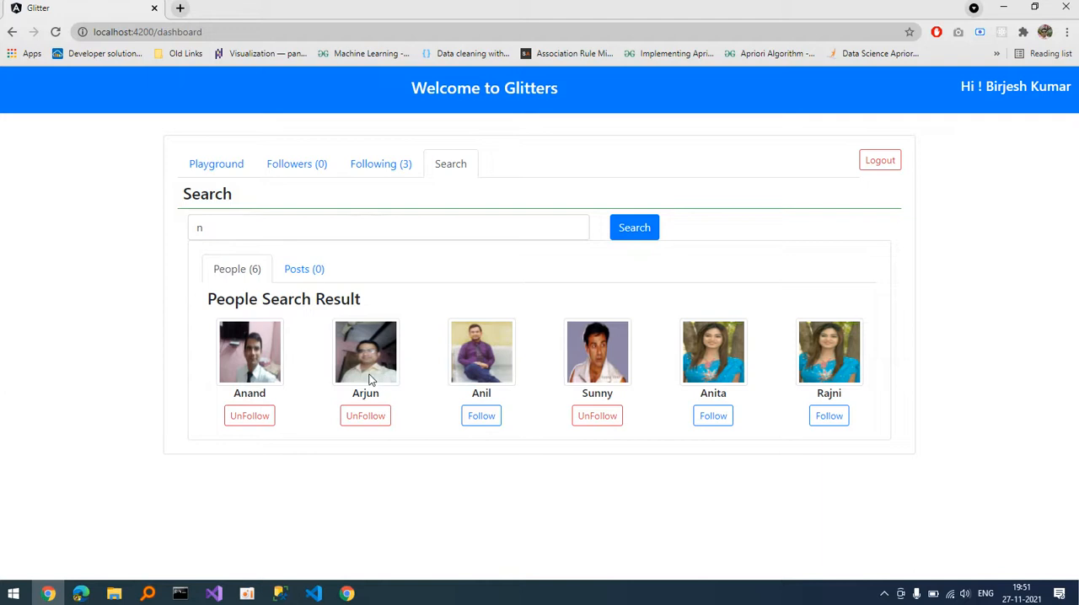
mouse_move(881, 160)
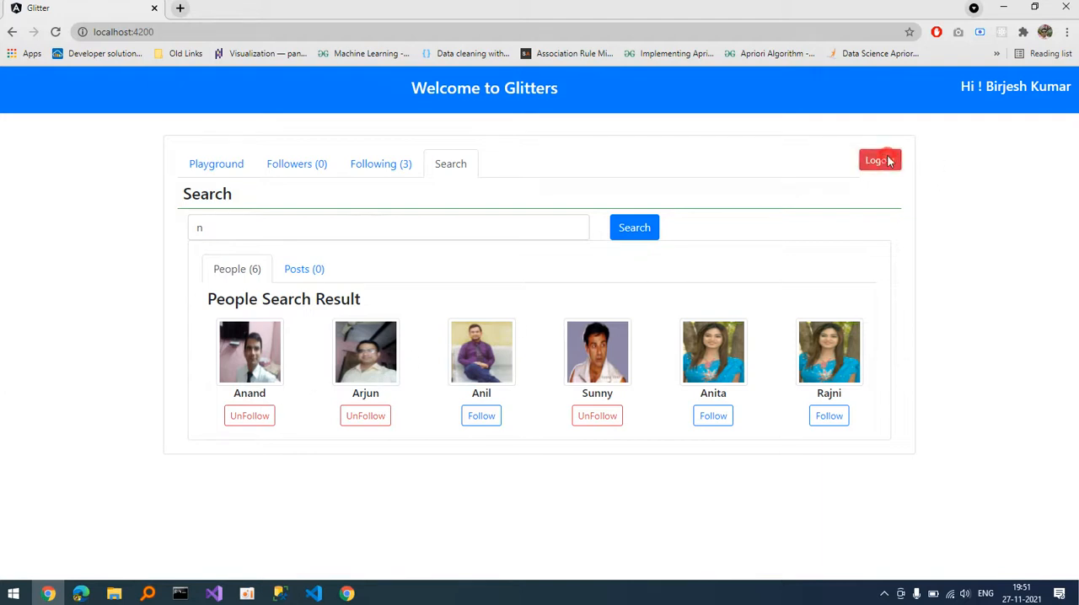
- Log out, sign back in after one invalid password, and view Followers and Following
click(880, 160)
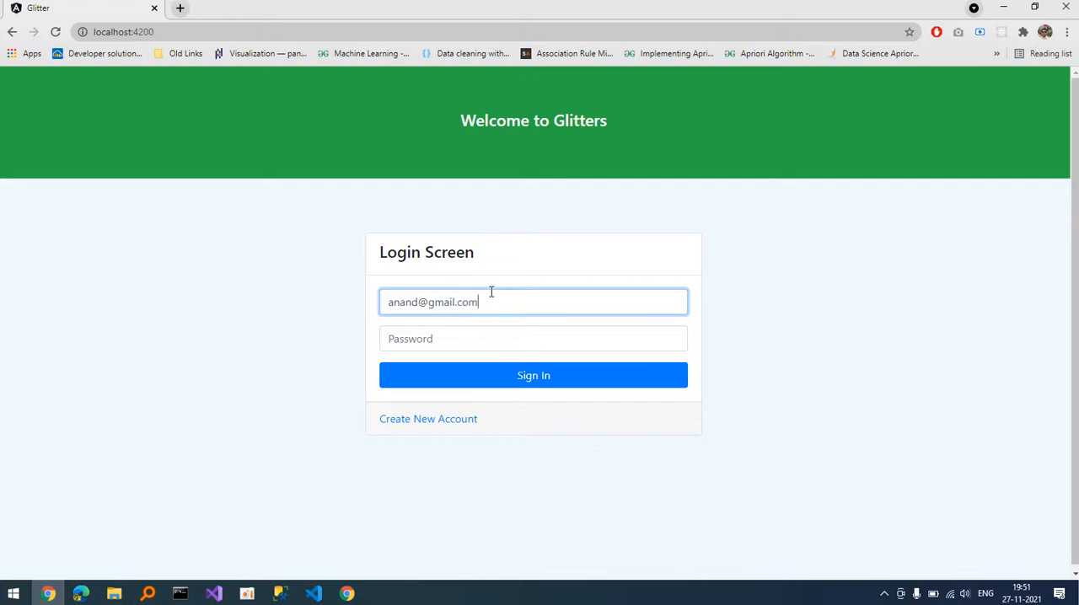
click(533, 375)
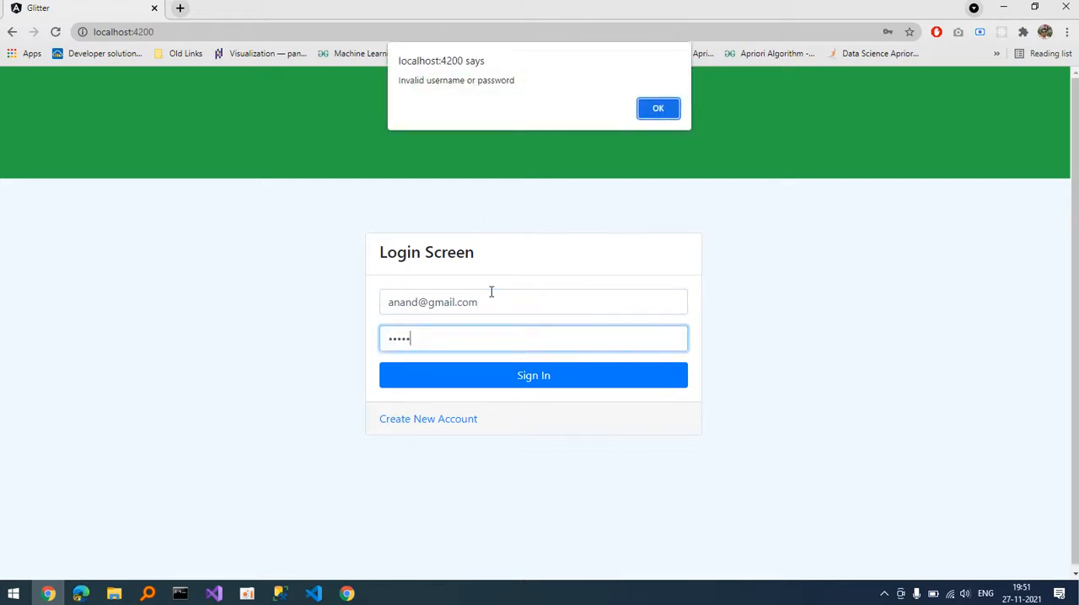
click(658, 108)
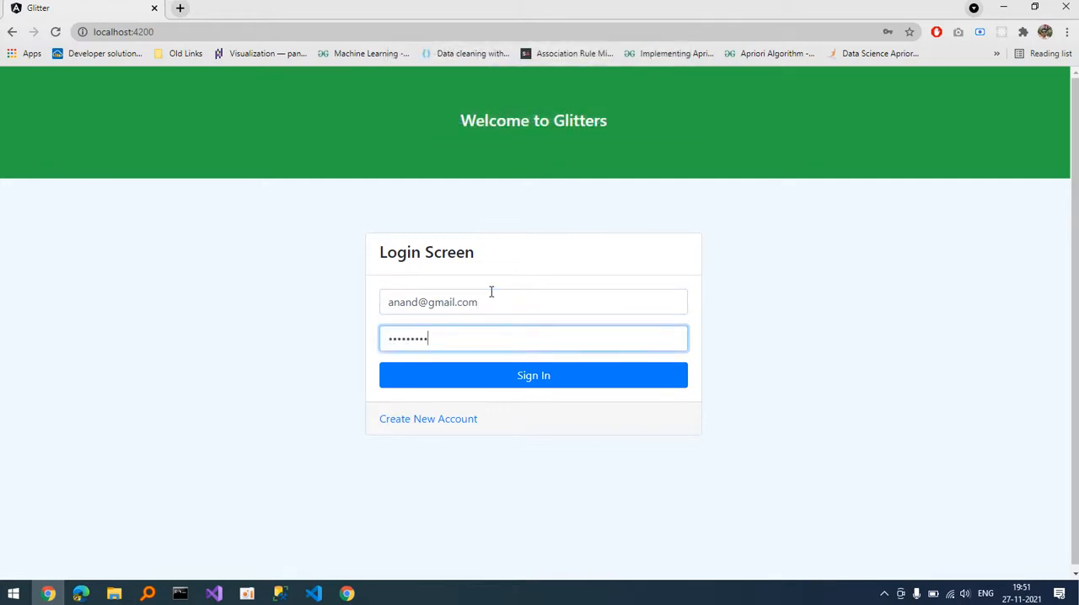
click(533, 375)
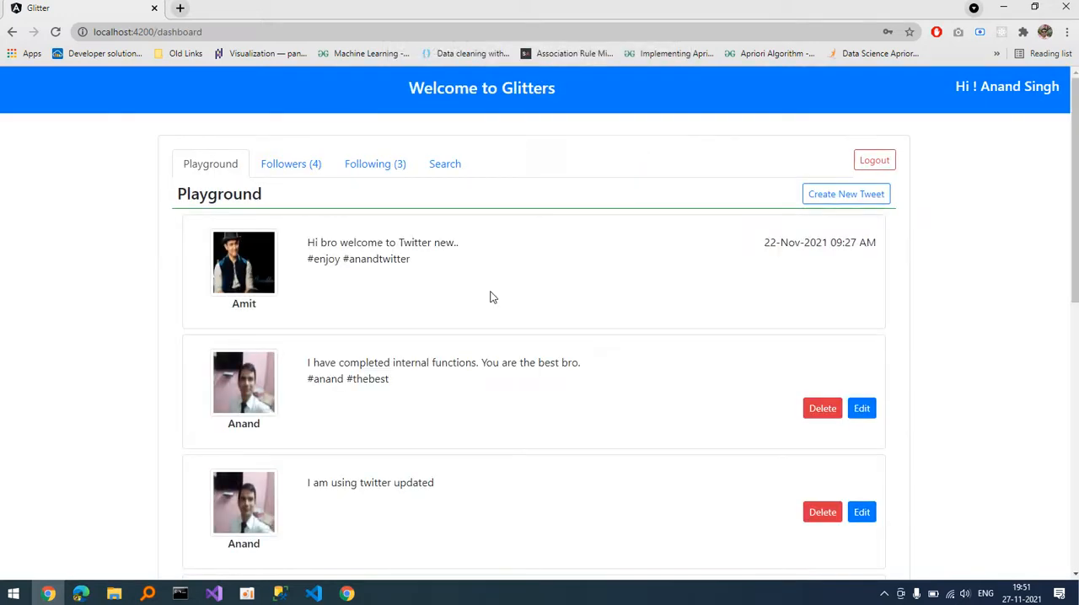
click(291, 164)
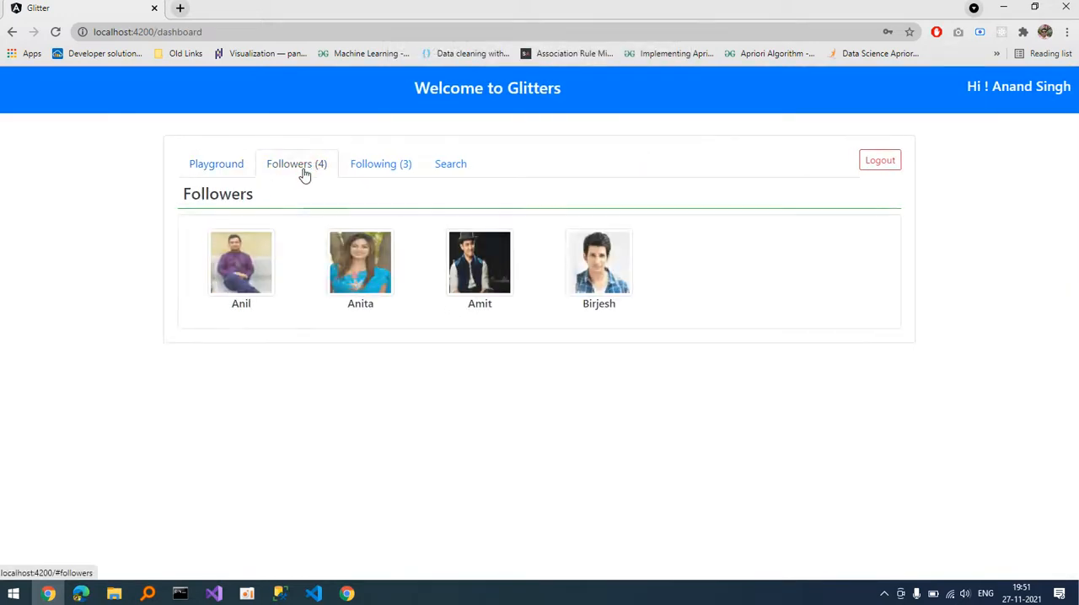
mouse_move(599, 265)
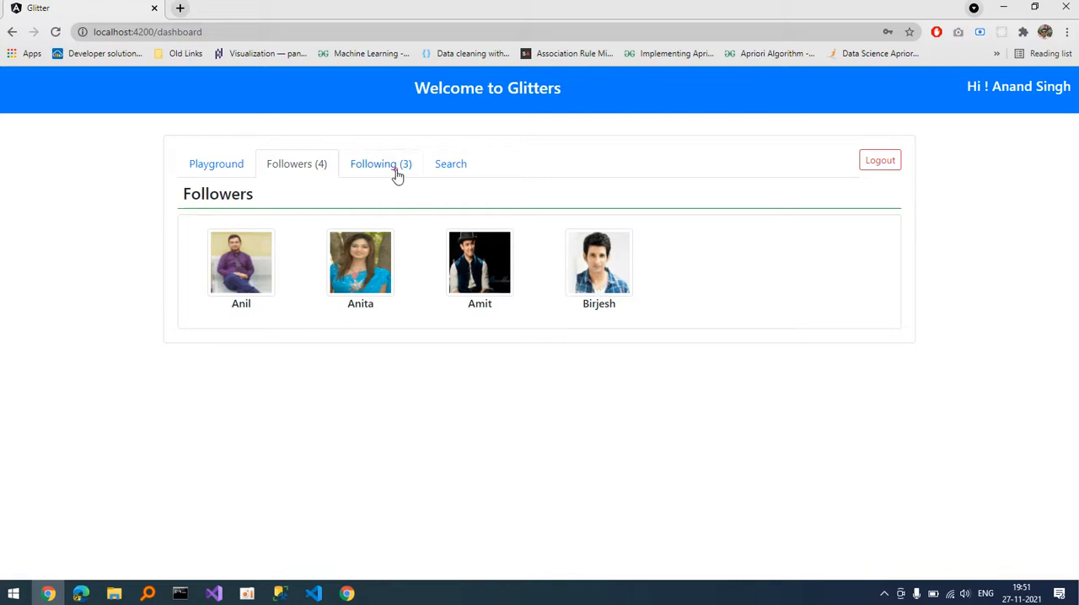
click(380, 163)
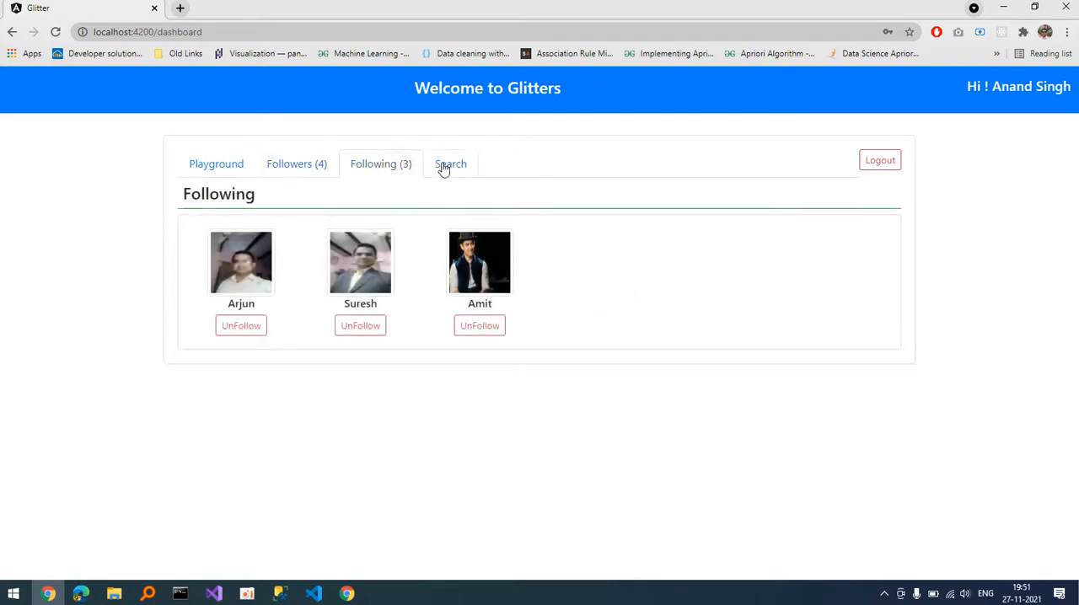
- Search people for 'bir', follow Birjesh, then log out
click(451, 164)
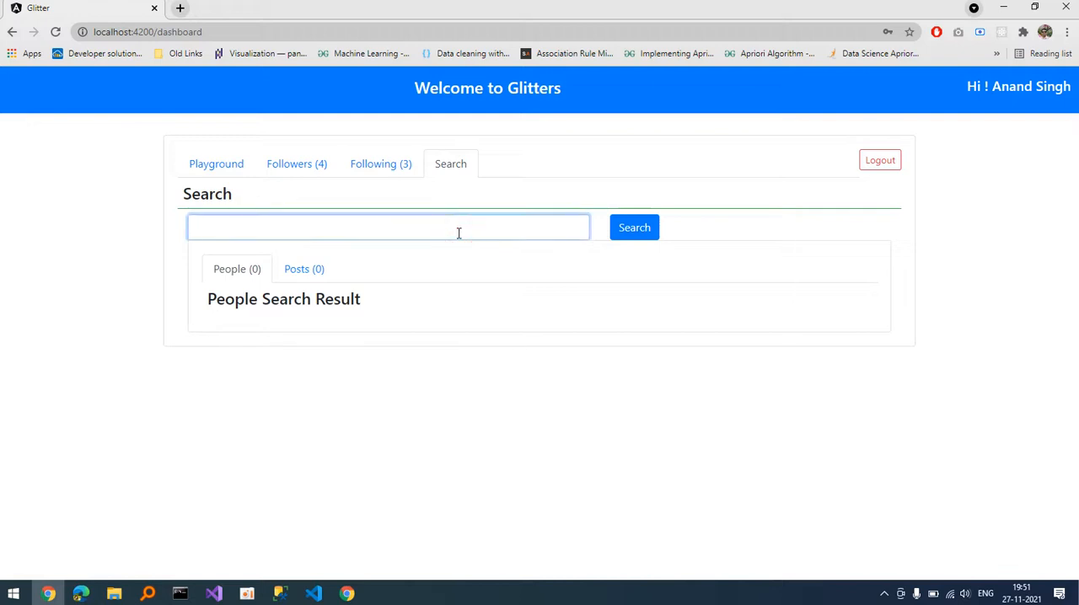
text(bir)
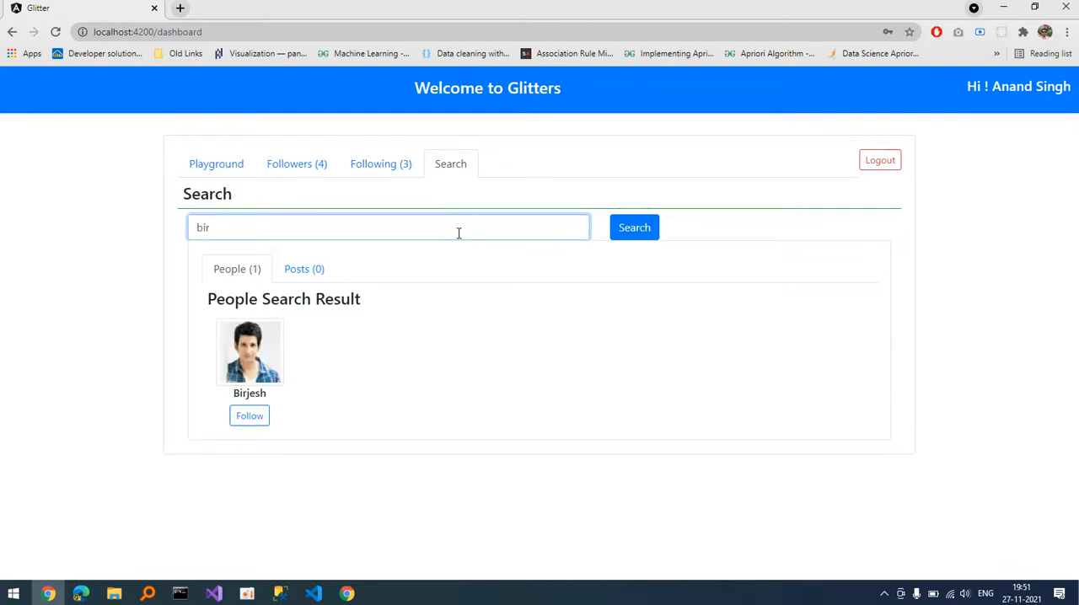
click(249, 416)
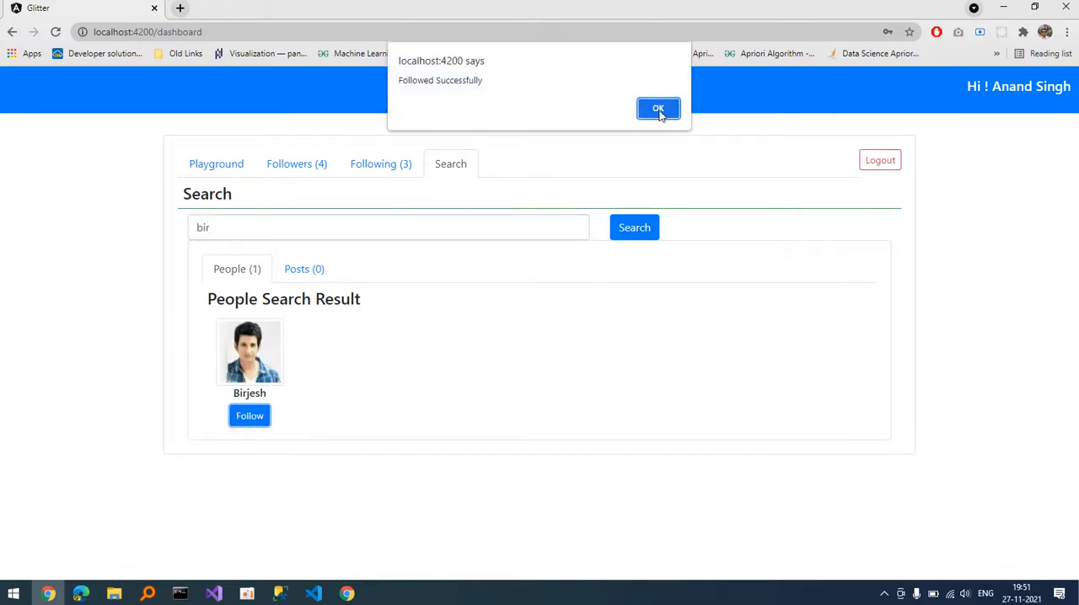
click(659, 109)
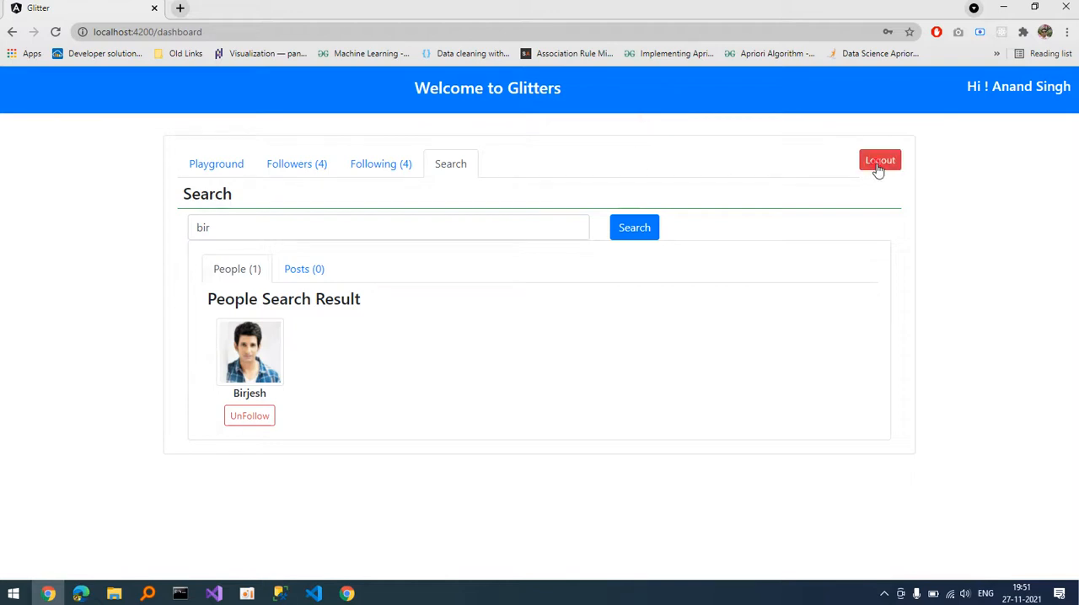
click(880, 160)
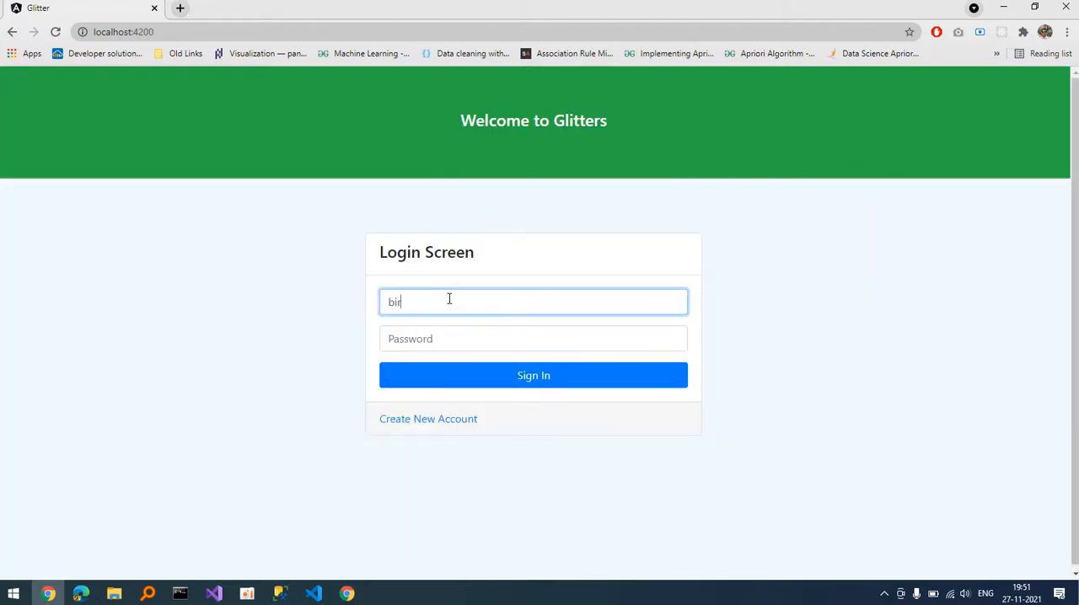
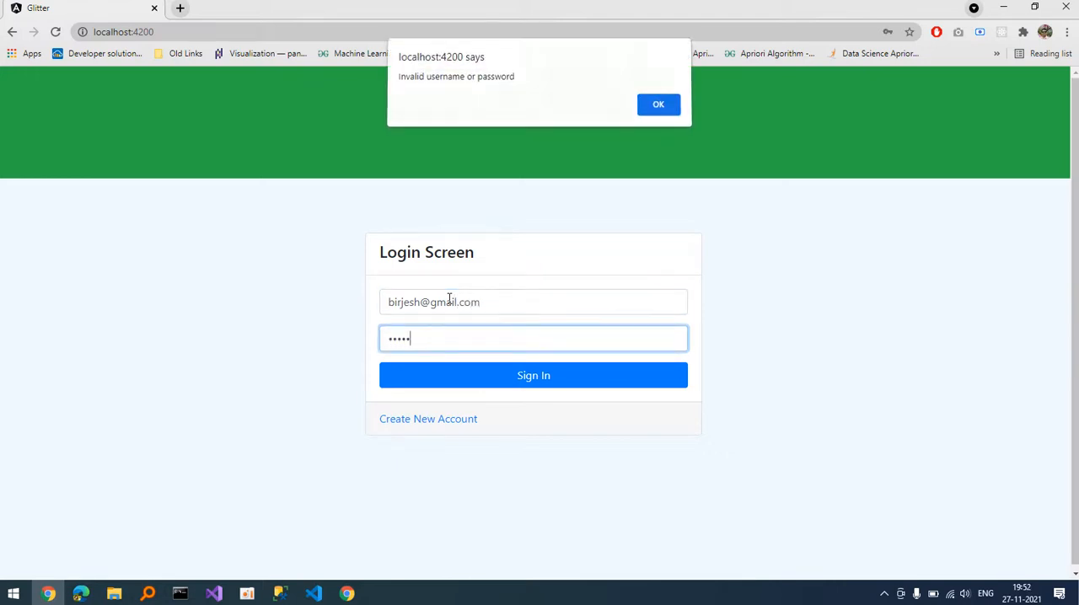
- Sign in as Birjesh after one rejected password and scroll through the Playground feed
click(659, 104)
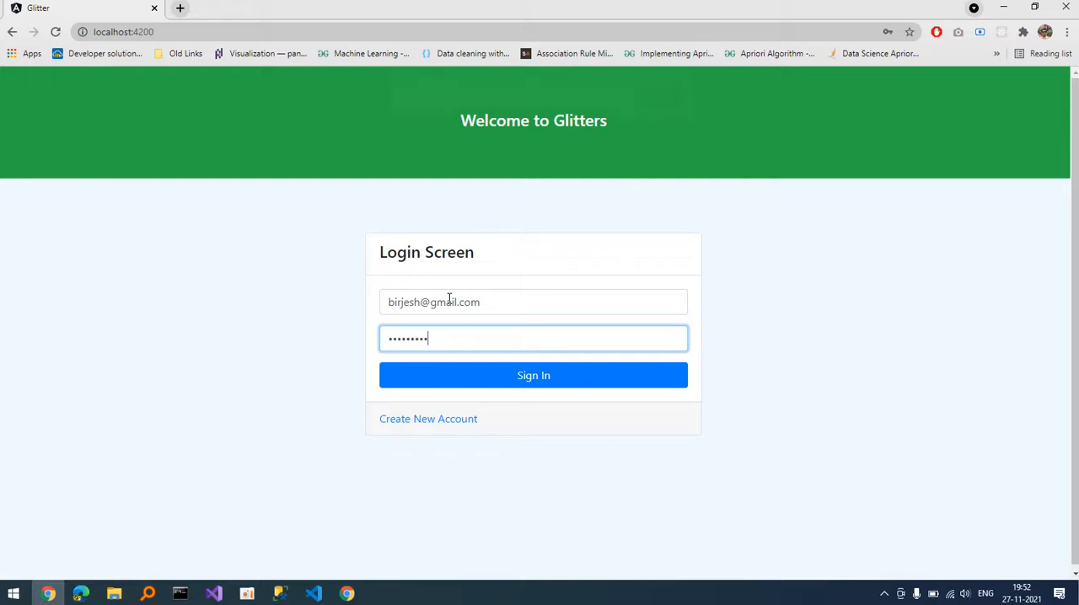
click(533, 375)
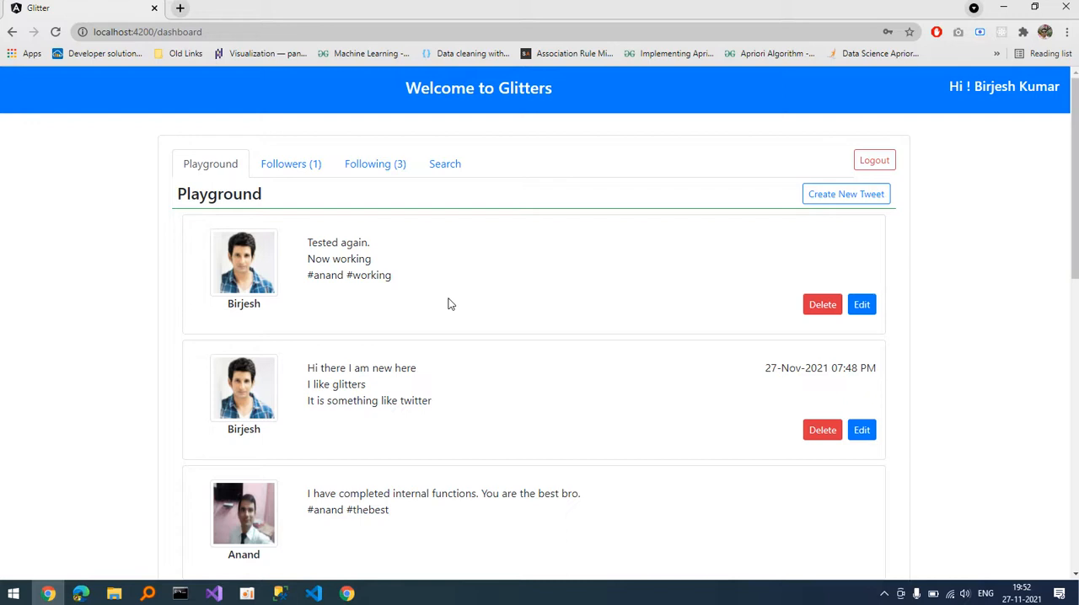
scroll(down, 3)
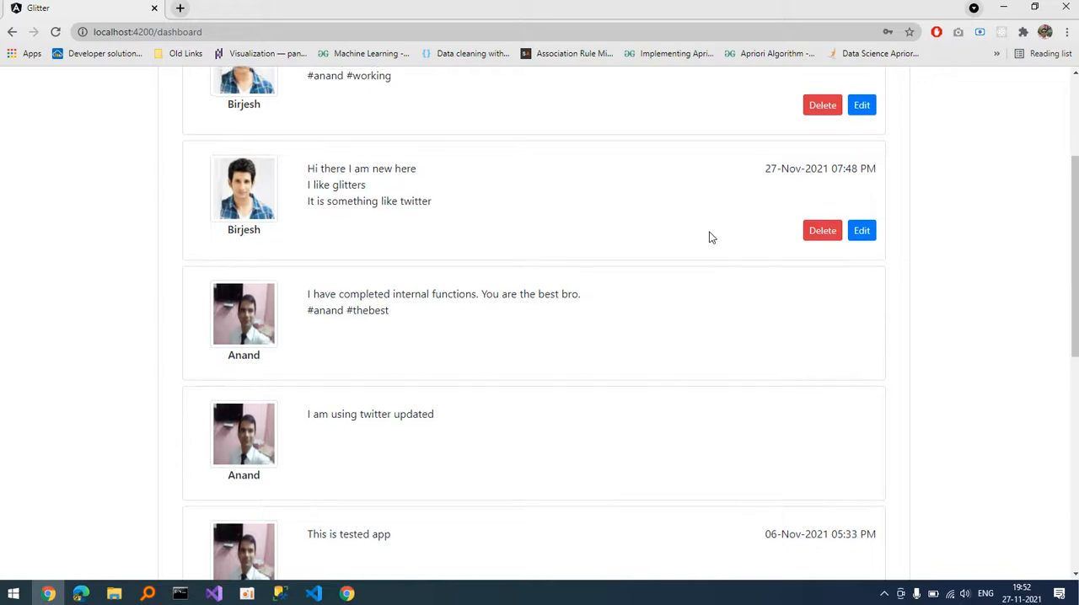
scroll(down, 3)
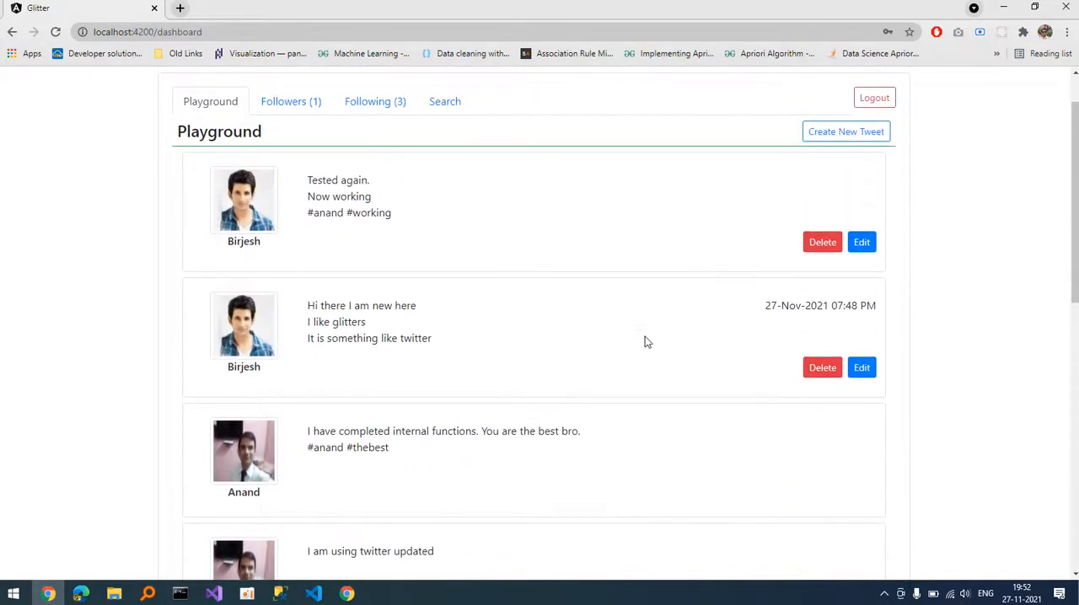
scroll(down, 3)
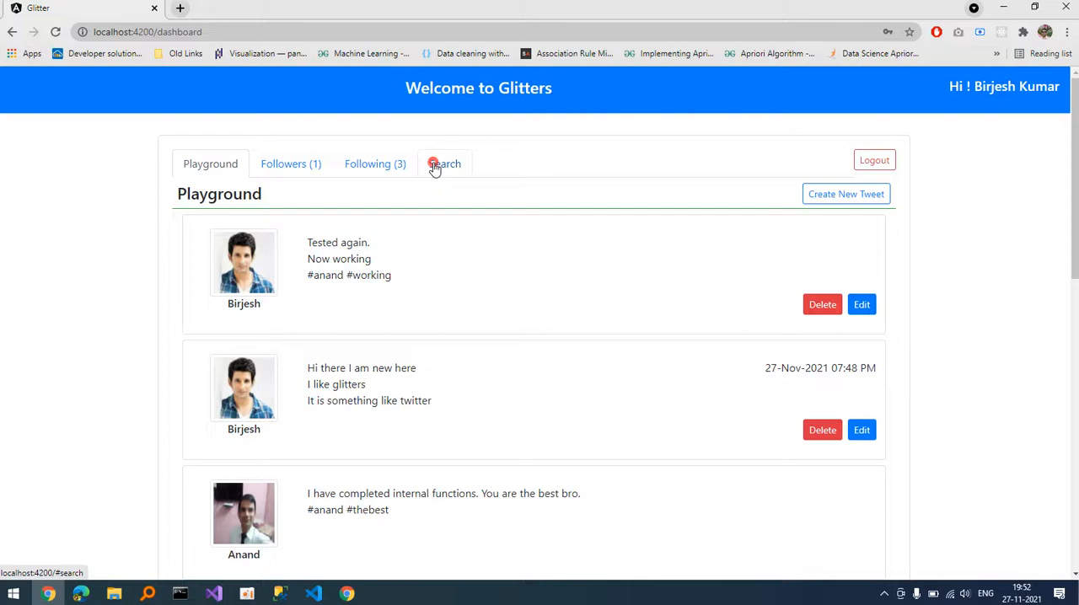
- Search people for 'a' and follow Amit
click(443, 163)
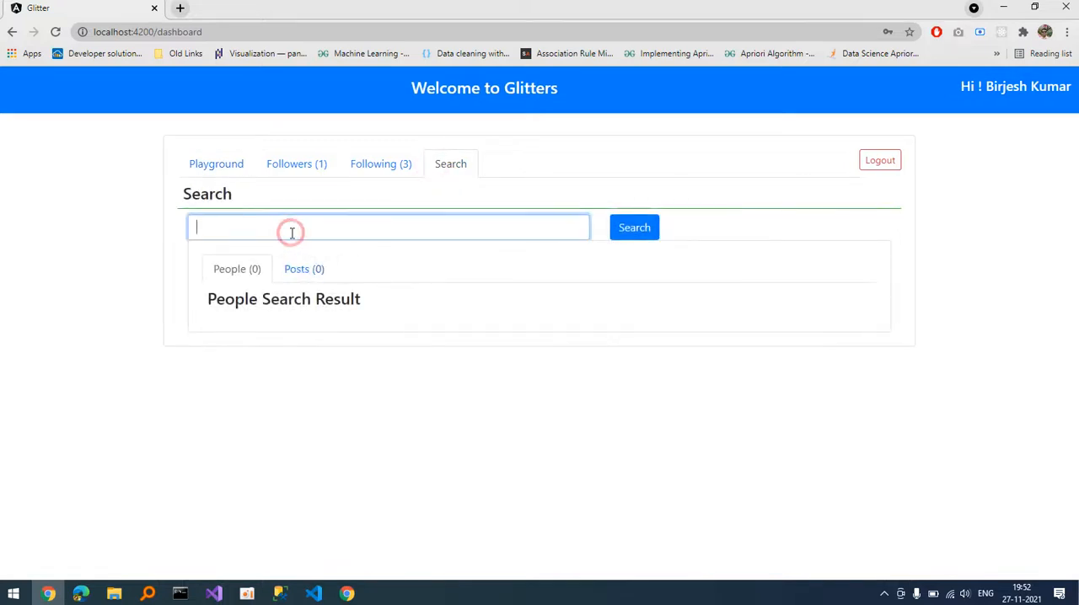
text(a)
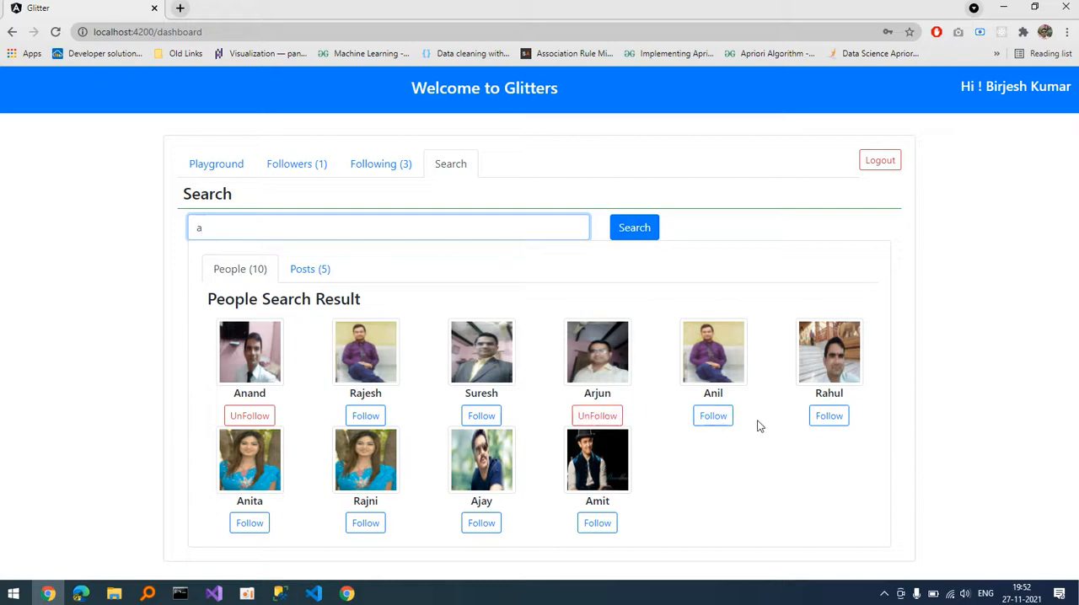
click(597, 523)
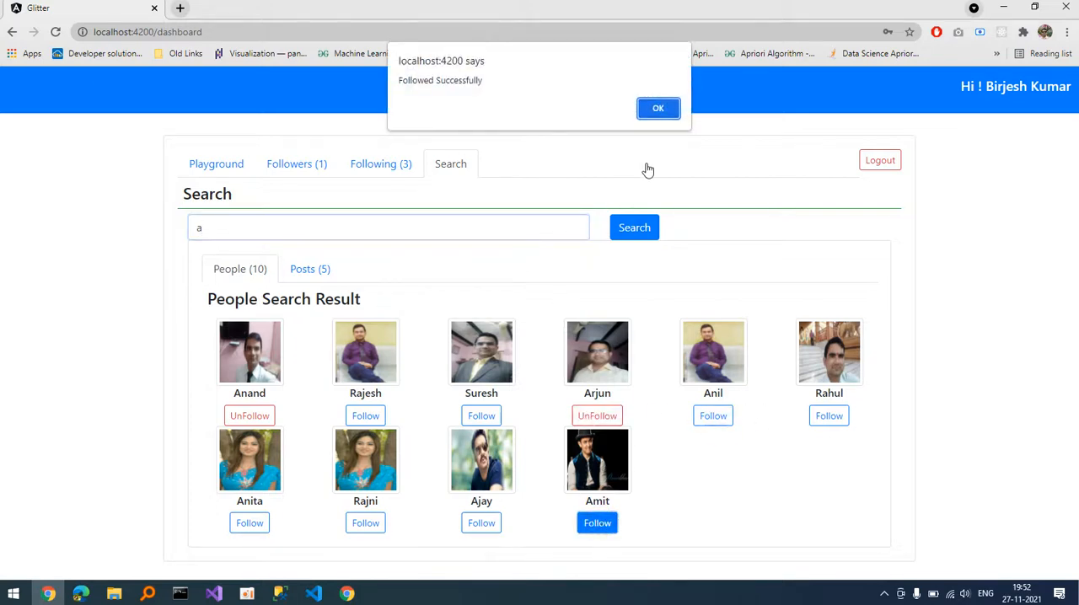
click(657, 108)
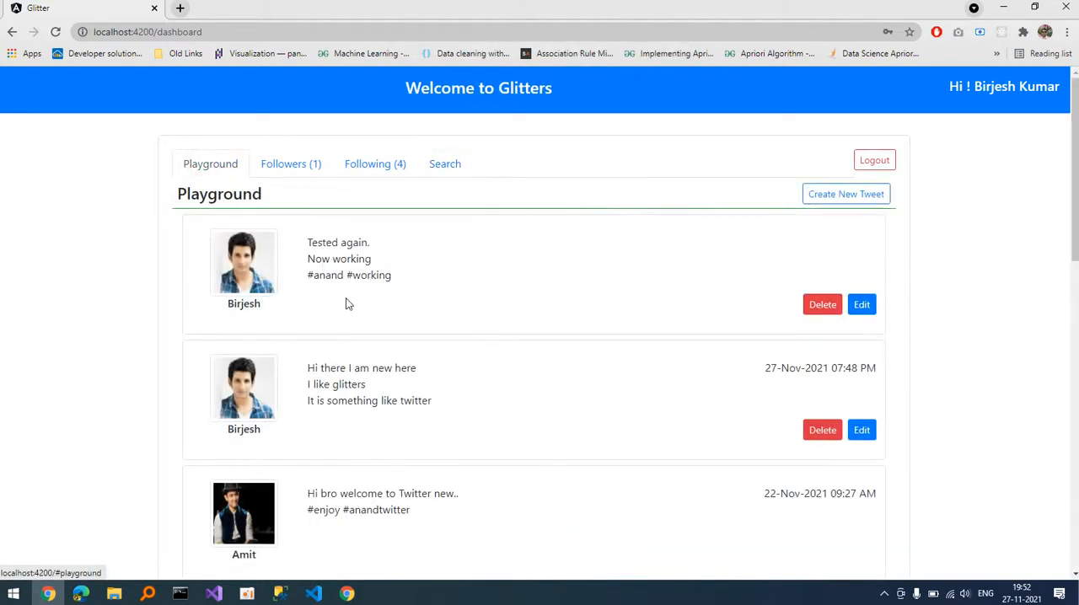
- Scroll the Playground, check Followers, reload the feed, and switch to the backend code
scroll(down, 3)
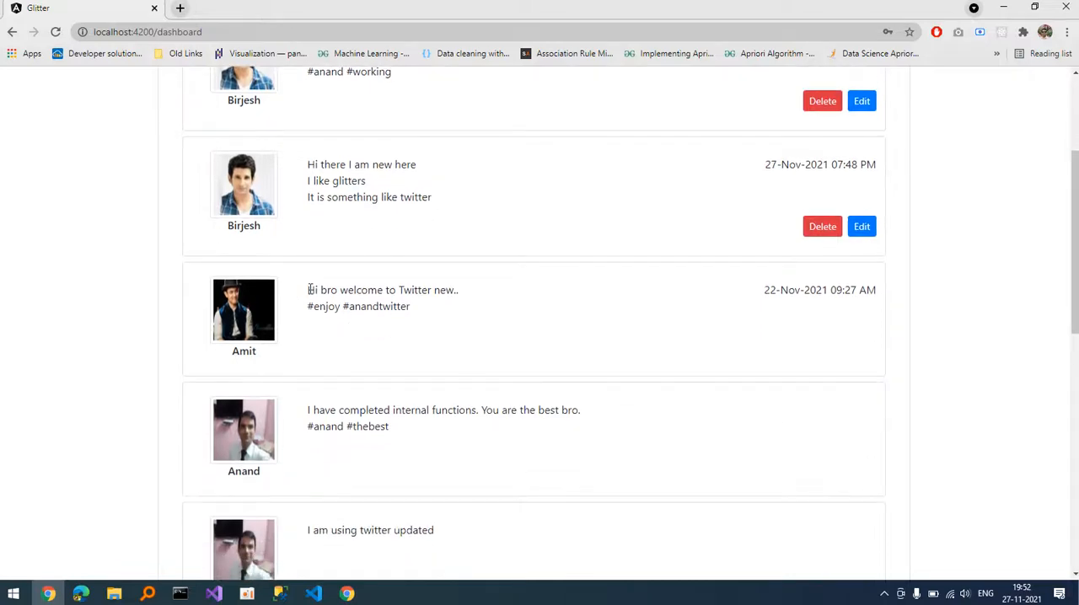
scroll(down, 3)
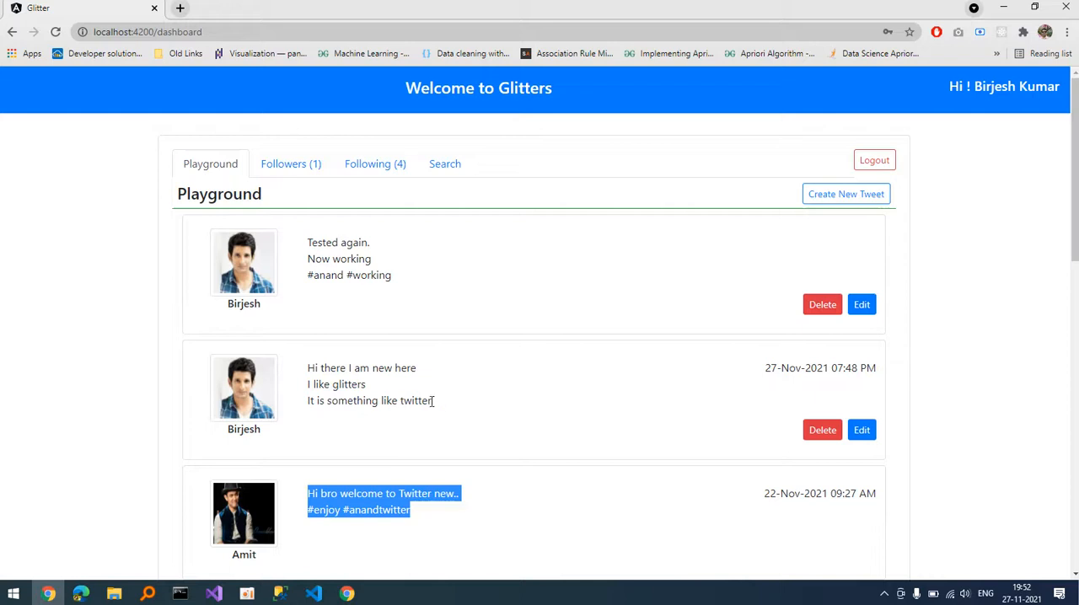
mouse_move(440, 403)
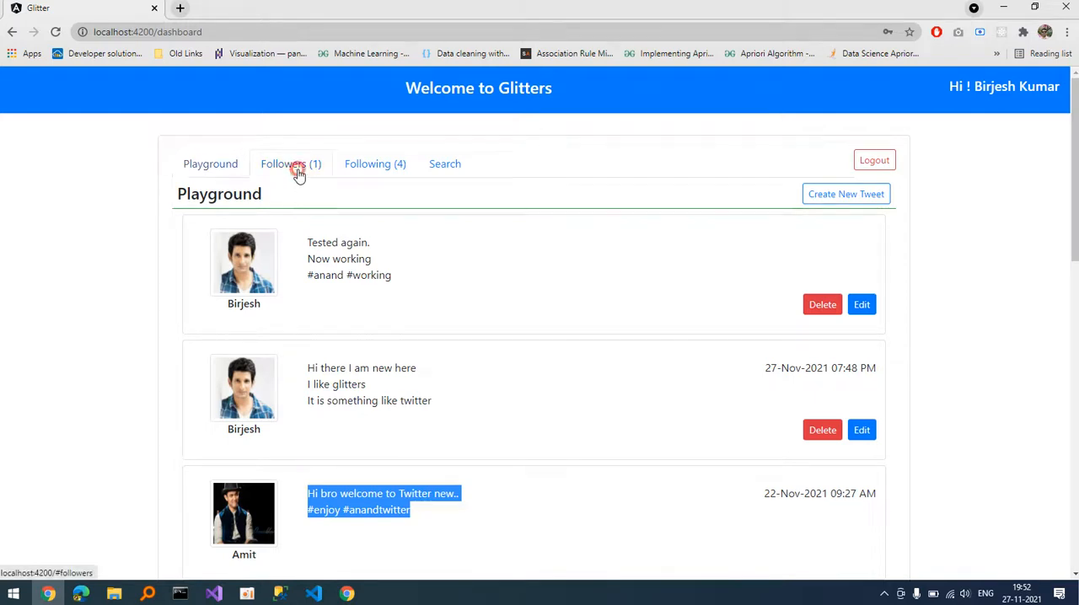
click(210, 164)
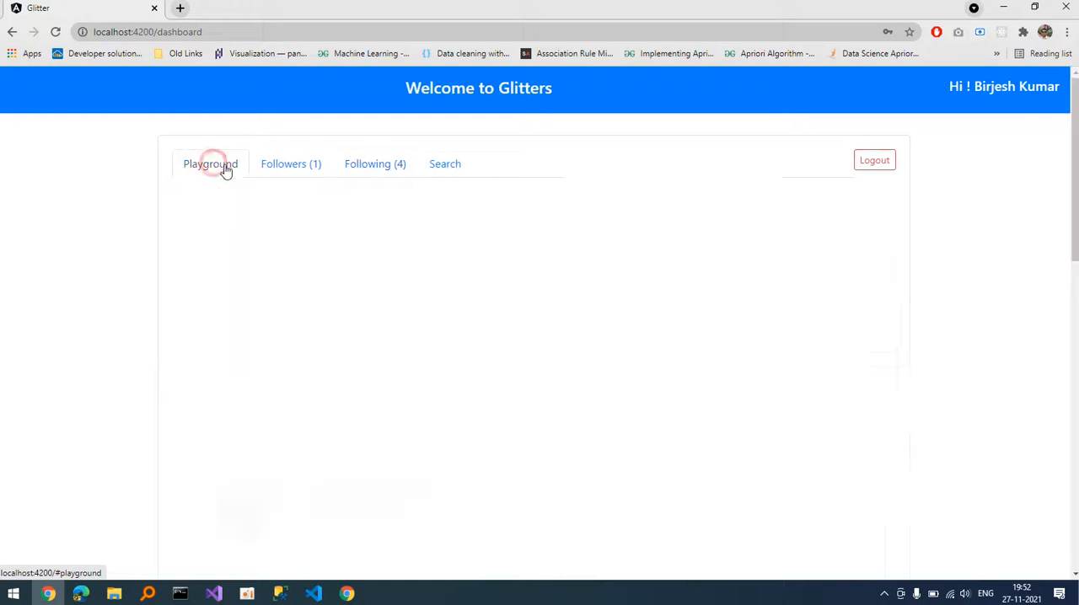
click(210, 164)
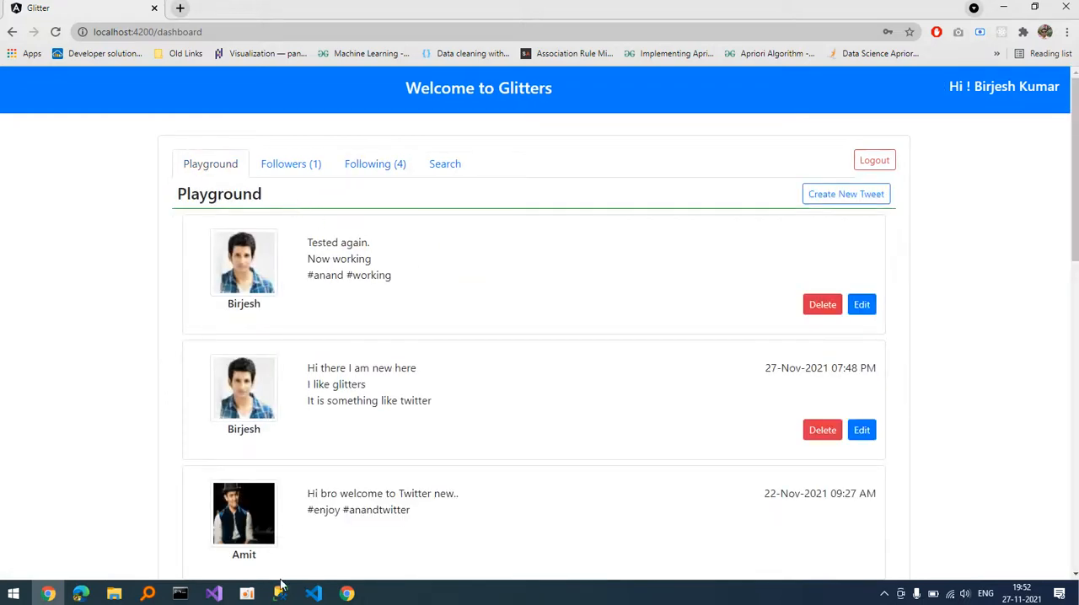
click(213, 594)
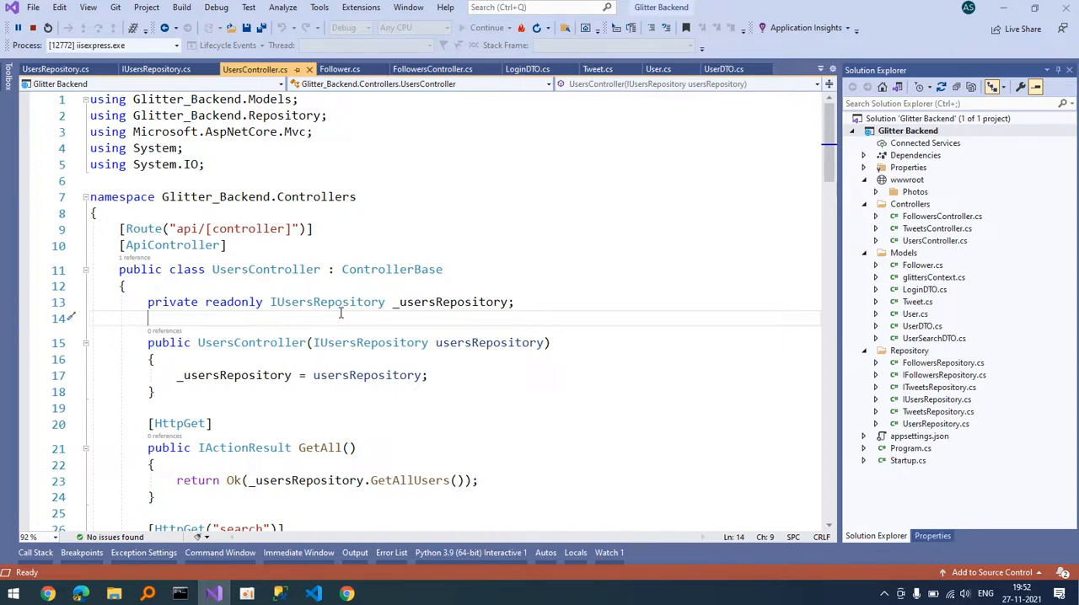
mouse_move(466, 333)
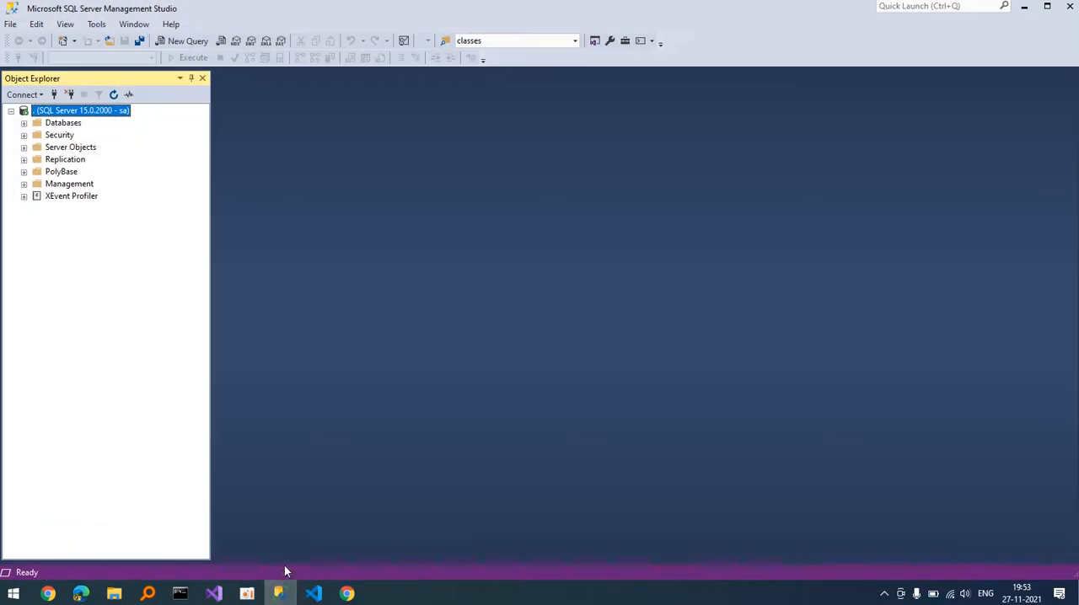
- Open Follower.cs in Visual Studio, then expand Databases in SSMS to reveal glitters
click(25, 122)
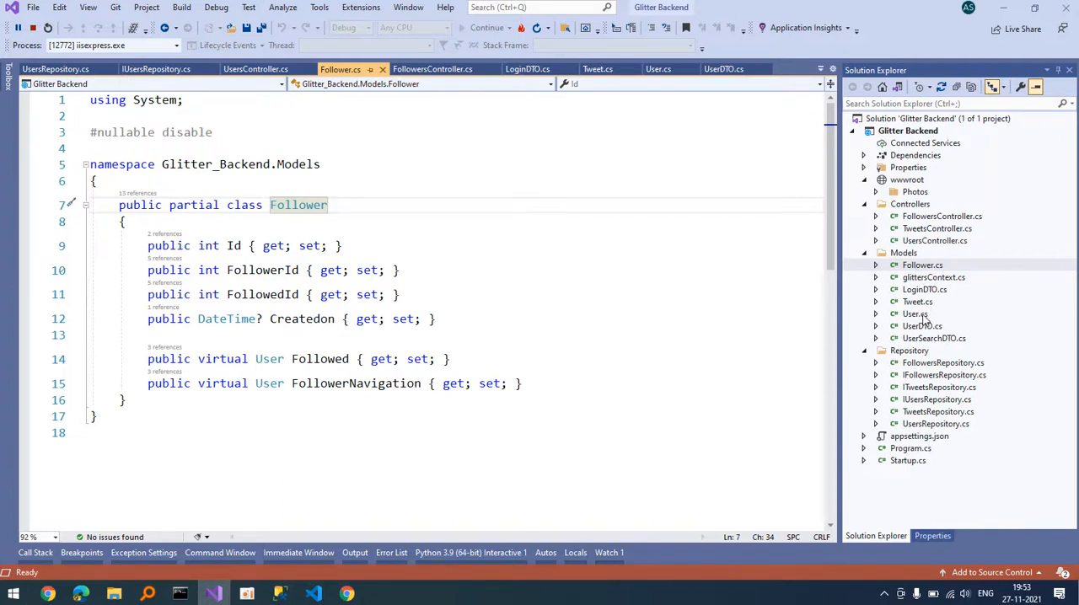
click(280, 595)
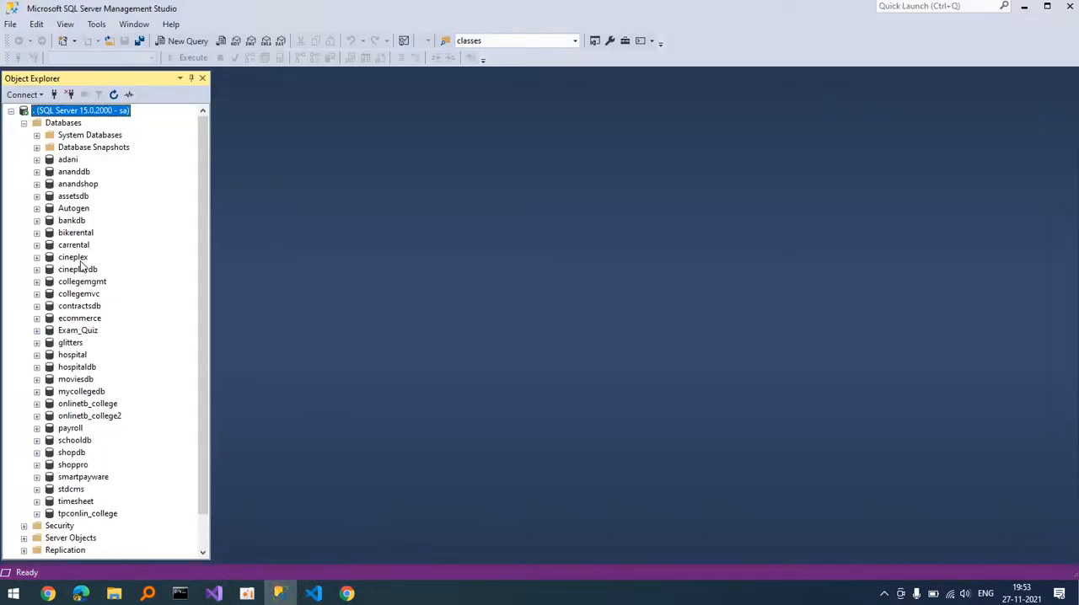
click(71, 342)
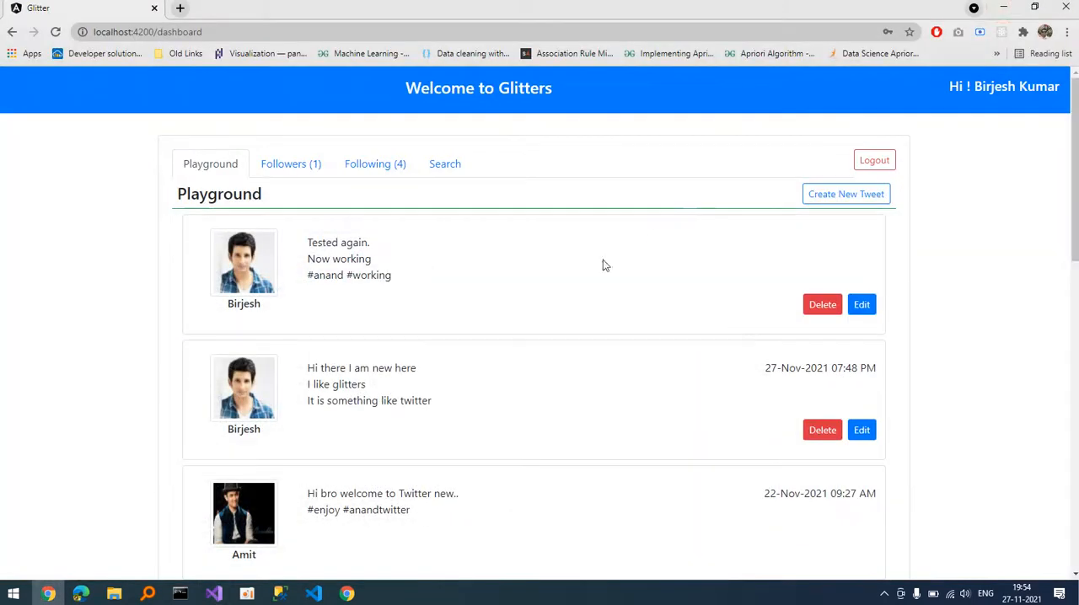
mouse_move(498, 325)
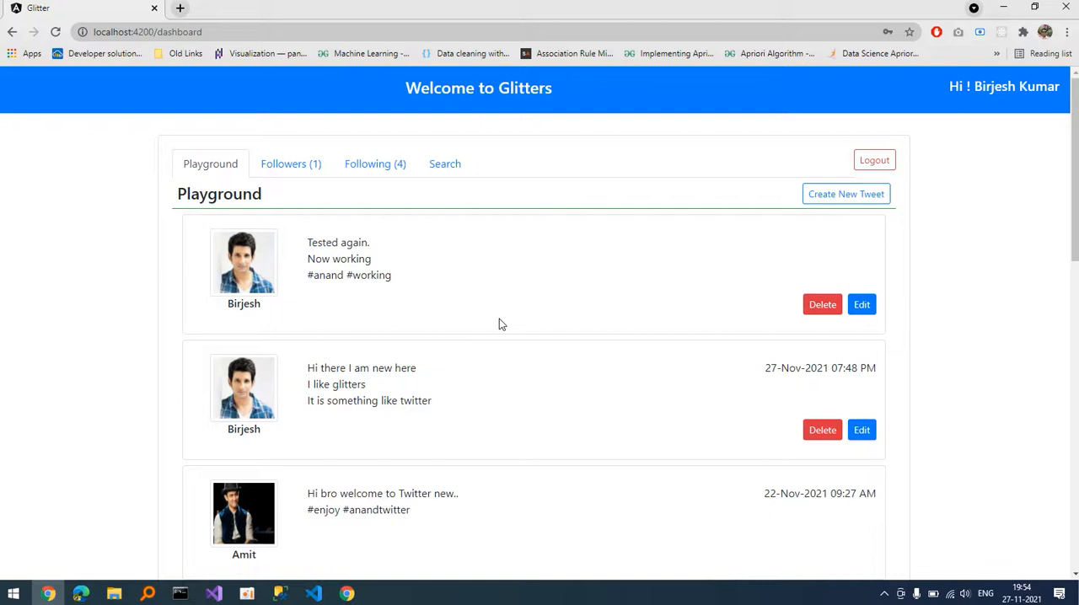
mouse_move(501, 284)
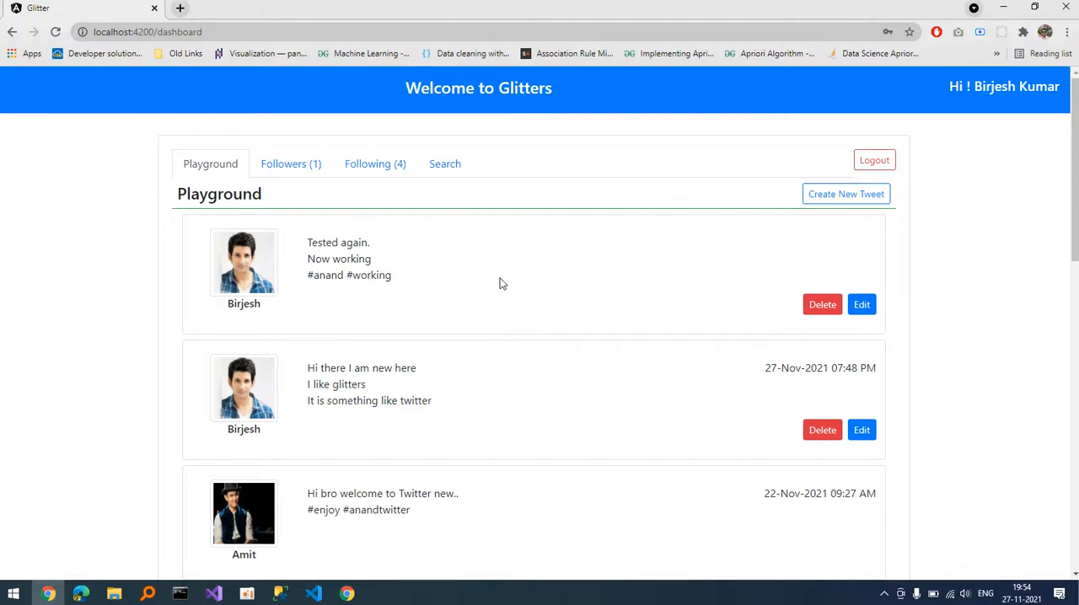
mouse_move(1003, 35)
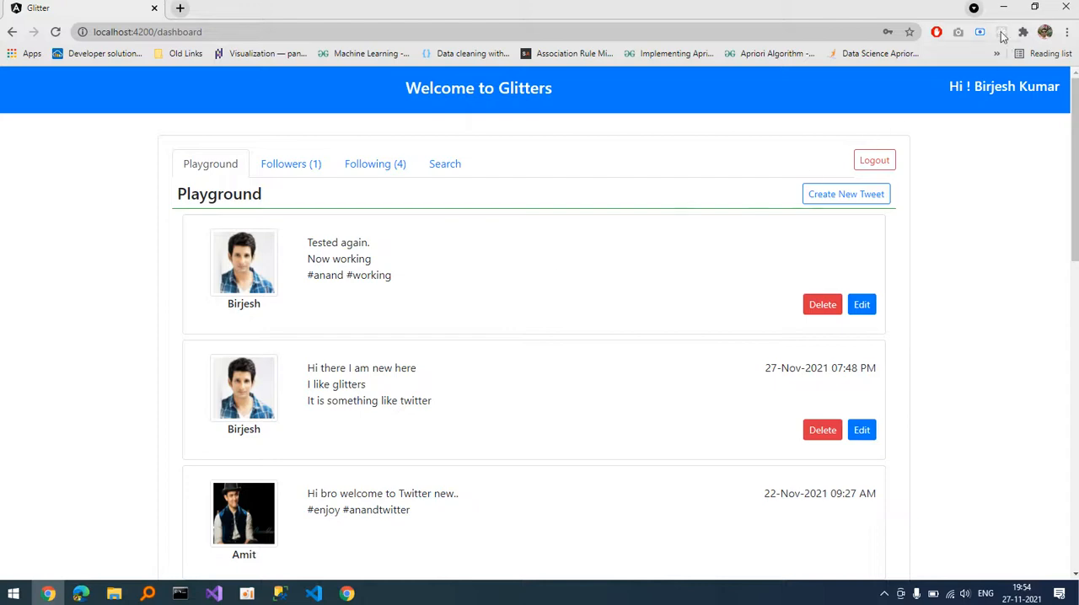